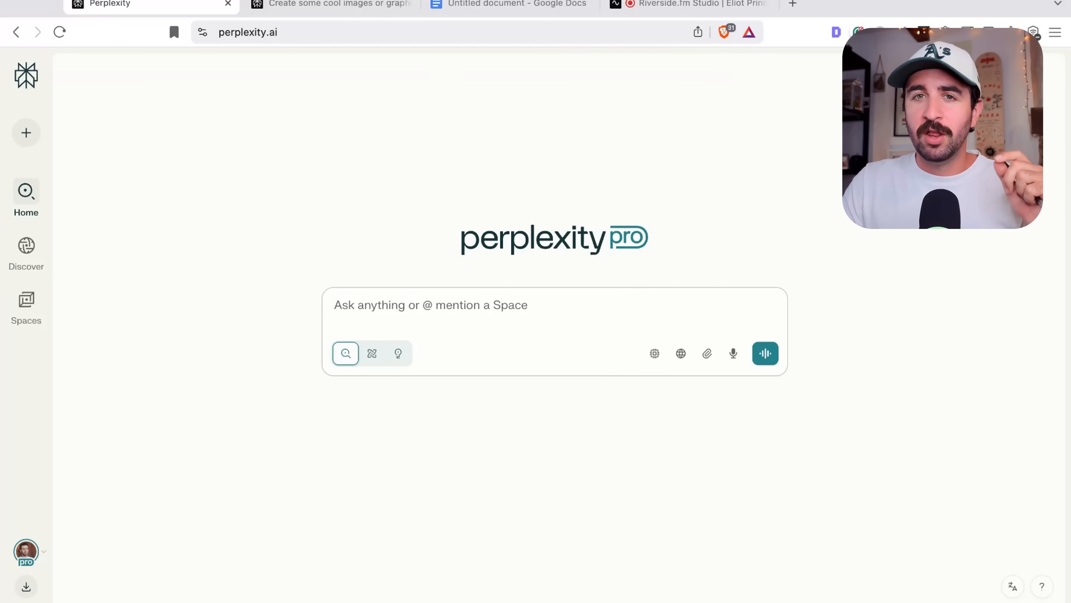
mouse_move(479, 248)
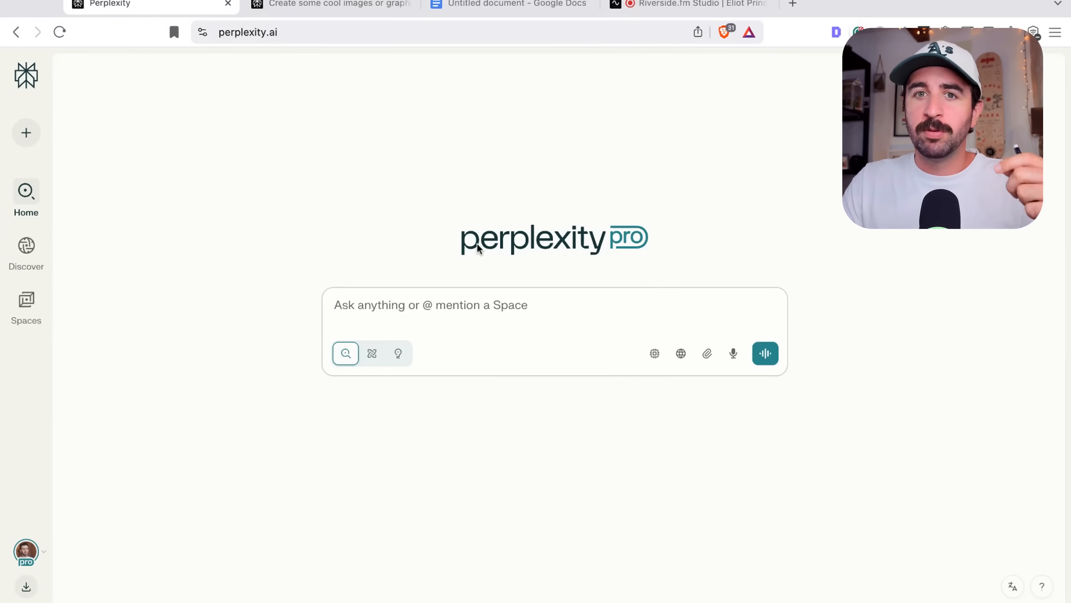
Show the AI model list and scroll from Best and Sonar down to the Reasoning models (R1 1776, o3, Claude 4.0 Sonnet Thinking).
left_click(654, 354)
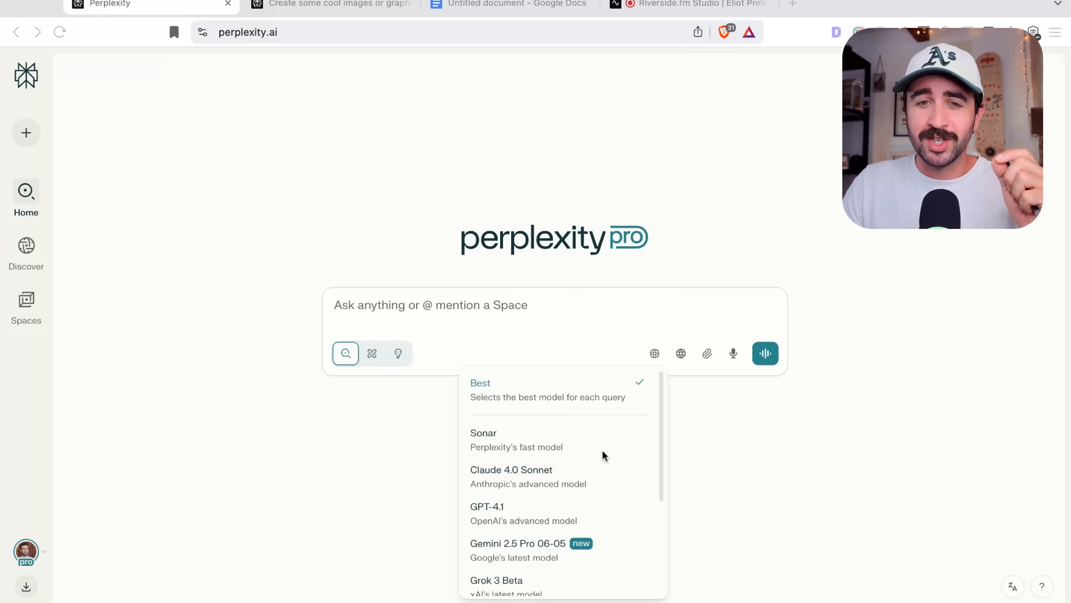
mouse_move(562, 448)
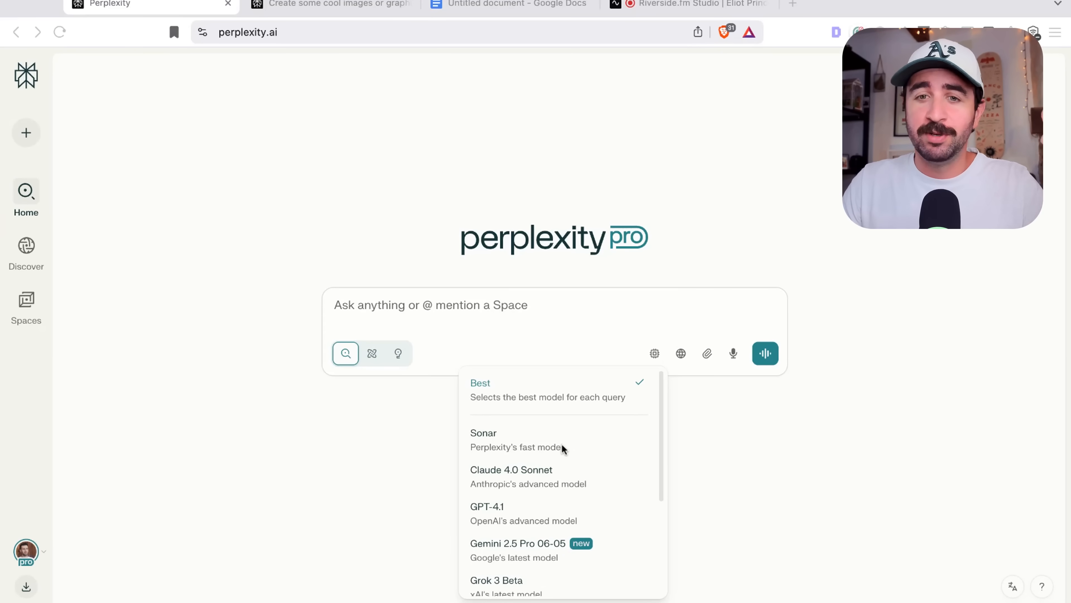
mouse_move(511, 514)
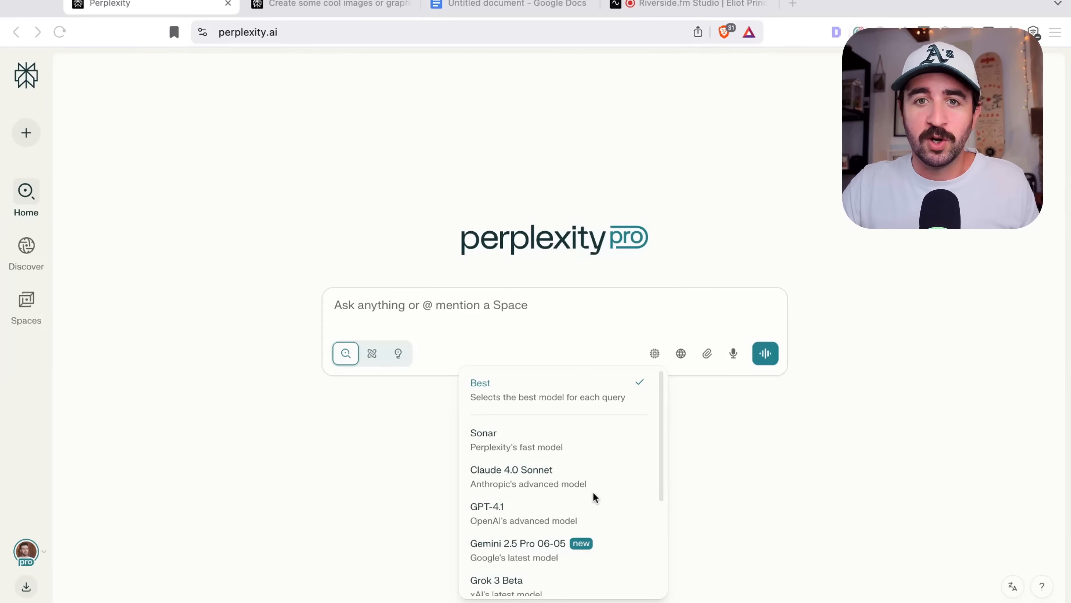
mouse_move(545, 417)
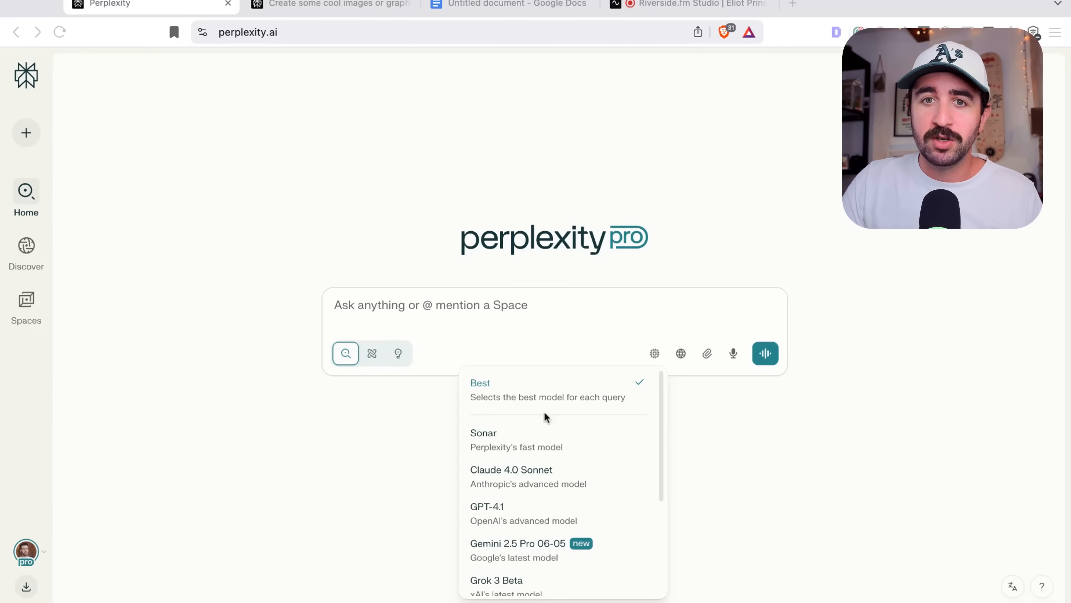
scroll("down", 3)
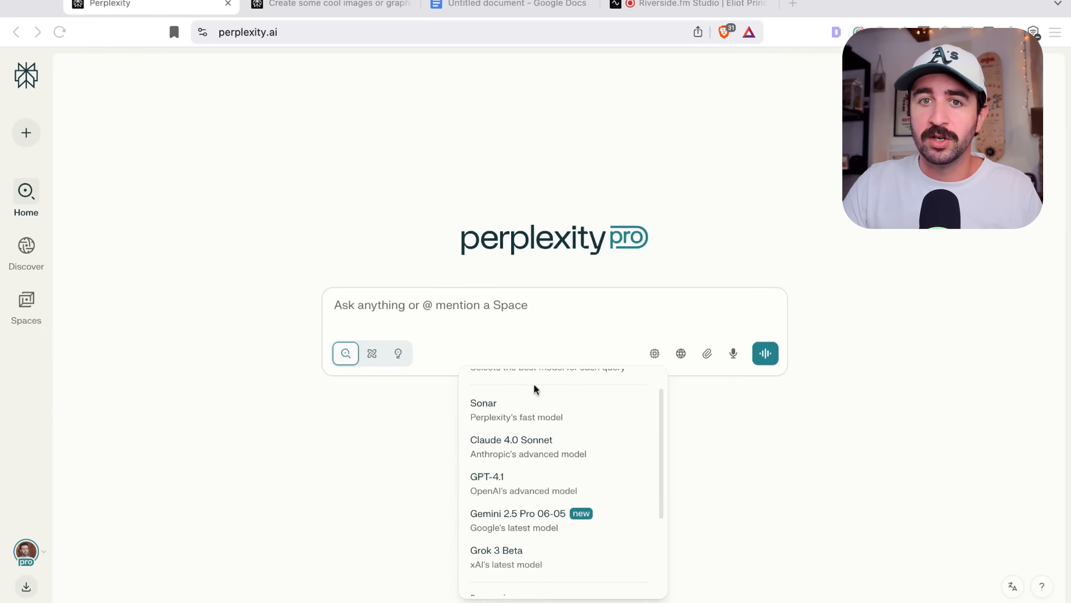
mouse_move(509, 451)
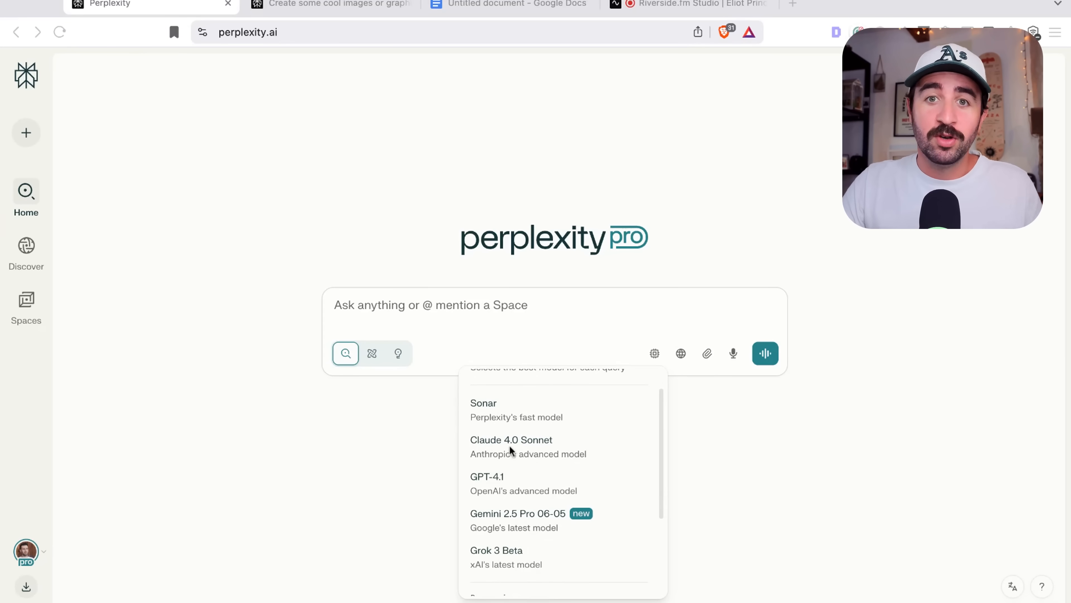
mouse_move(509, 486)
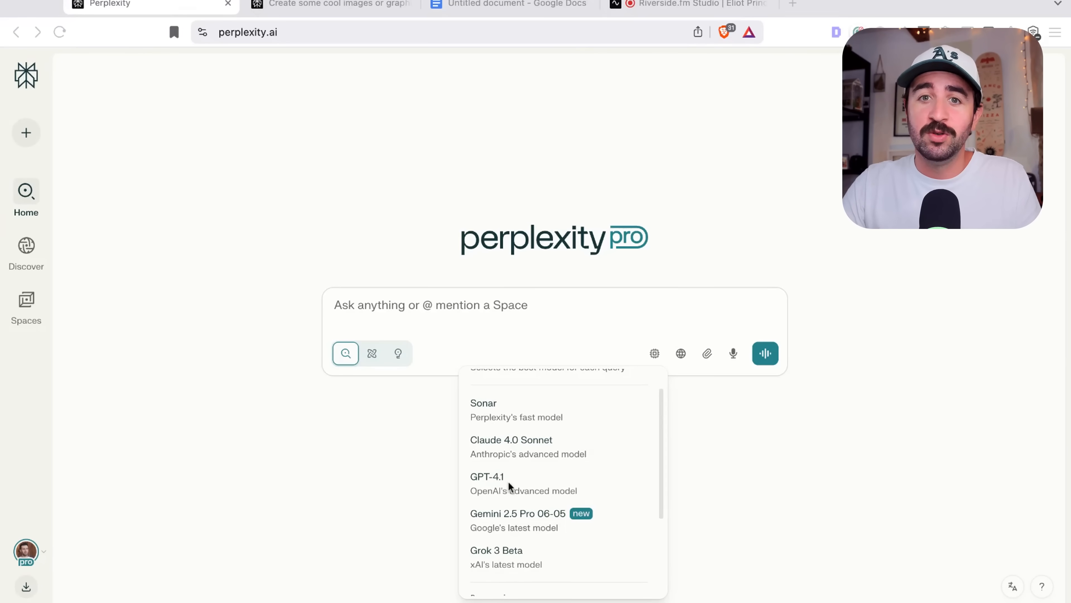
scroll("down", 3)
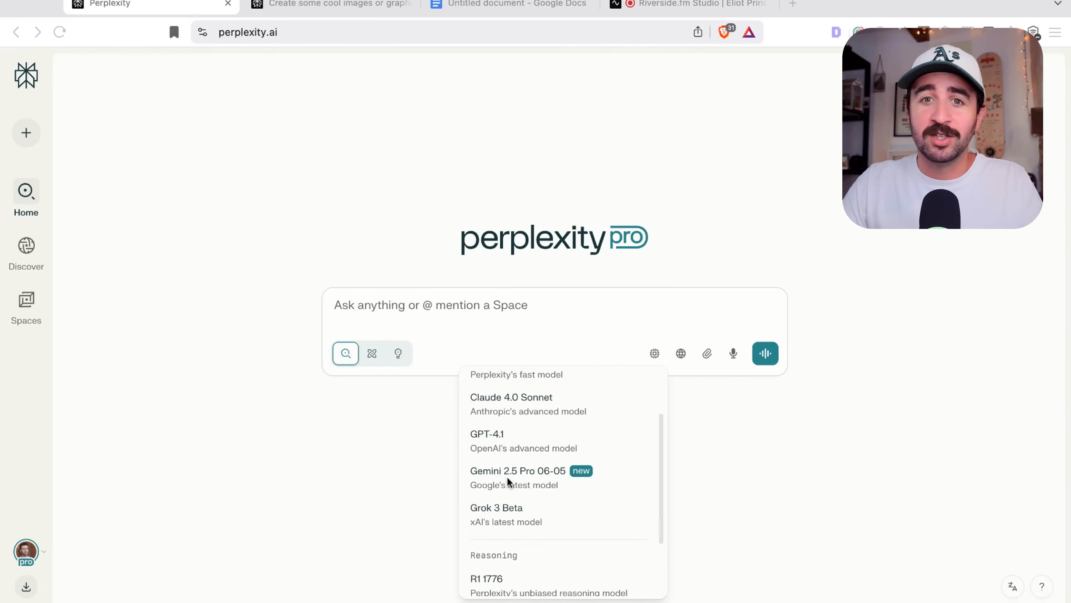
scroll("down", 3)
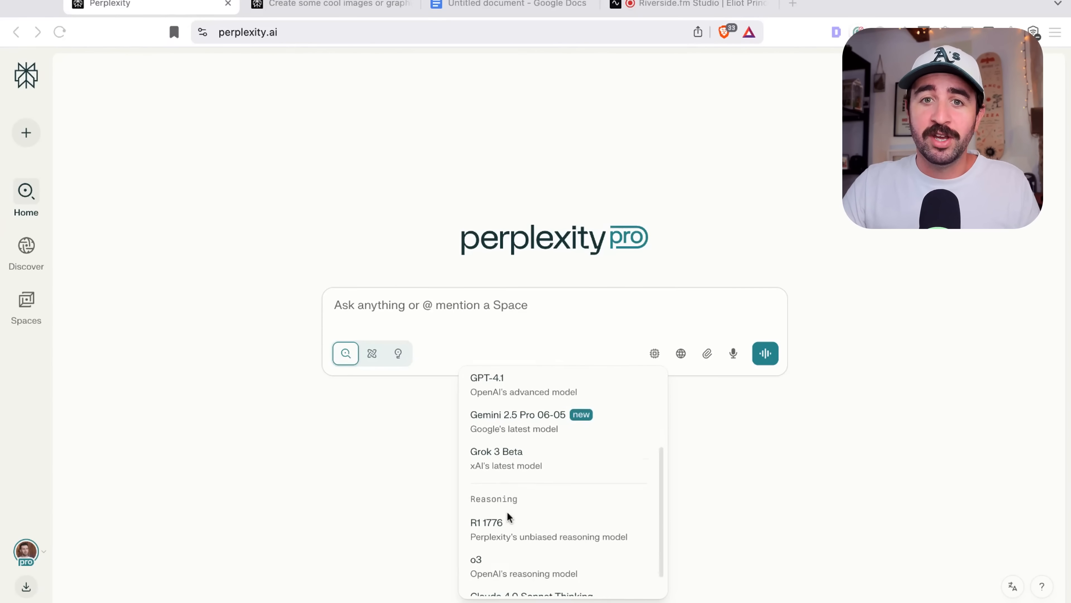
scroll("down", 3)
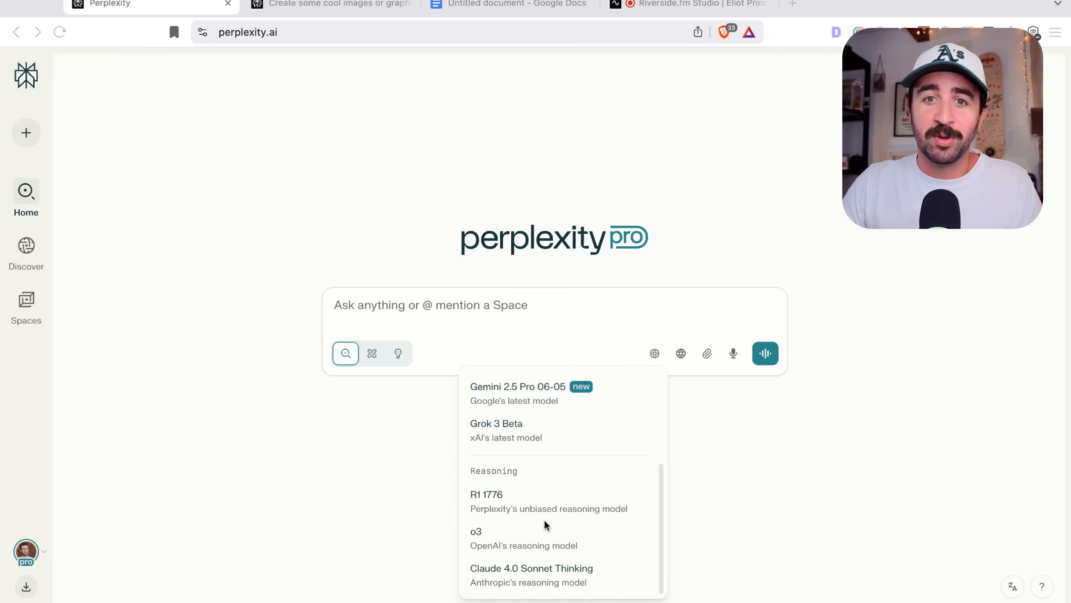
mouse_move(542, 575)
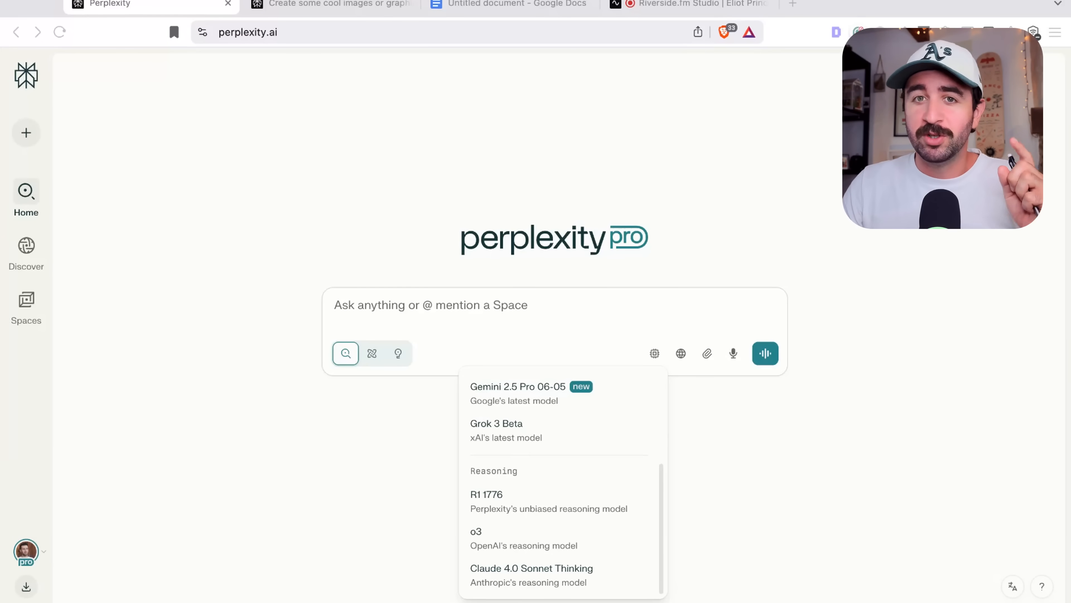
scroll("up", 3)
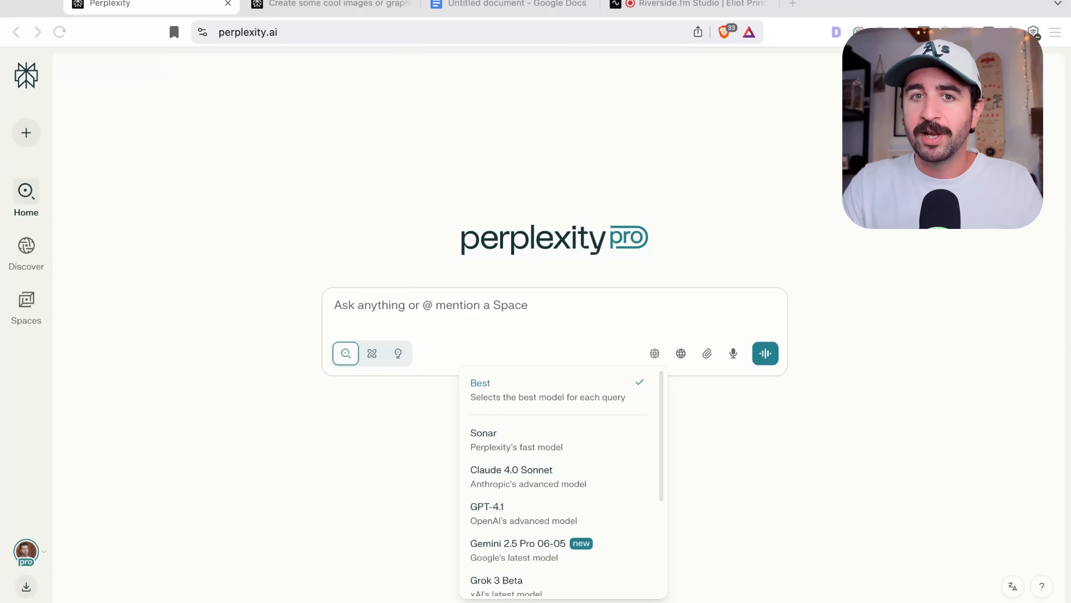
mouse_move(498, 409)
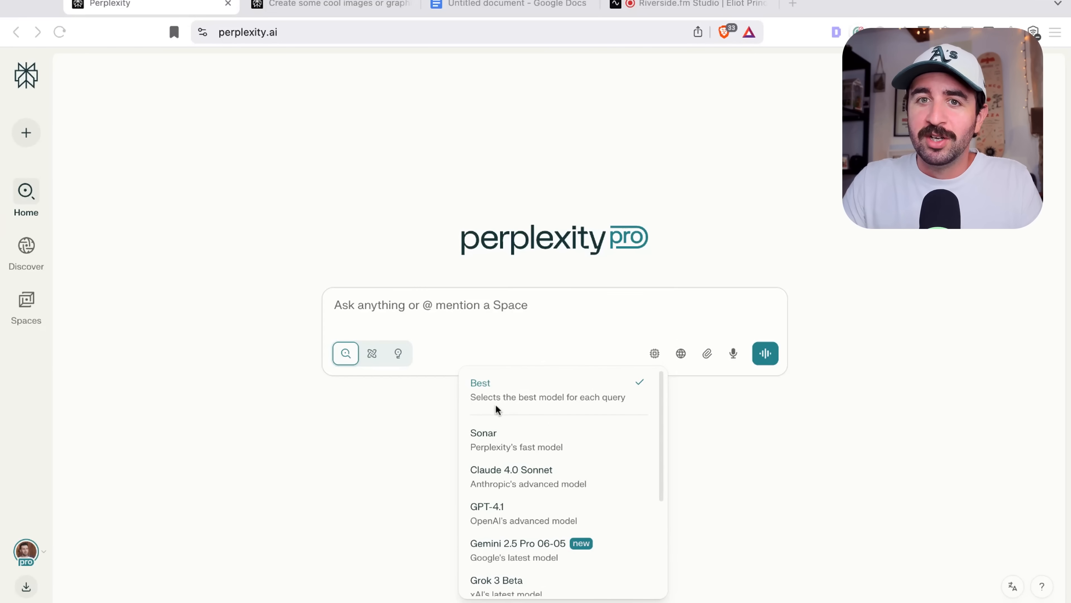
mouse_move(496, 401)
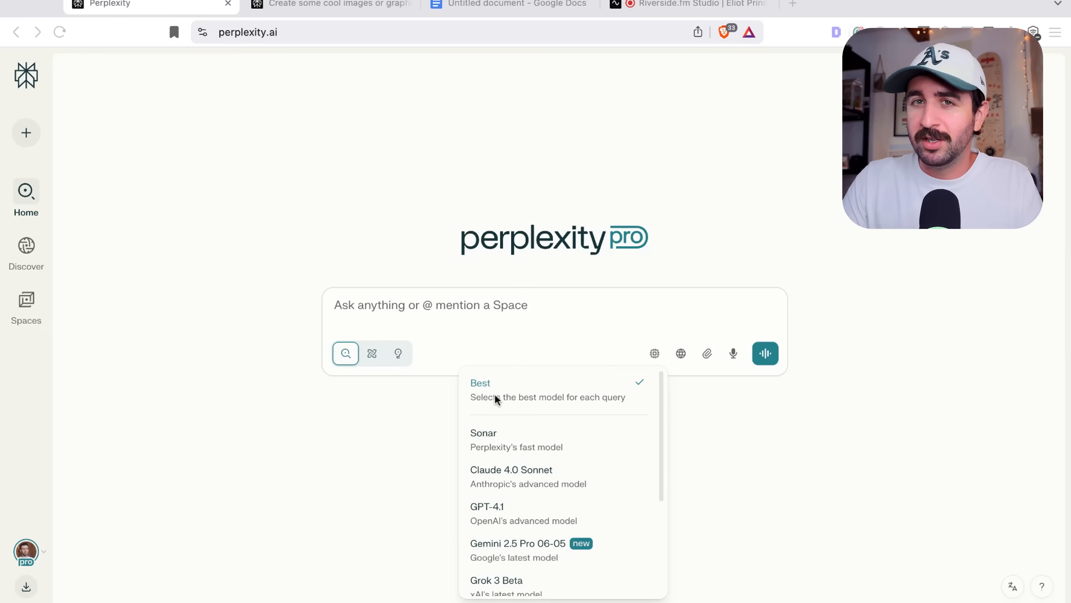
mouse_move(725, 427)
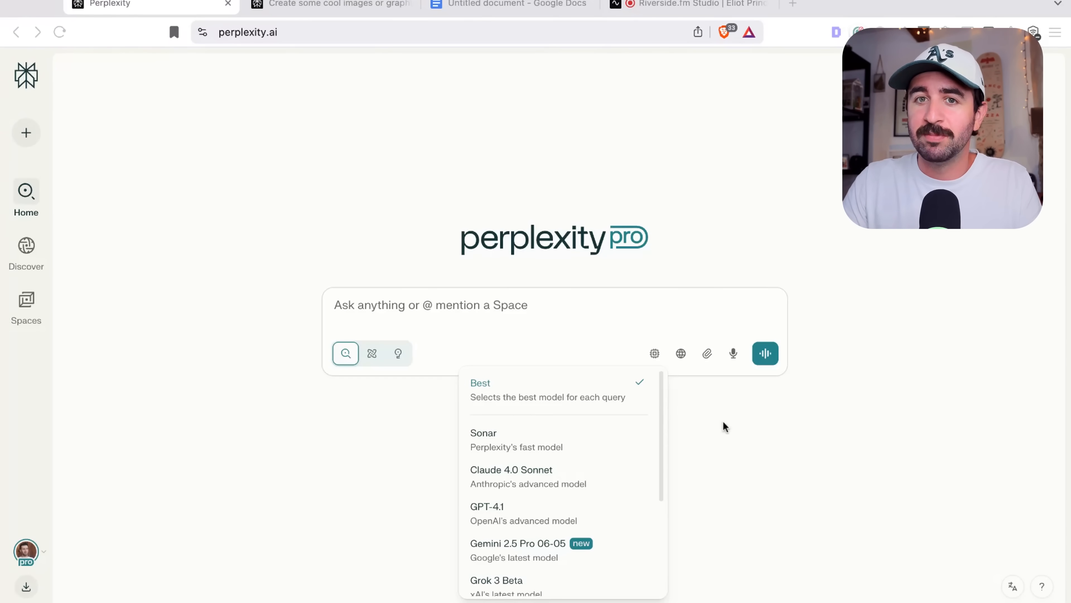
mouse_move(652, 444)
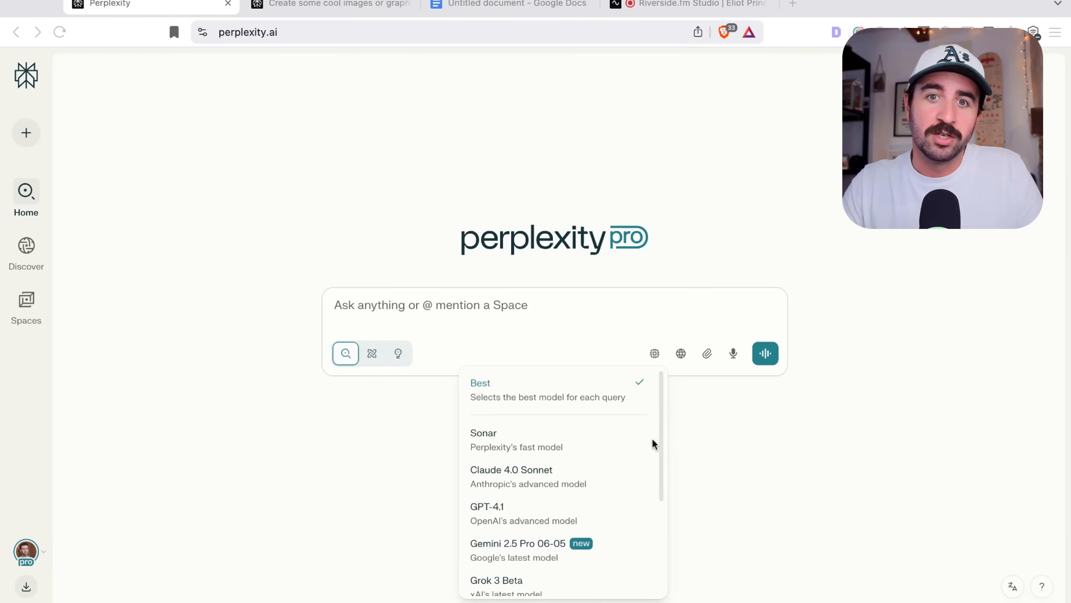
mouse_move(539, 489)
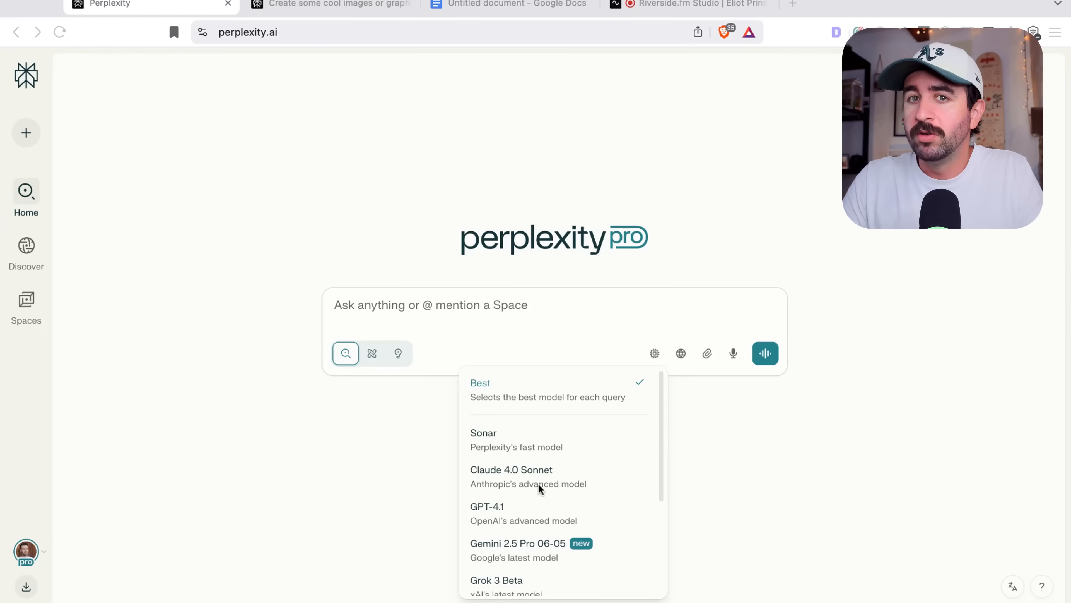
mouse_move(735, 456)
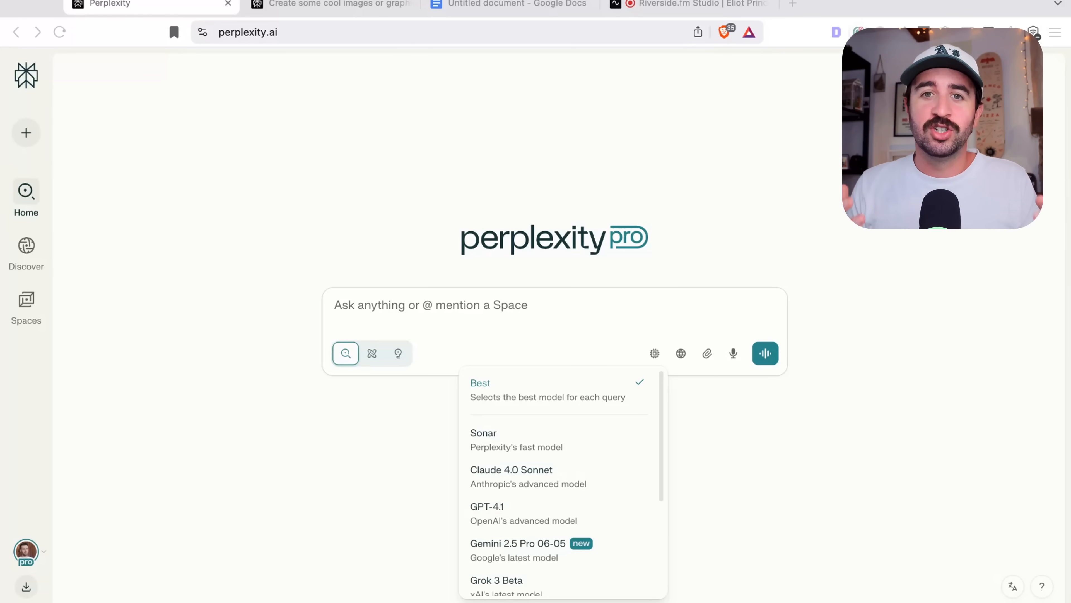
mouse_move(722, 408)
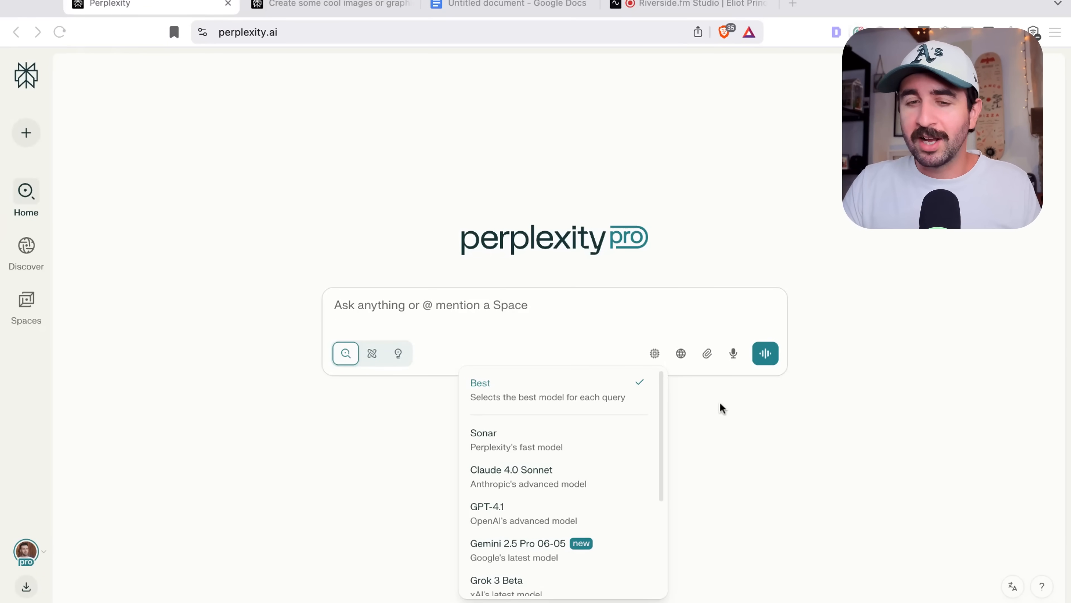
mouse_move(558, 487)
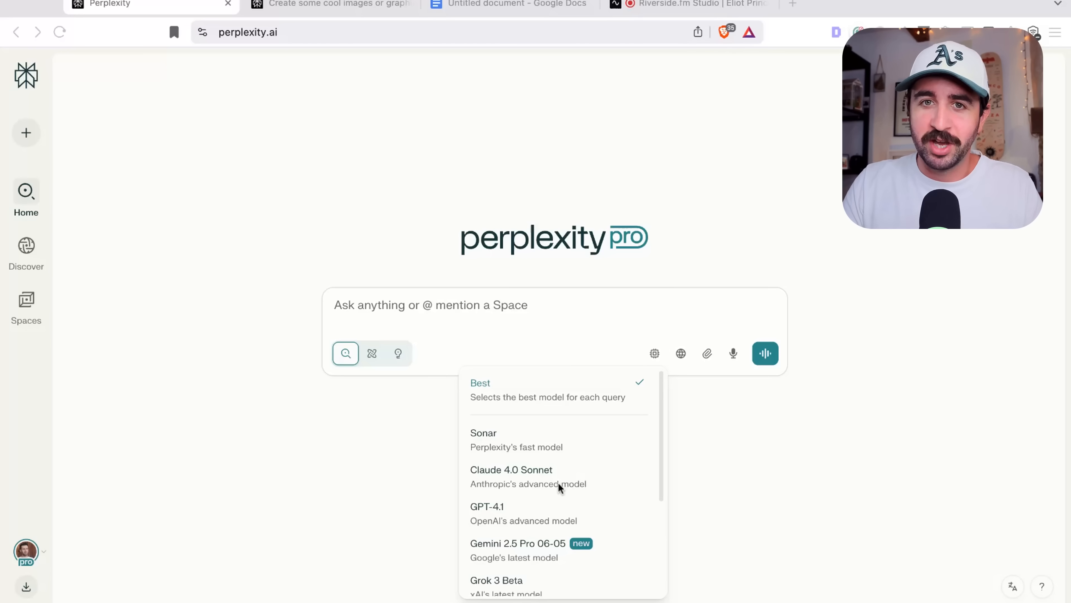
mouse_move(716, 436)
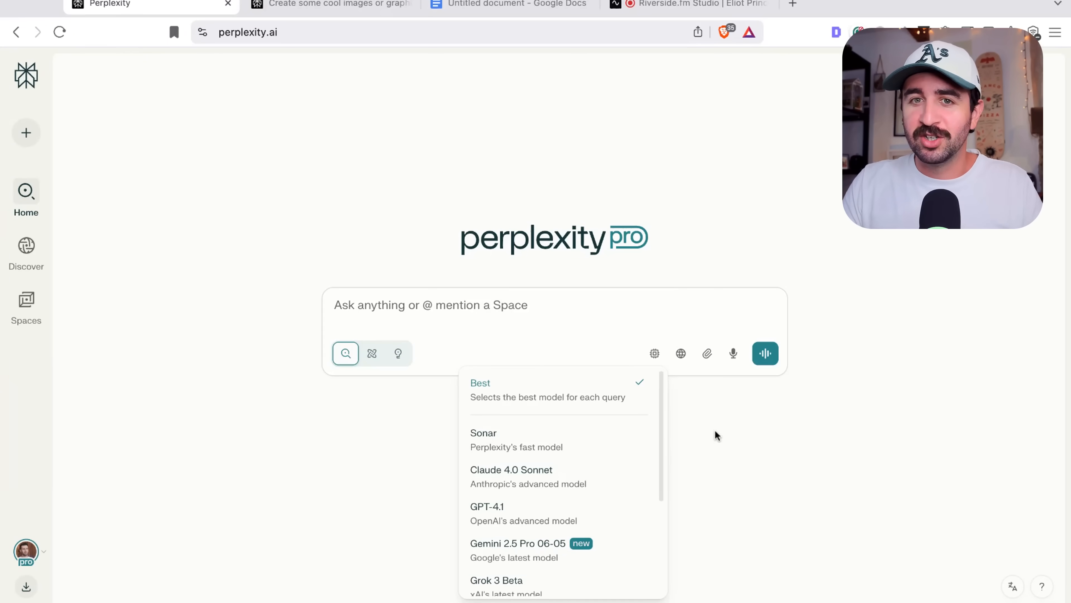
Dismiss the model list, keeping Best selected on the Pro home page.
left_click(716, 435)
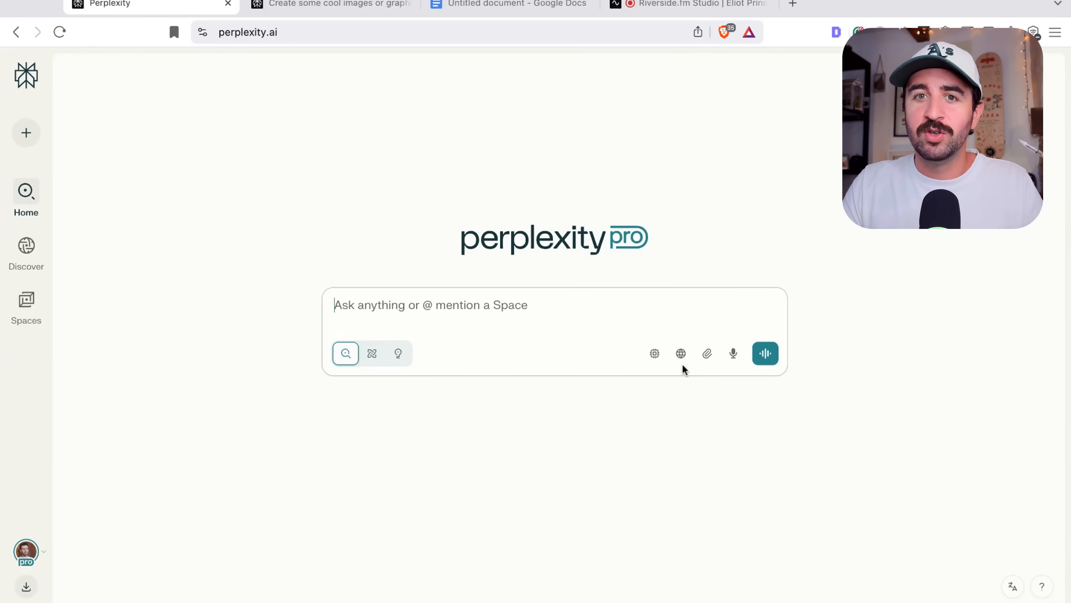
mouse_move(681, 353)
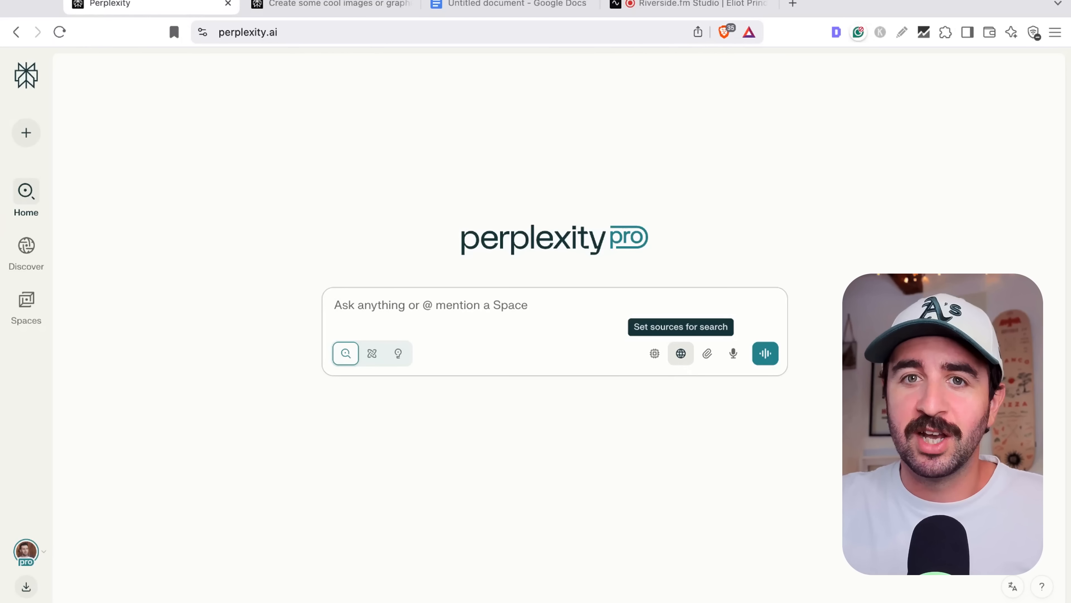
Enable Academic, Social and Finance as search sources alongside Web.
left_click(681, 353)
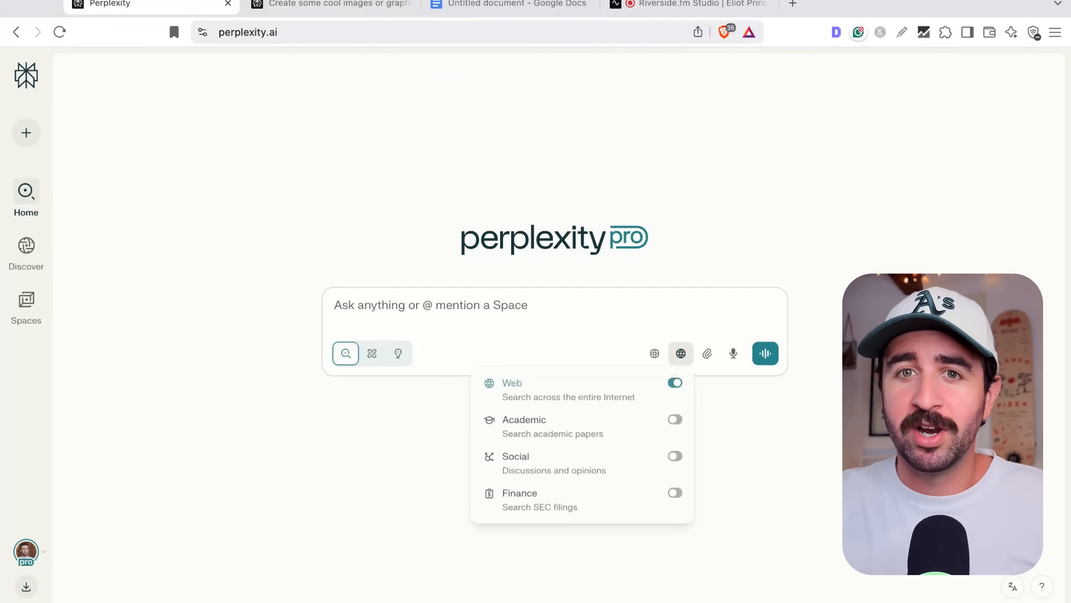
mouse_move(573, 396)
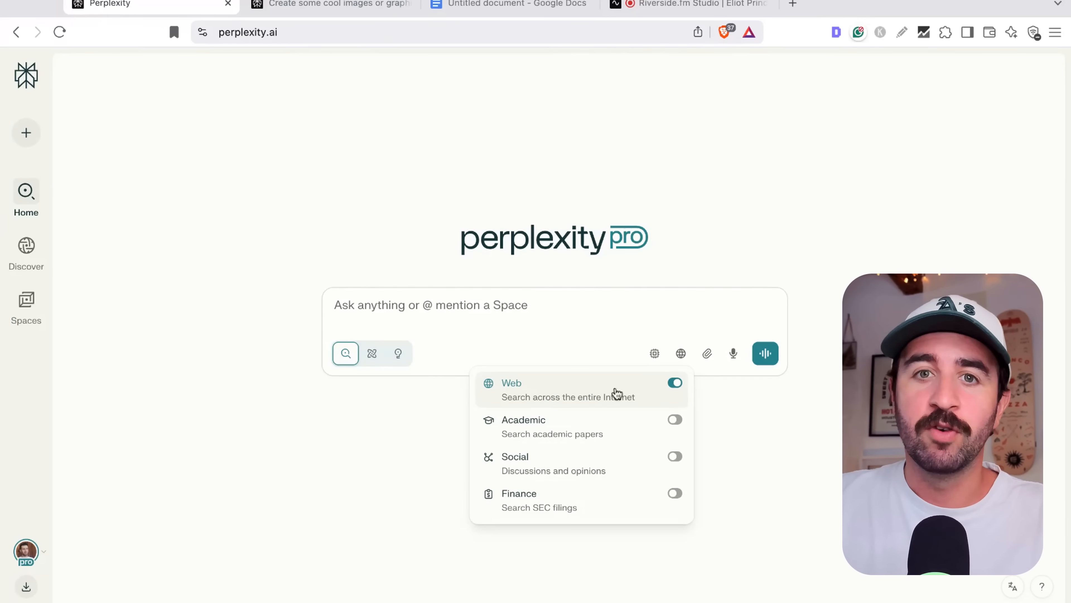
mouse_move(628, 424)
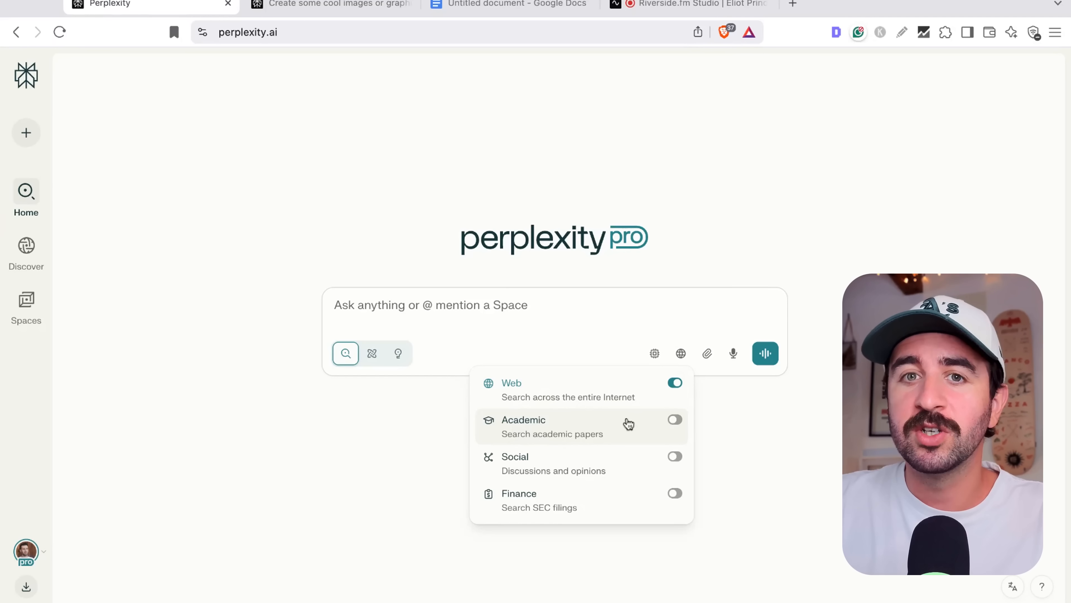
left_click(674, 419)
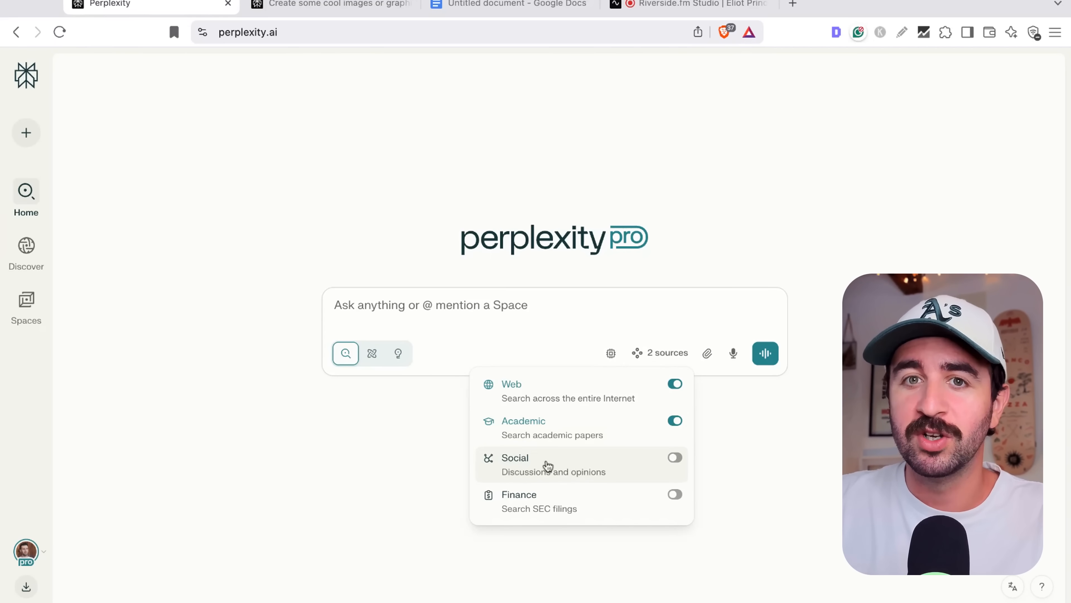
left_click(675, 457)
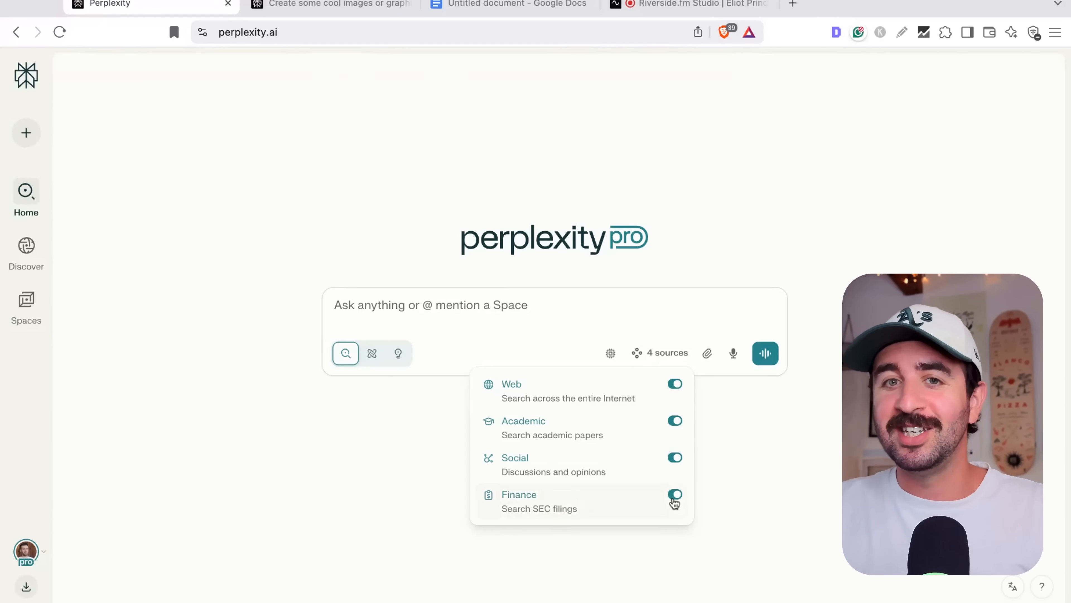
left_click(674, 493)
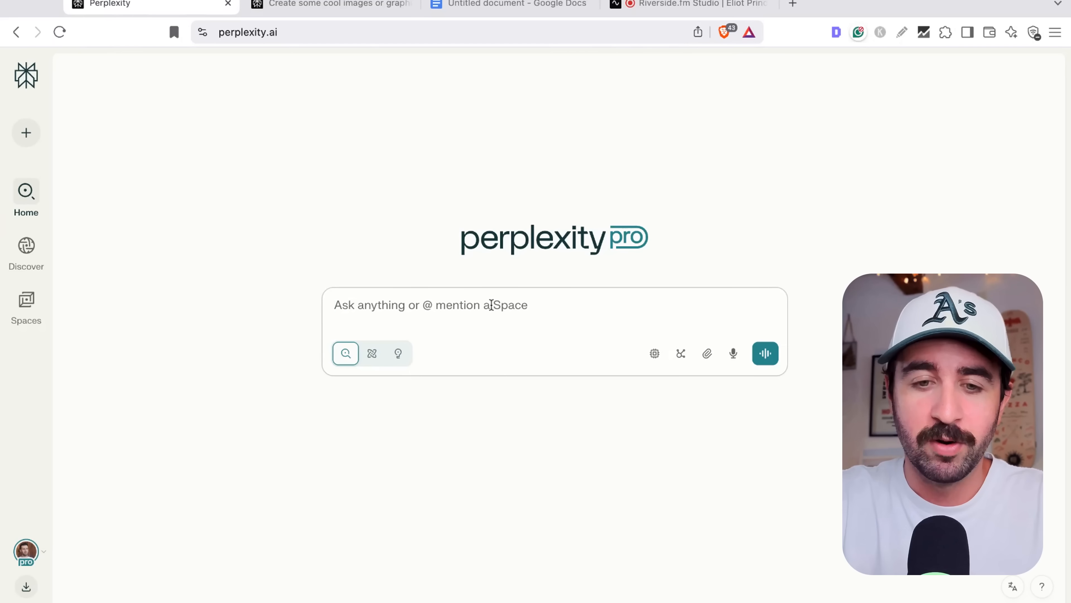
Ask 'what is the best ai model right now?' to get an answer with Reddit sources.
type("what i")
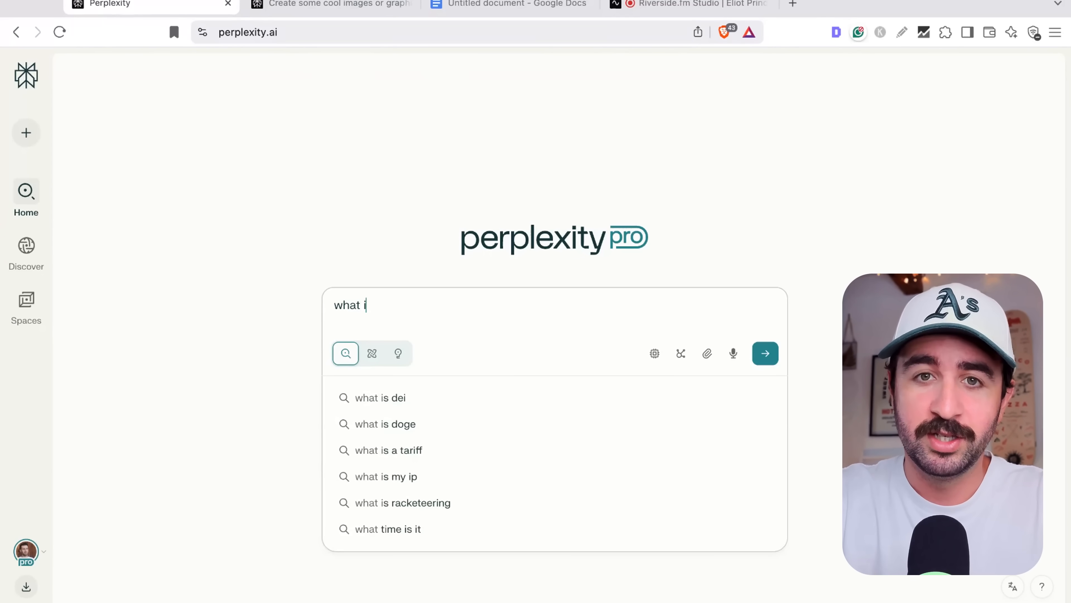
type("s the best")
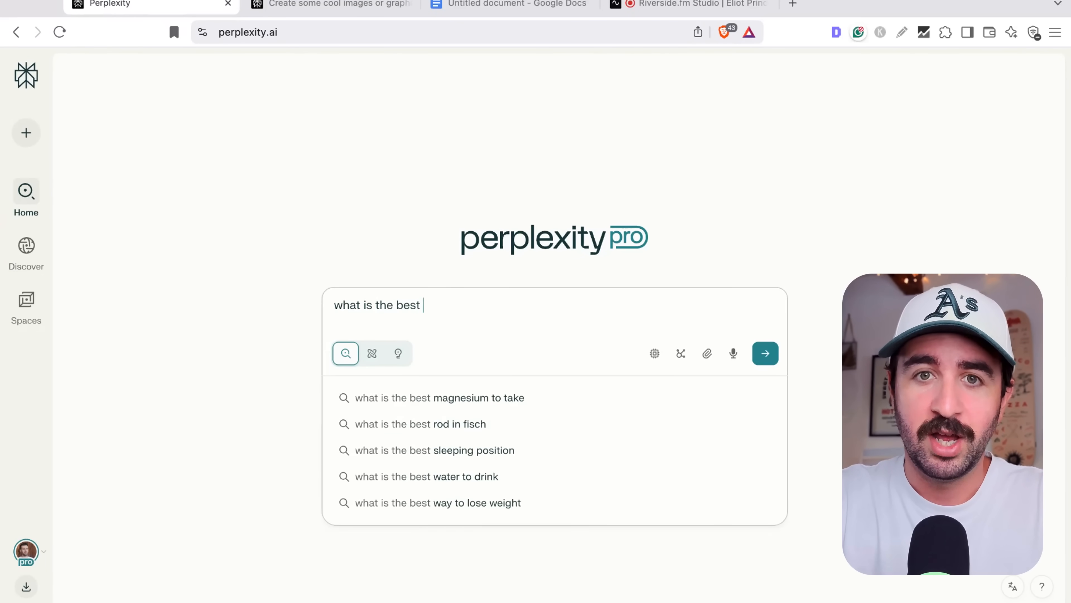
type("ai model right n")
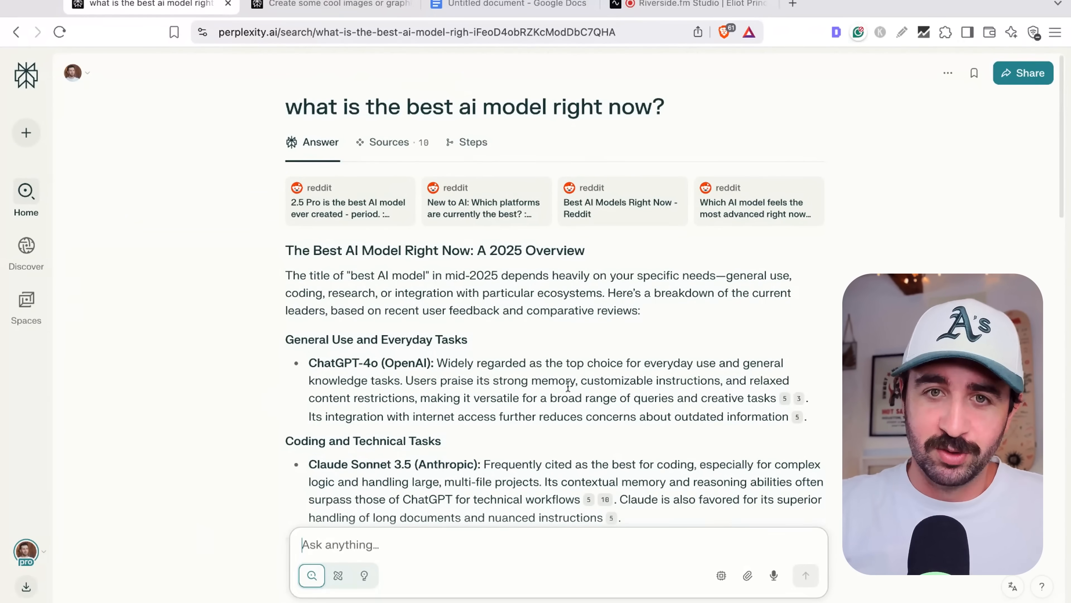
Read down the AI model answer to its model comparison table.
scroll("down", 3)
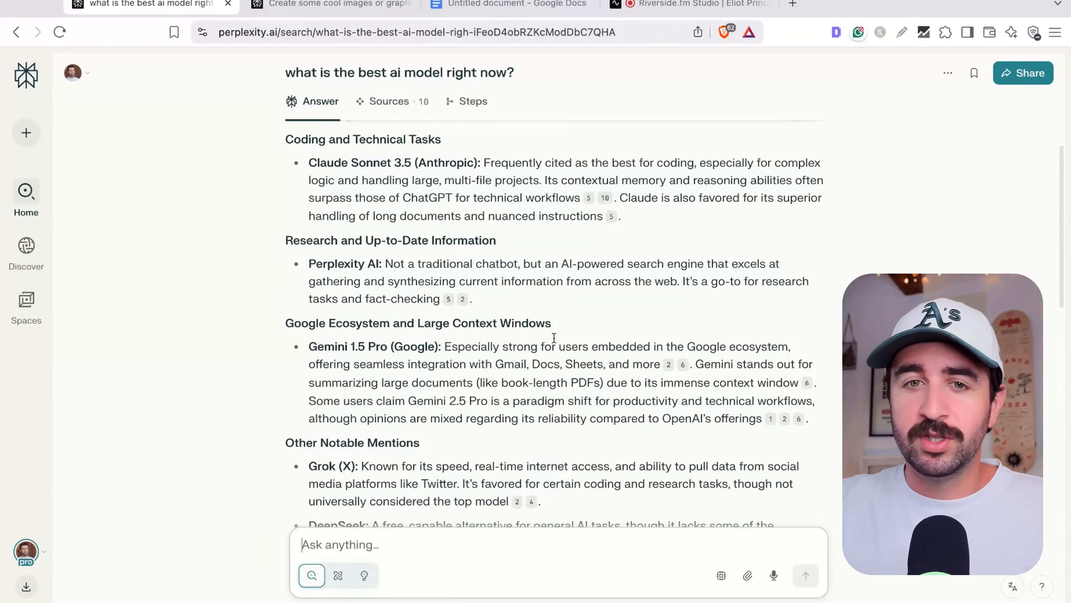
scroll("down", 3)
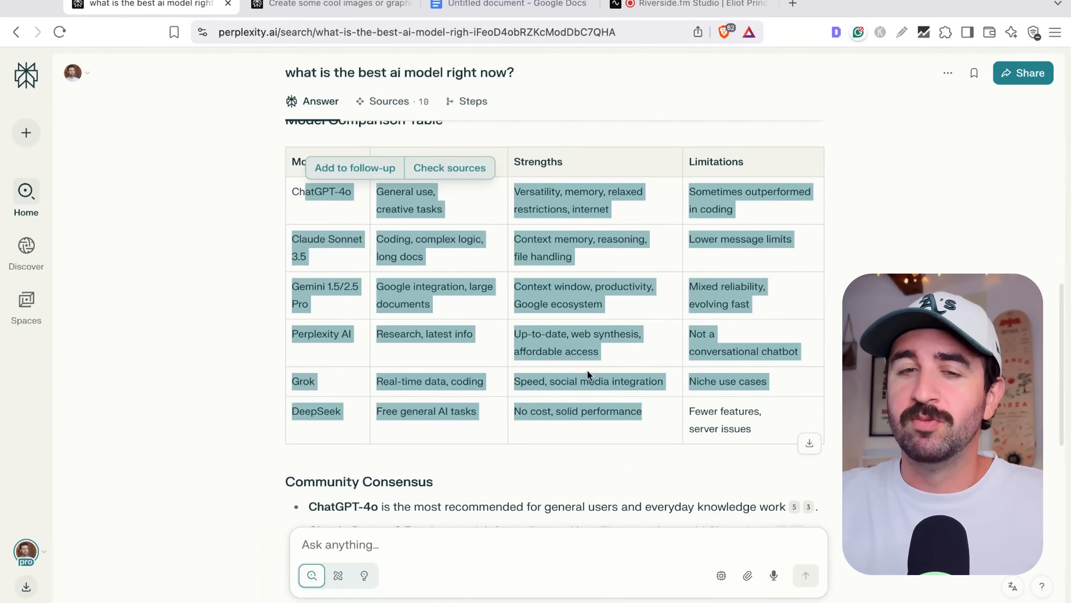
scroll("down", 3)
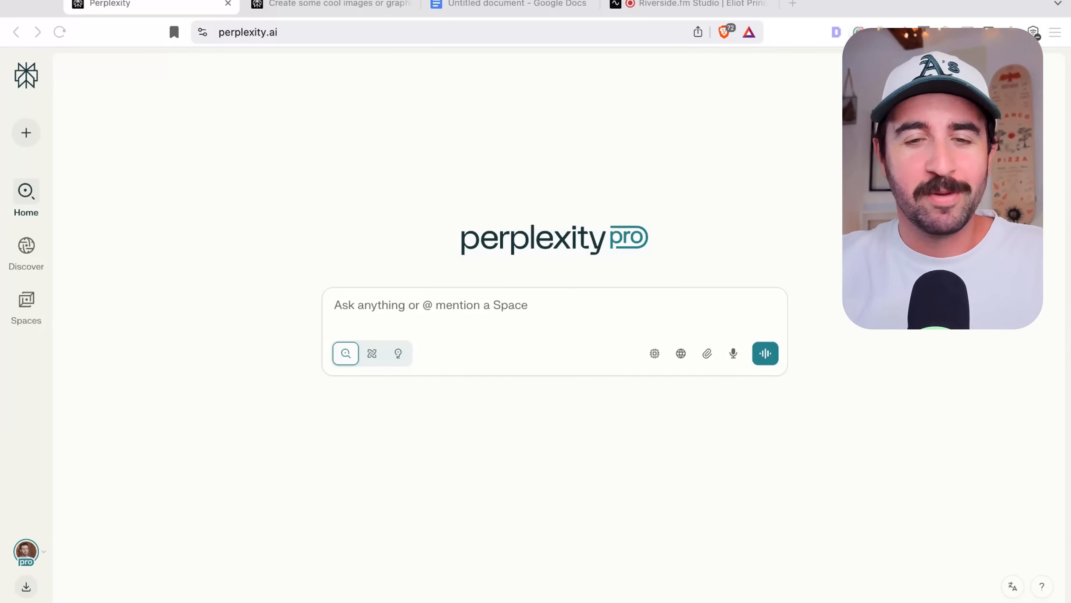
mouse_move(329, 280)
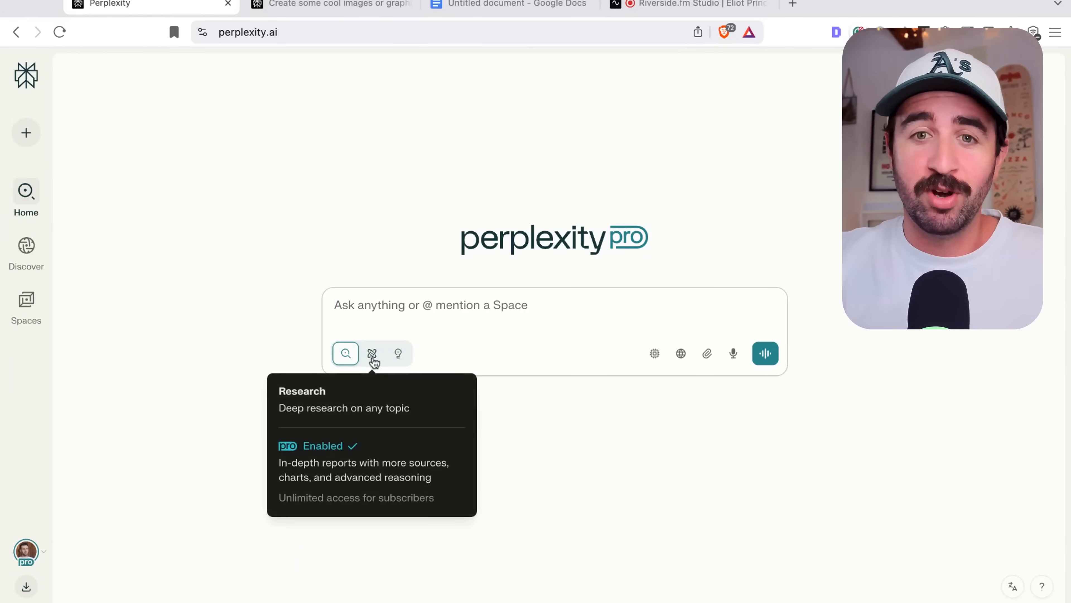
Switch the search to deep Research mode so suggested research prompts appear.
left_click(371, 353)
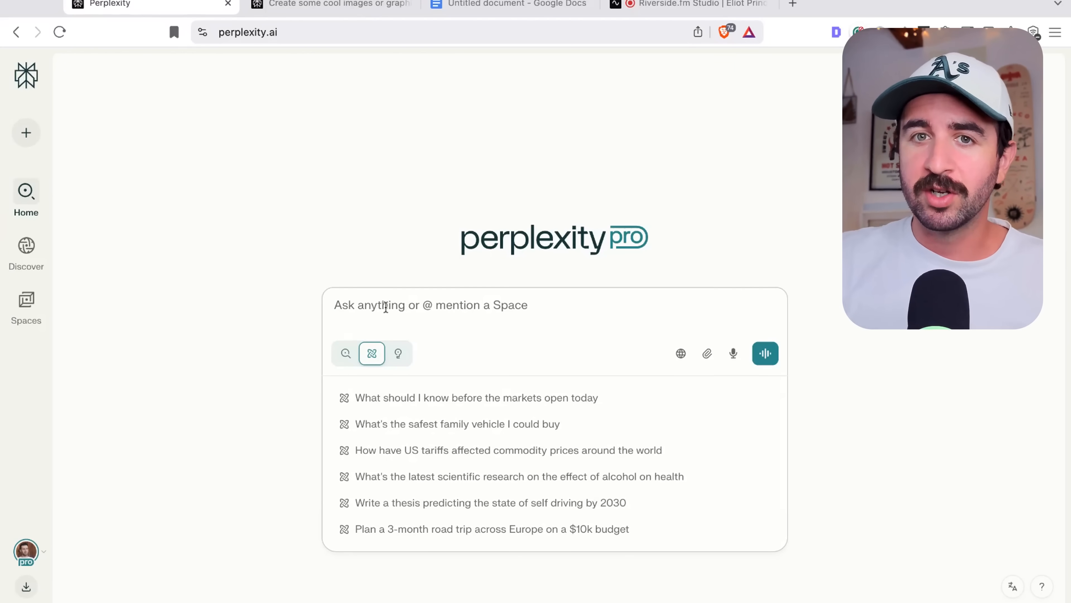
Make Social discussions the only search source, turning Web off.
left_click(681, 353)
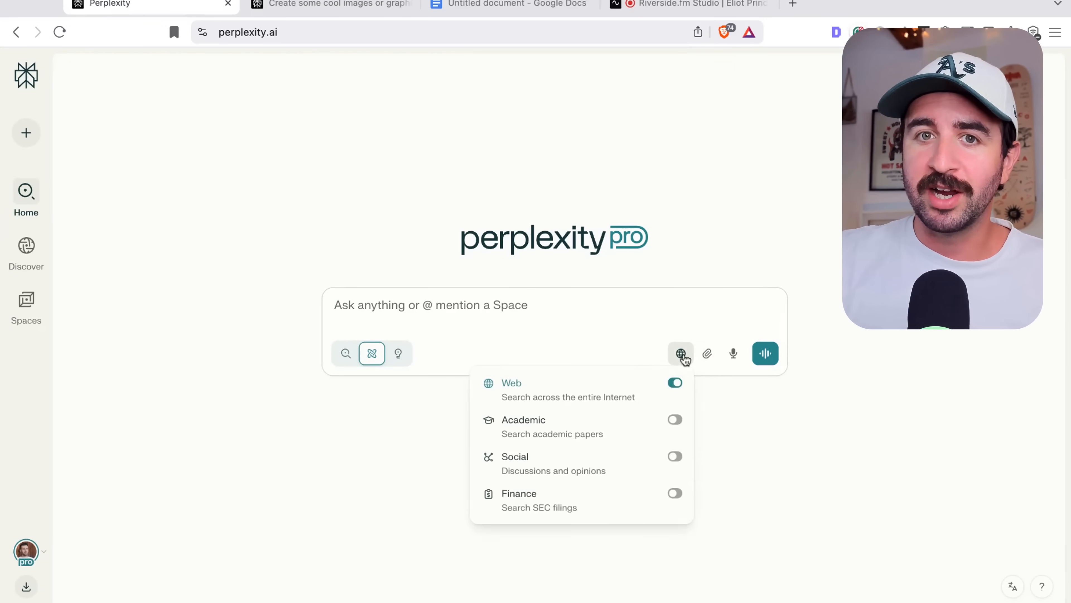
left_click(681, 354)
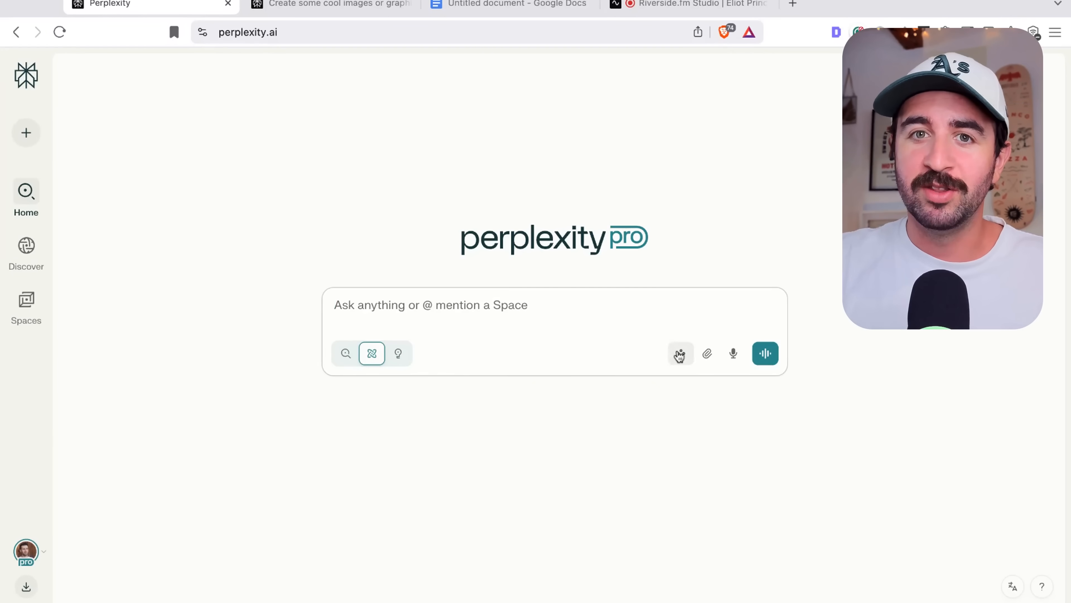
left_click(681, 353)
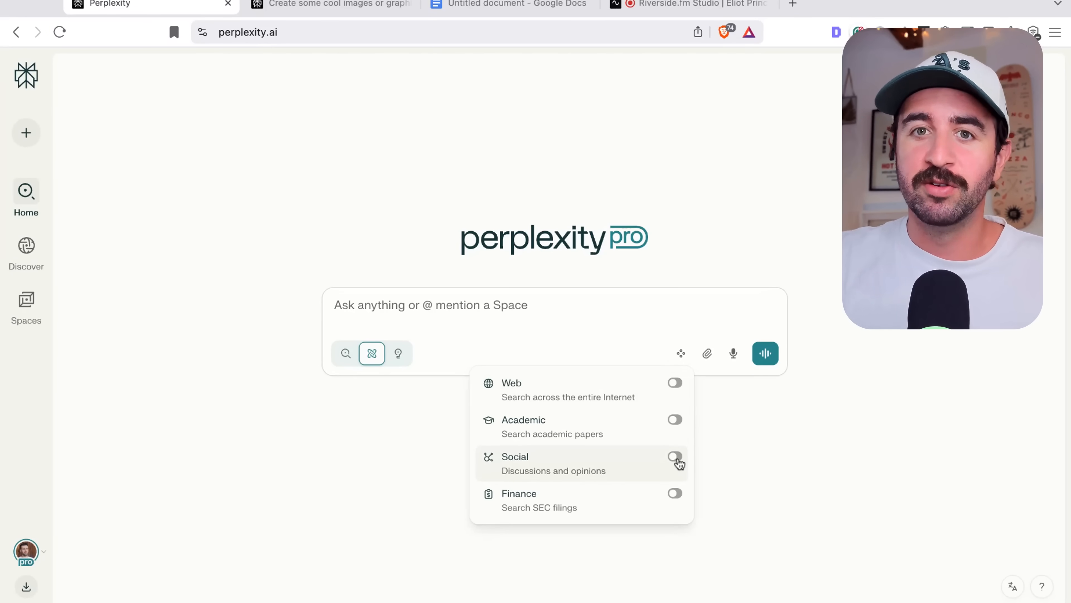
left_click(675, 456)
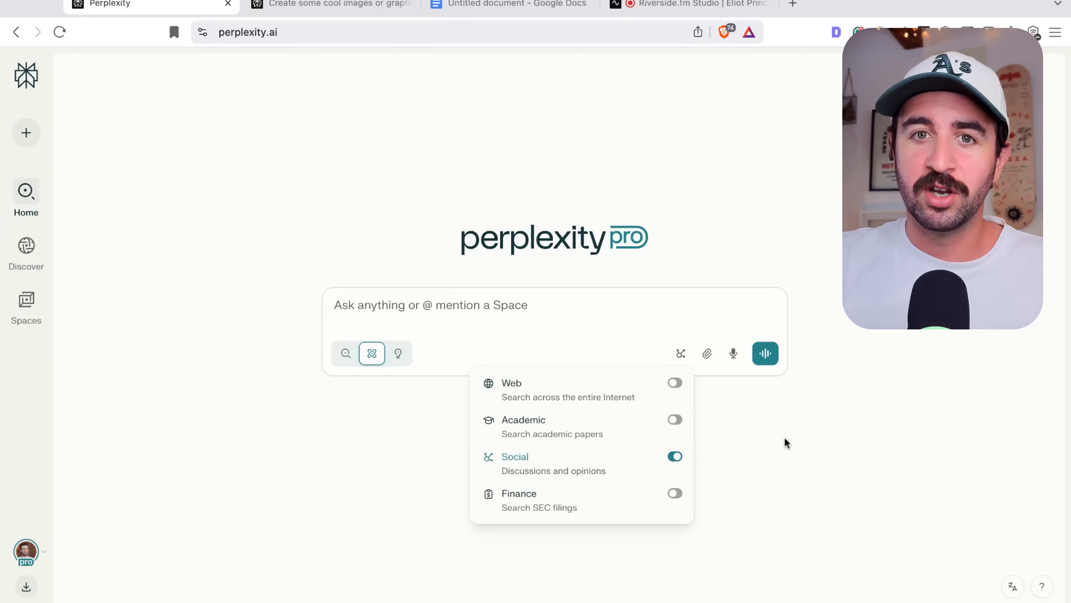
mouse_move(706, 460)
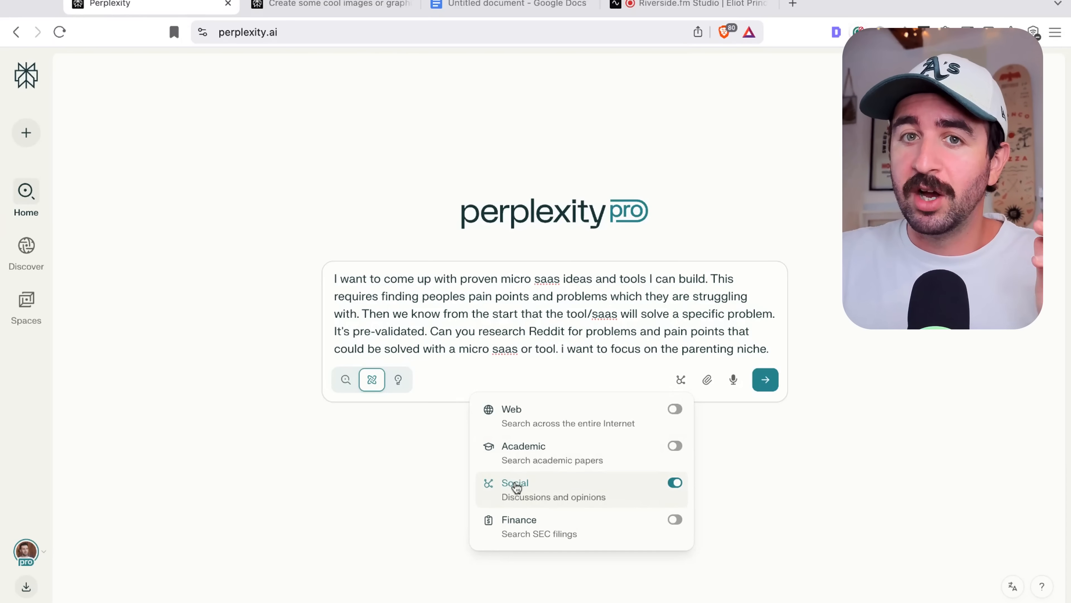
mouse_move(424, 465)
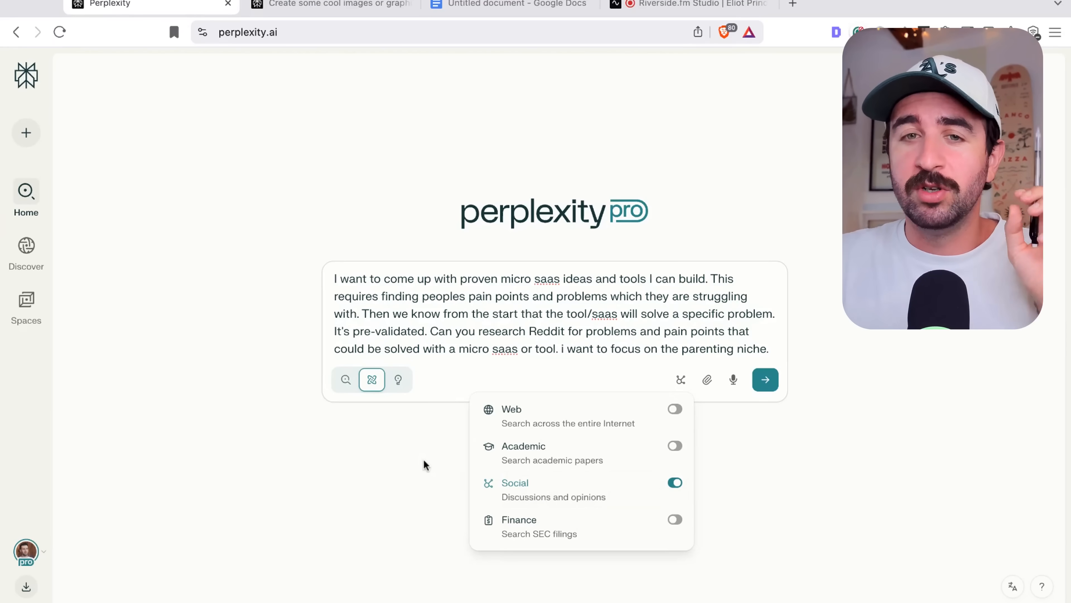
left_click(450, 453)
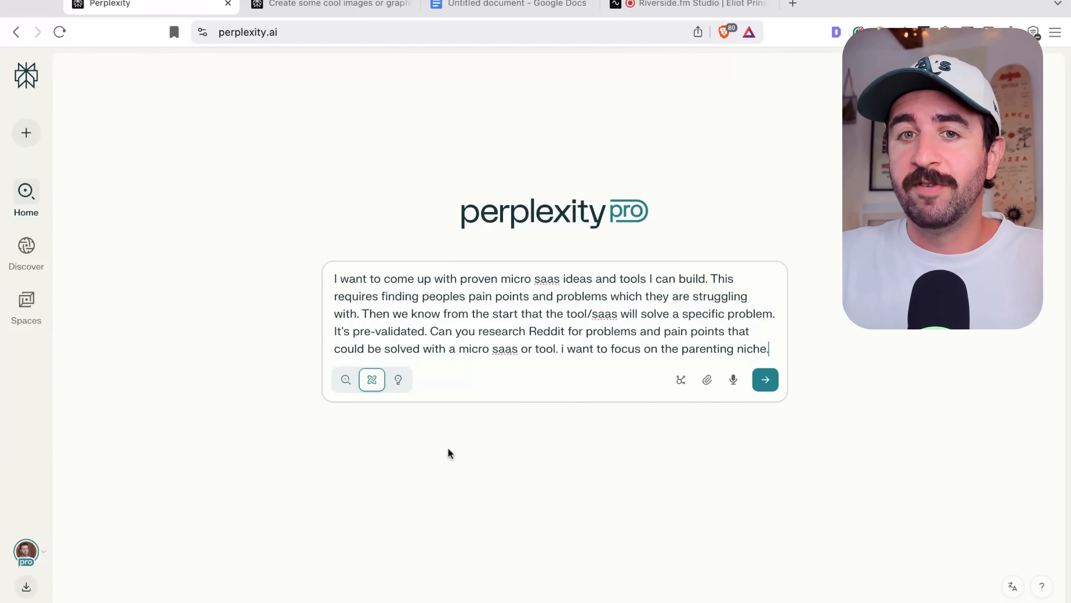
mouse_move(765, 380)
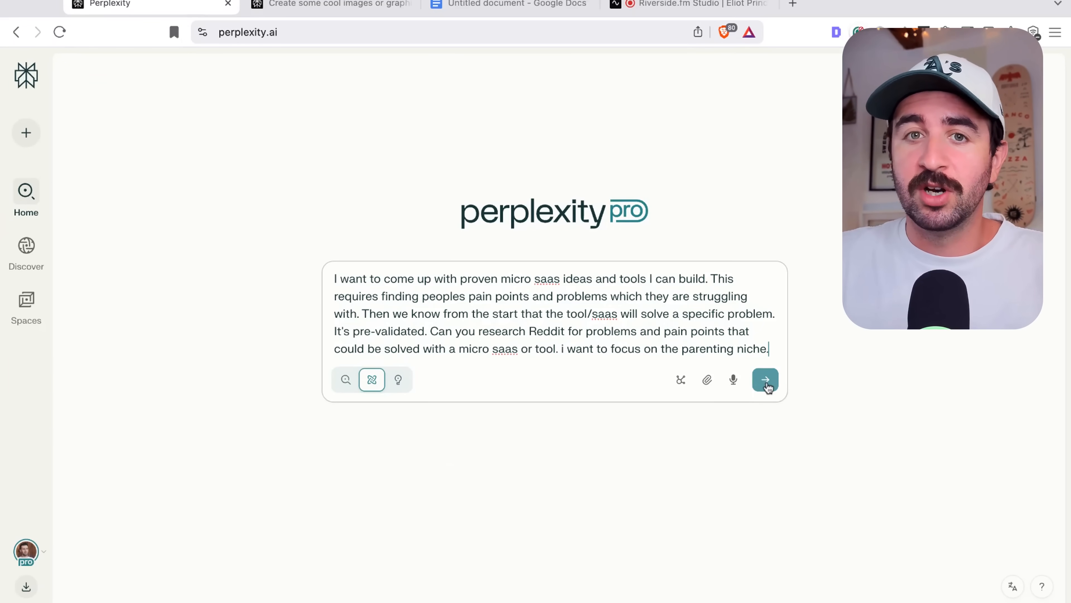
mouse_move(599, 343)
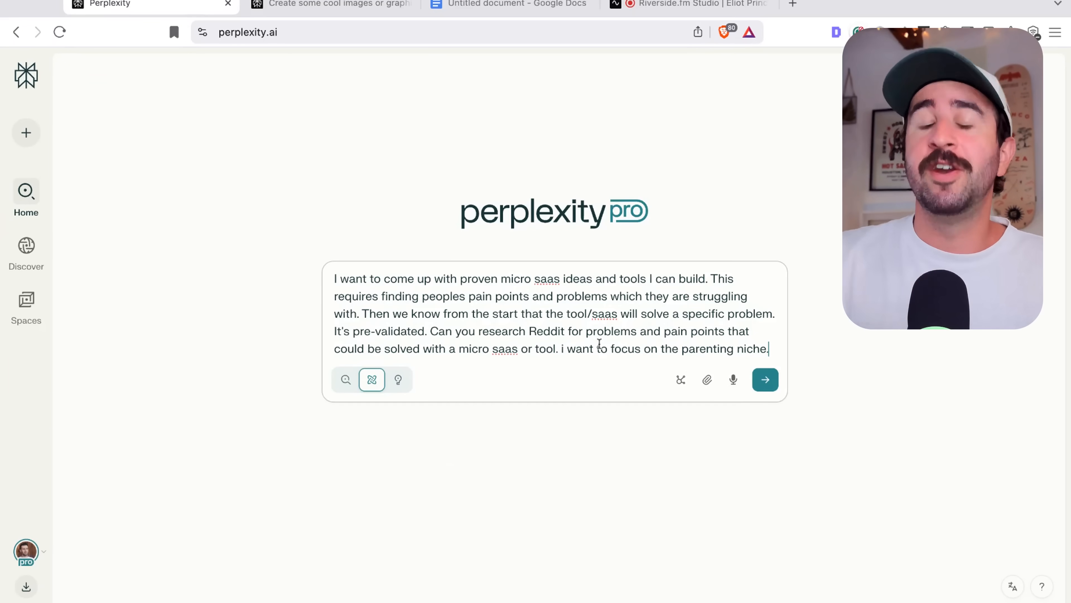
Run the micro SaaS parenting pain-points research, producing the 'Proven Micro SaaS Ideas for Parenting' report with 90 sources.
left_click(764, 379)
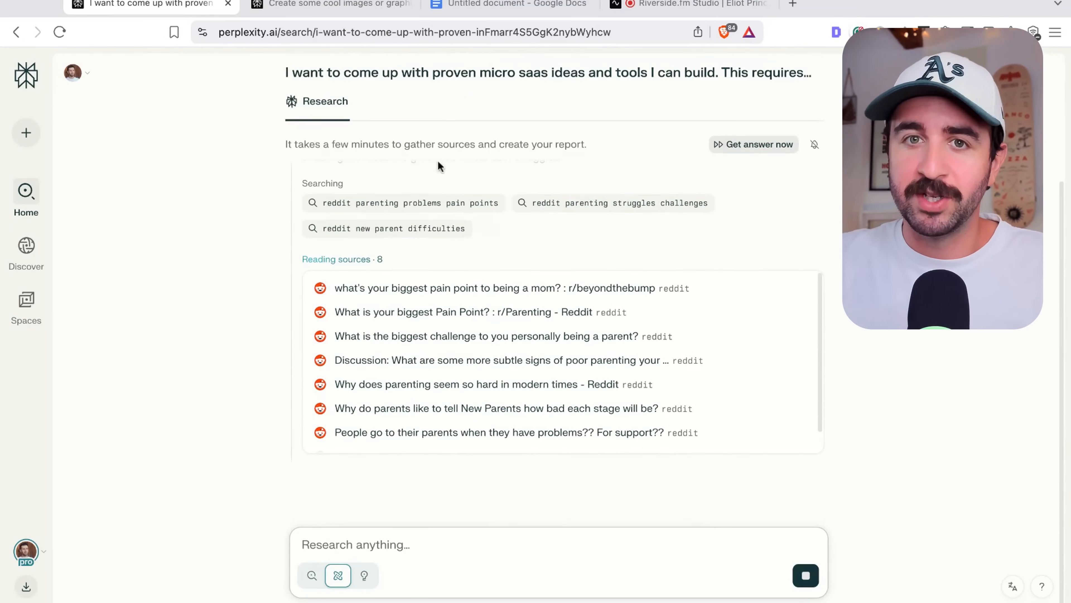
scroll("up", 3)
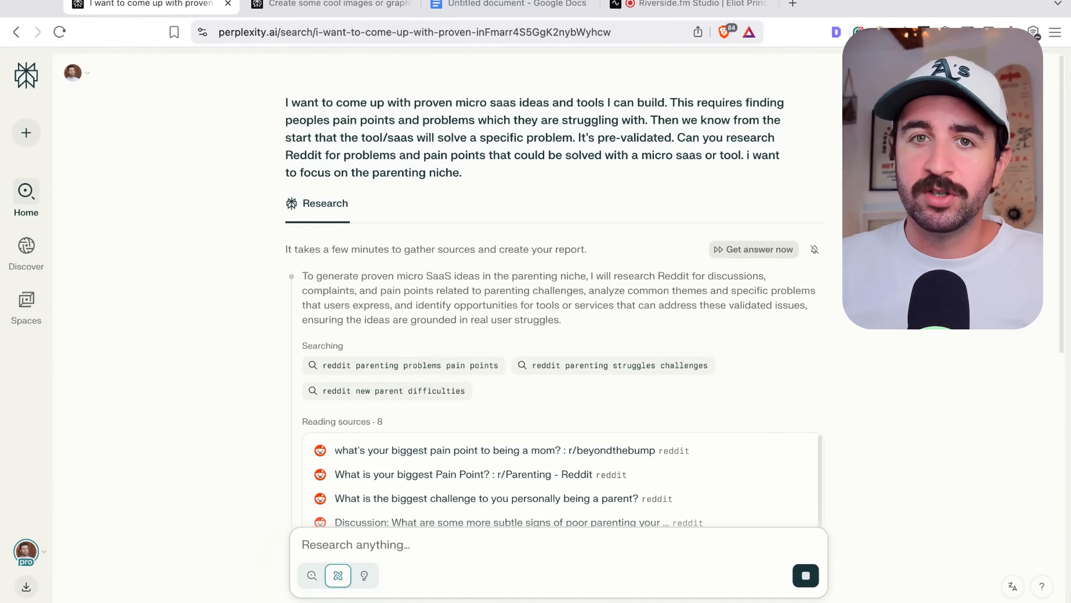
scroll("down", 3)
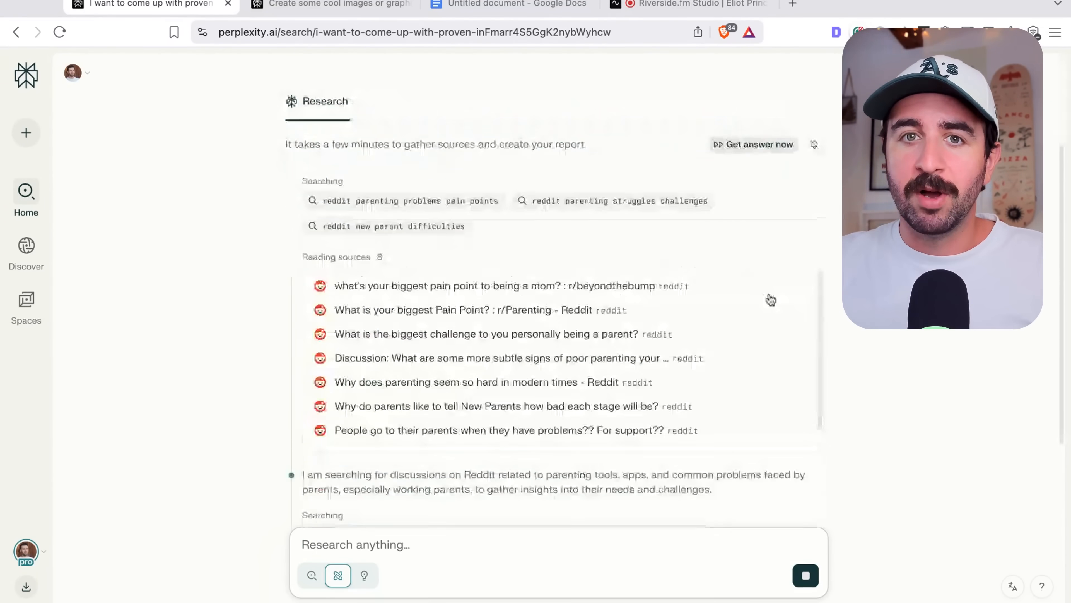
scroll("up", 3)
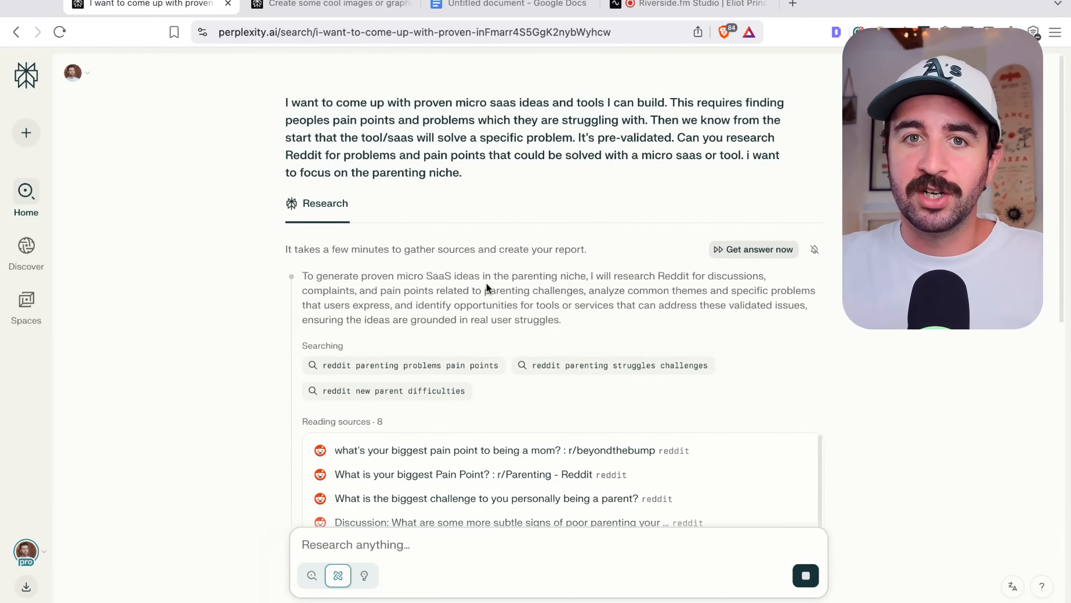
scroll("down", 3)
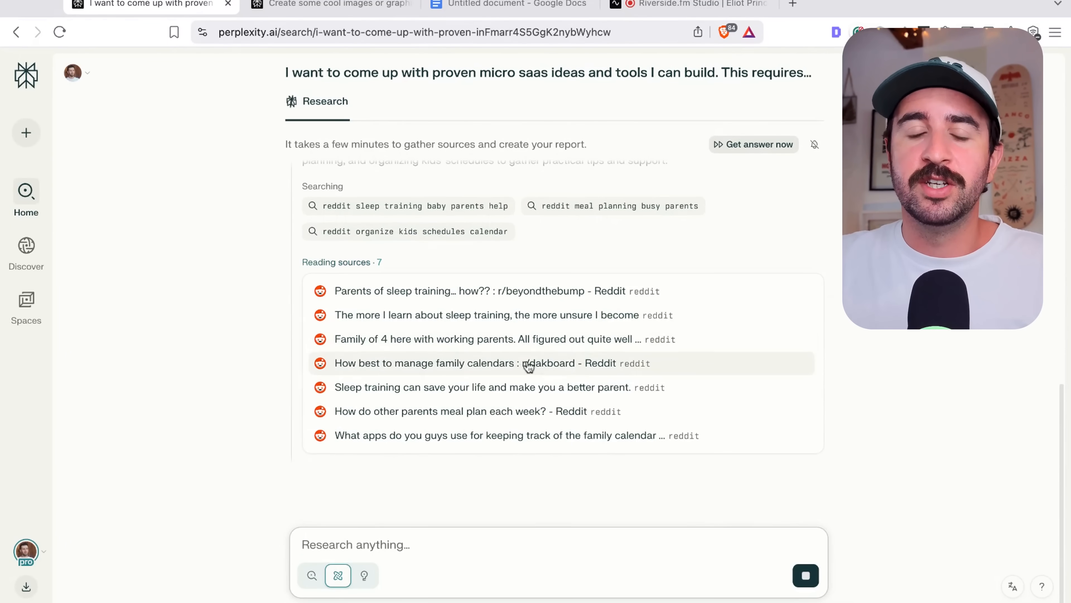
left_click(754, 144)
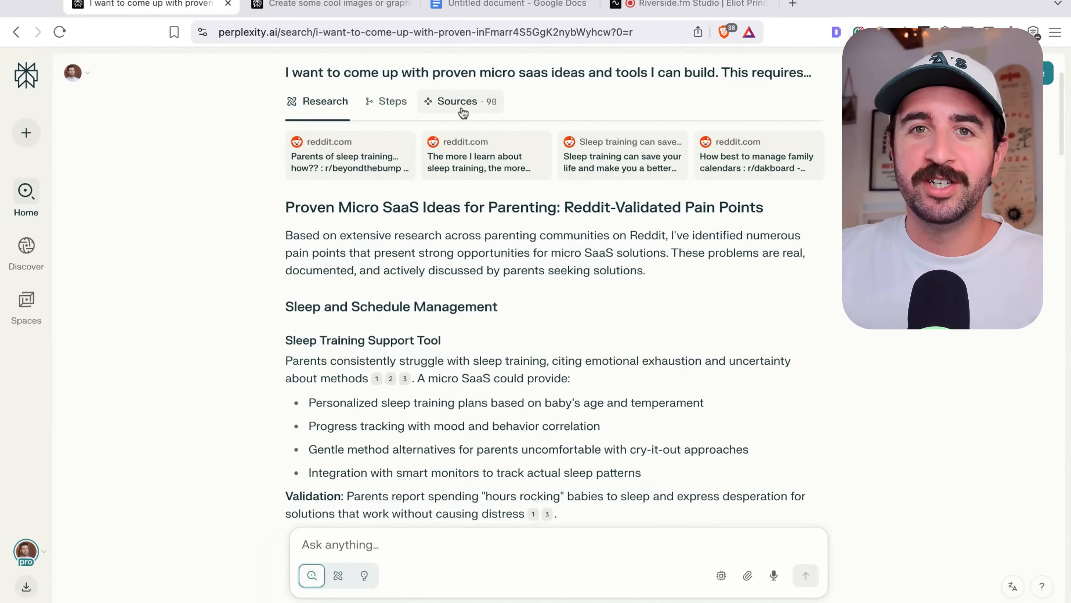
Review the report's sources, read down to the Family Calendar Coordination Platform idea and select its heading.
left_click(456, 101)
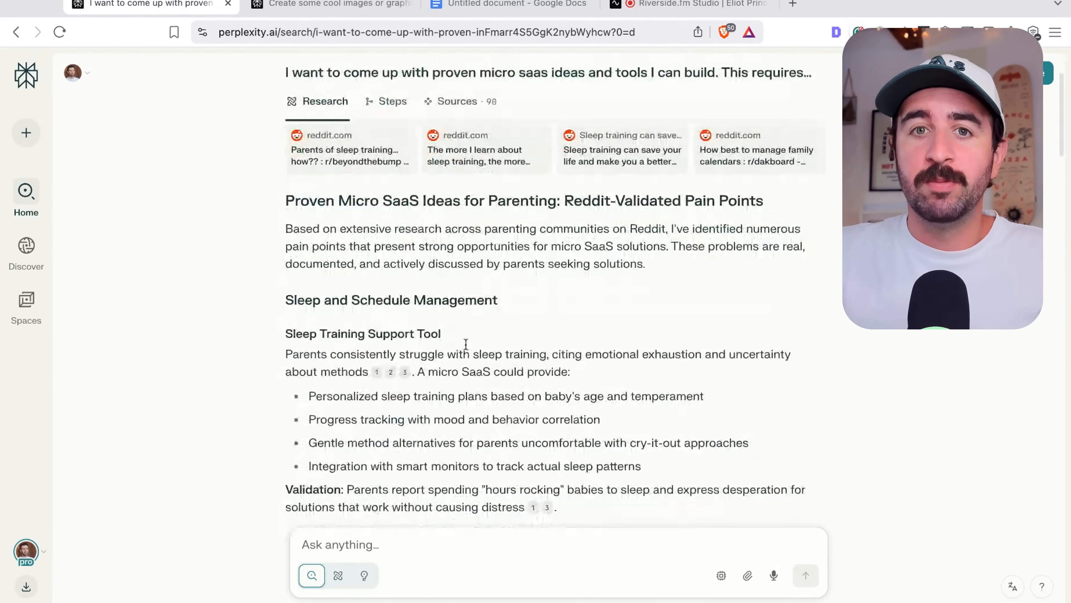
scroll("down", 3)
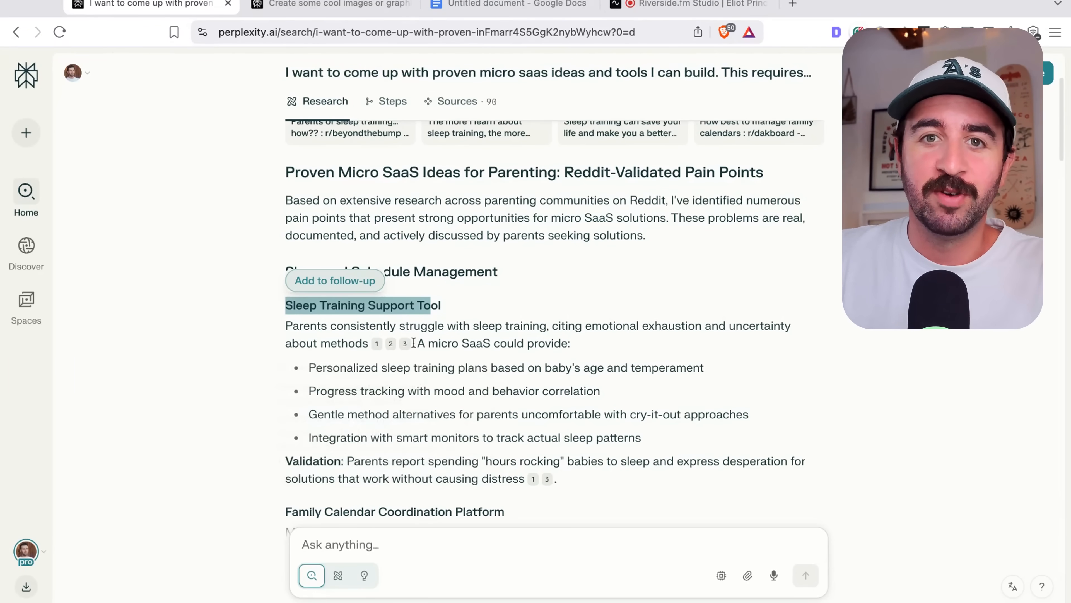
scroll("down", 3)
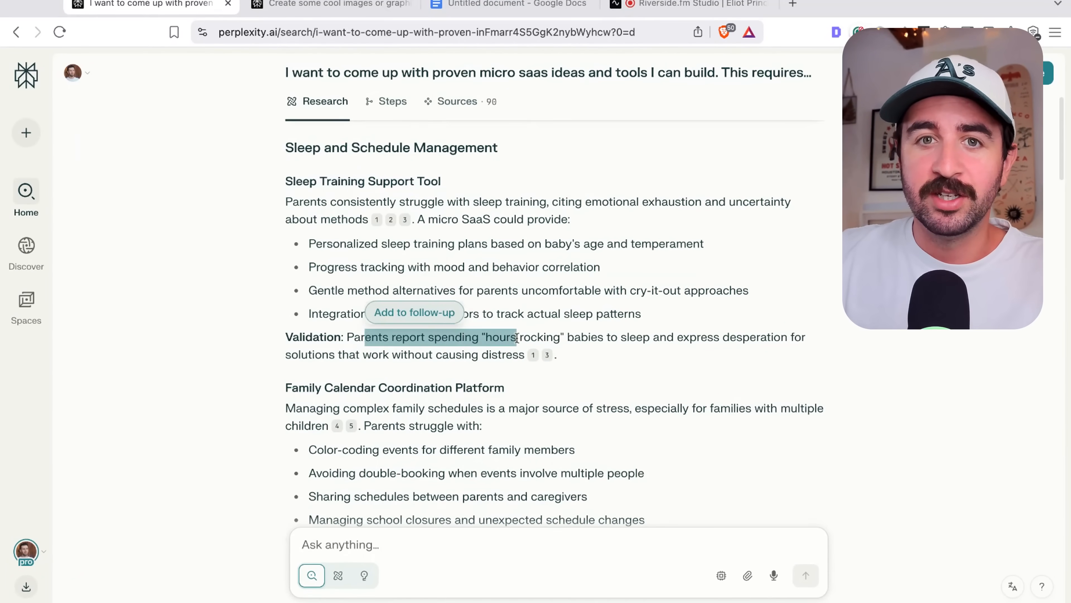
scroll("down", 3)
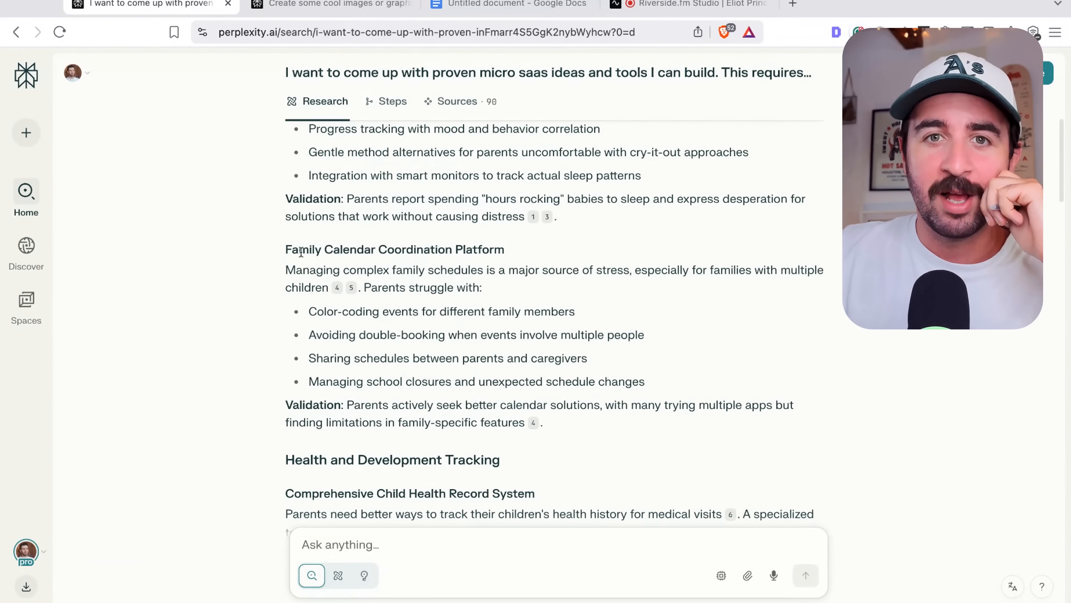
double_click(395, 249)
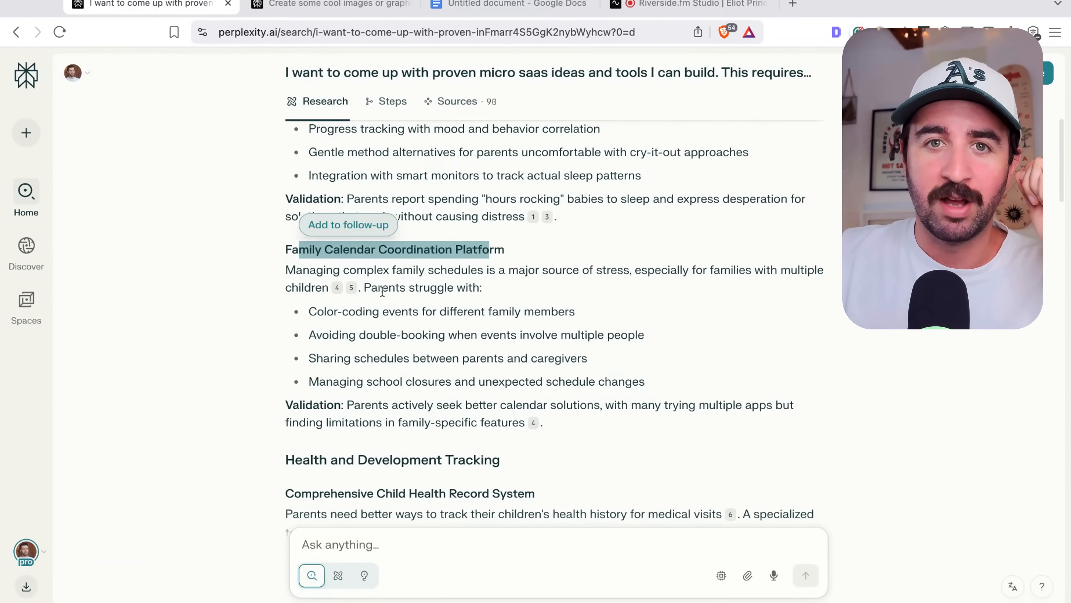
mouse_move(351, 287)
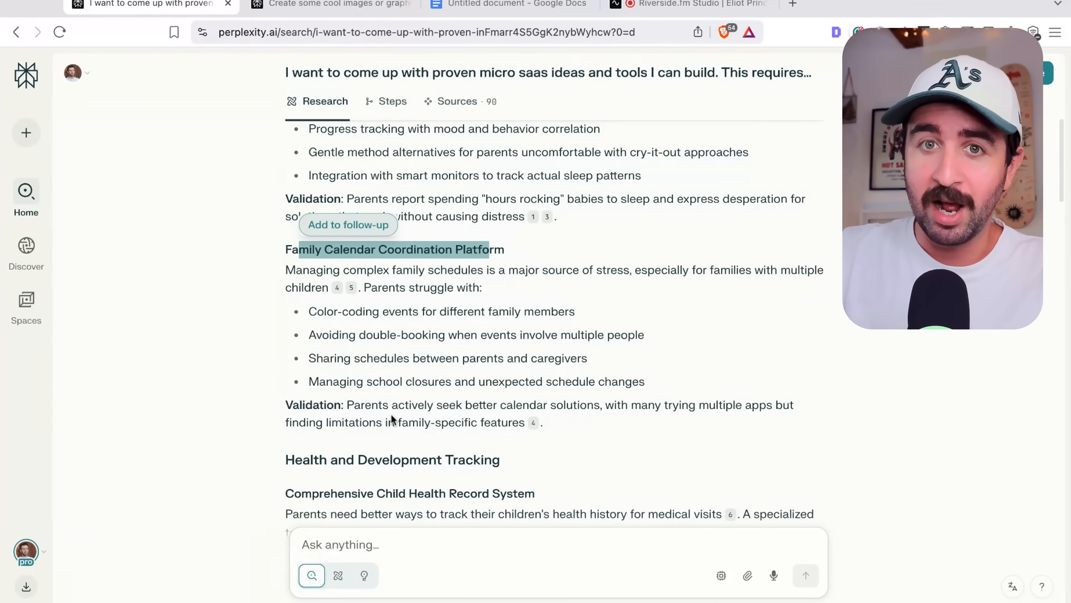
mouse_move(534, 422)
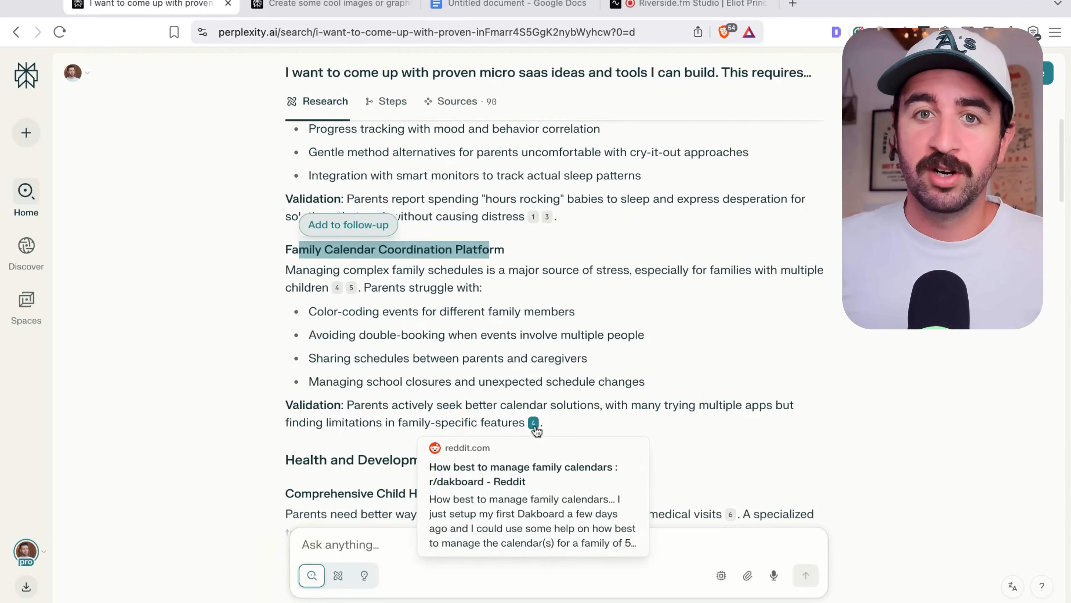
mouse_move(498, 390)
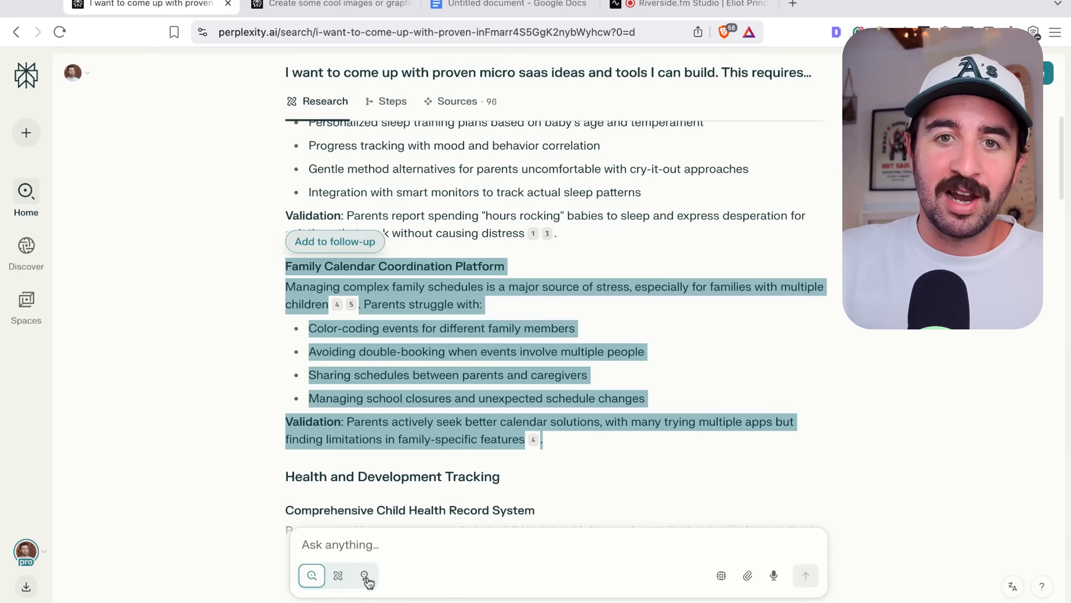
Send the Family Calendar idea to Labs requesting a business plan, brand mood board and MVP features.
left_click(364, 575)
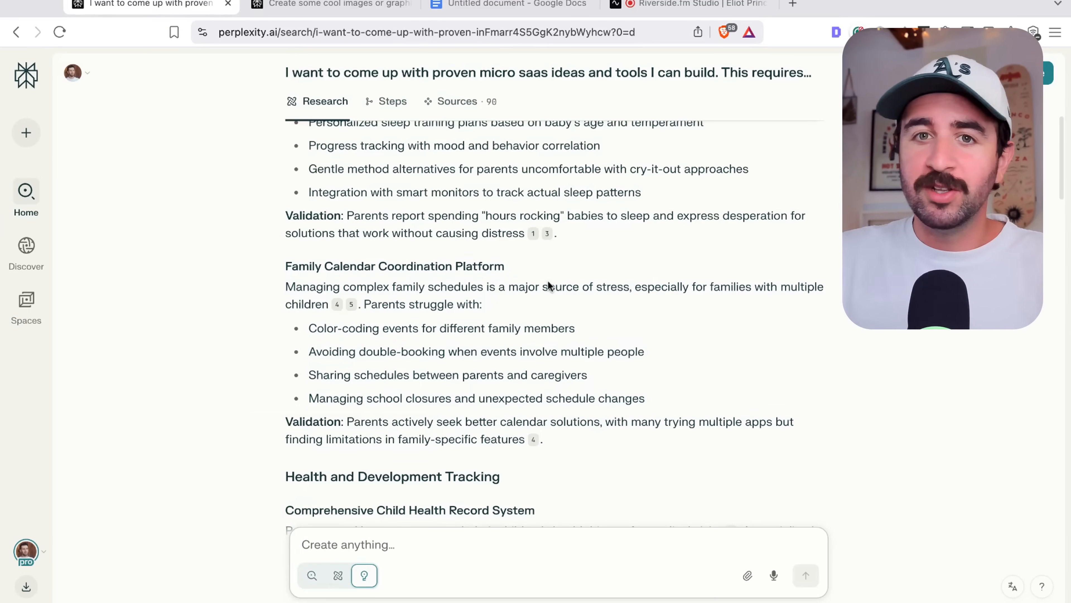
scroll("down", 3)
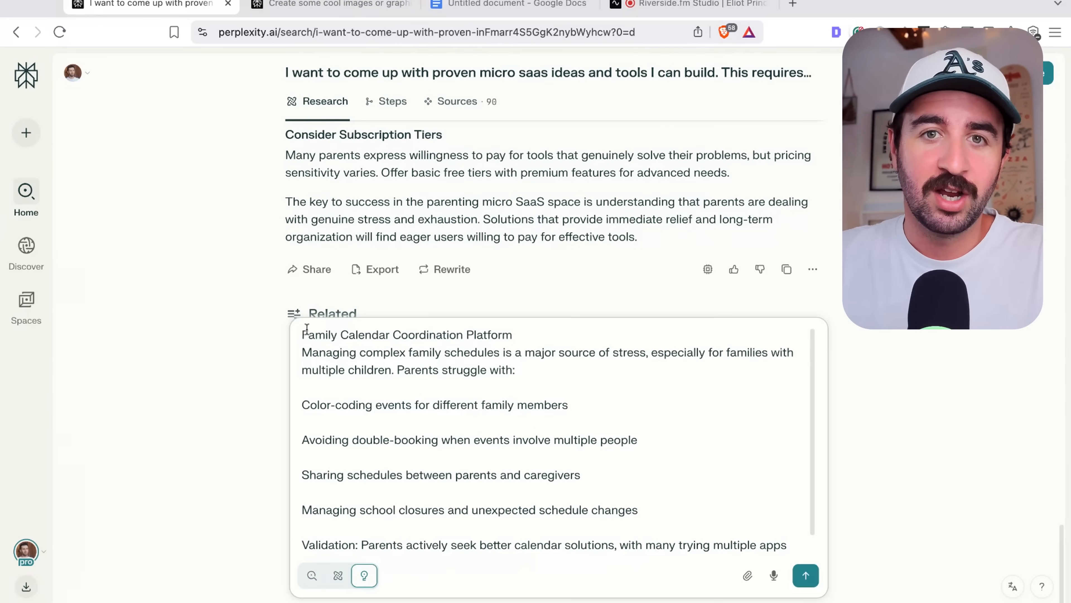
scroll("down", 3)
type("I like this idea. Can we start brining to life with a business plan, brand mood board, and mvp features to get us going")
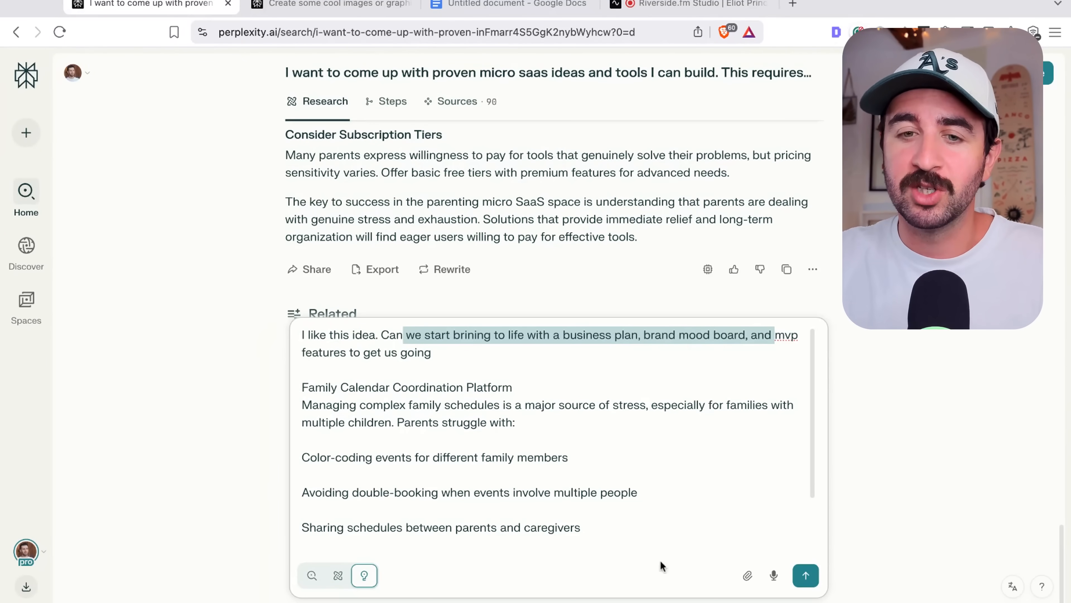
left_click(805, 575)
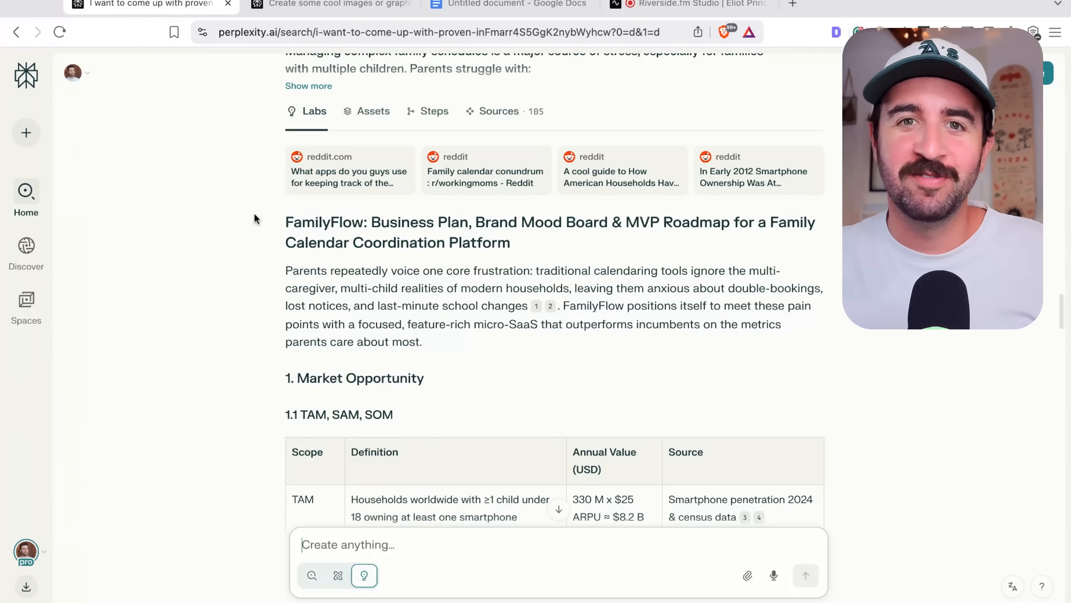
double_click(319, 222)
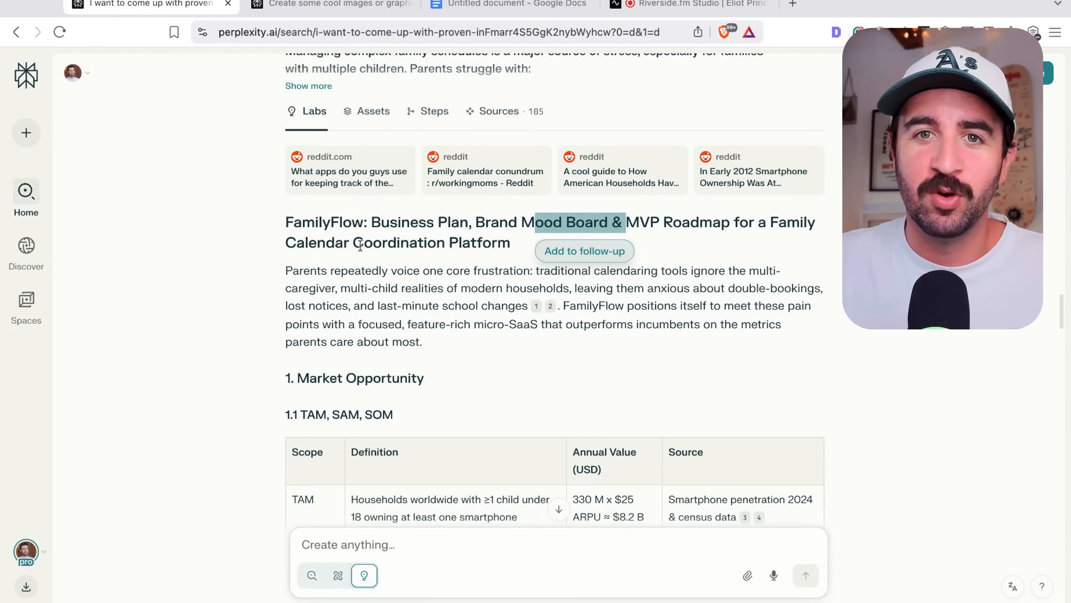
scroll("down", 3)
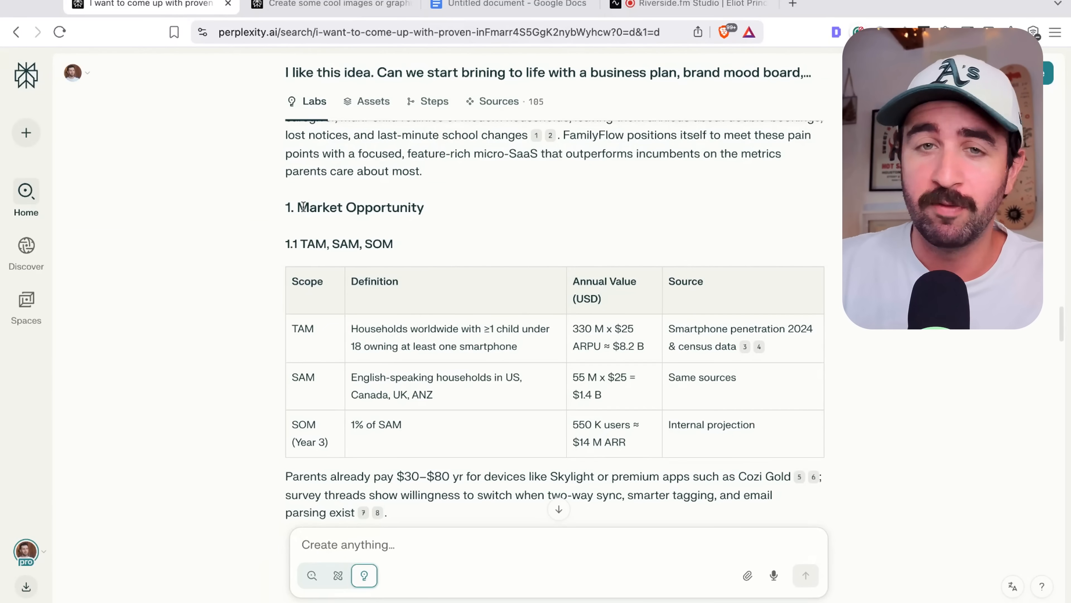
scroll("down", 3)
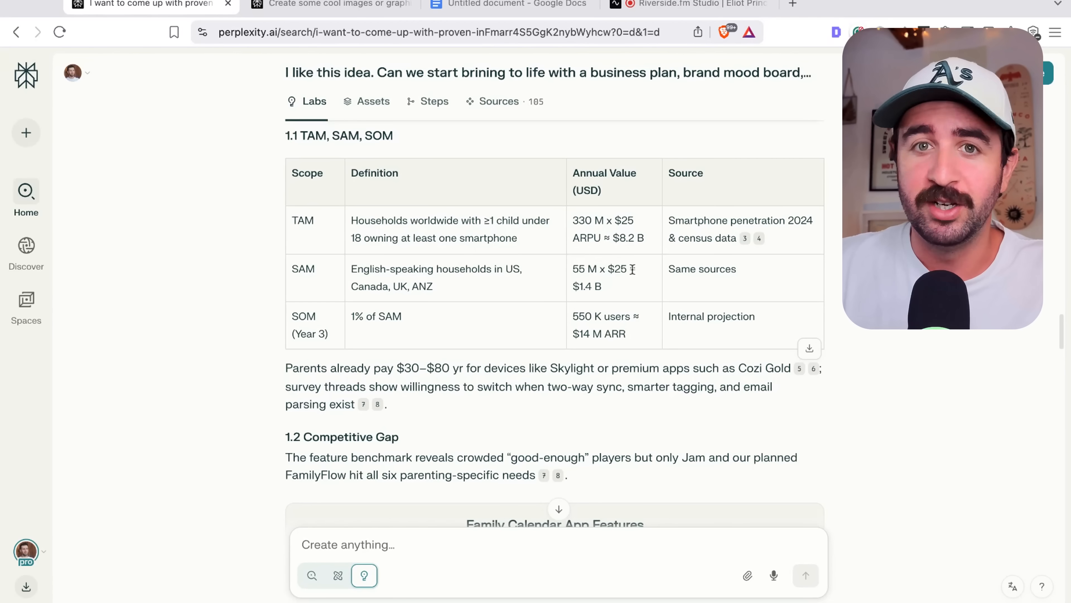
scroll("down", 3)
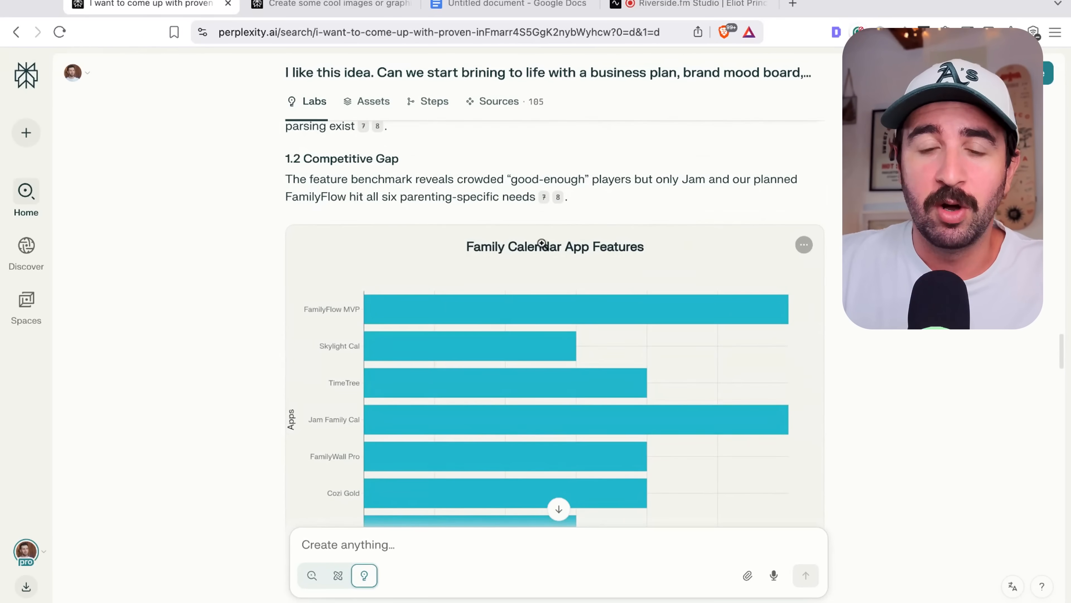
scroll("up", 3)
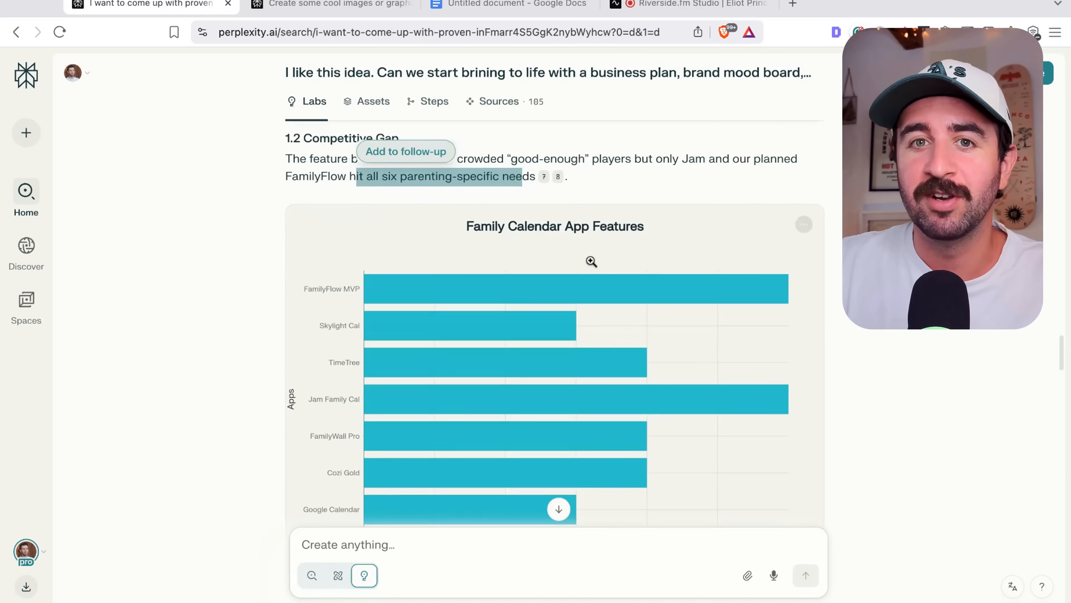
scroll("down", 3)
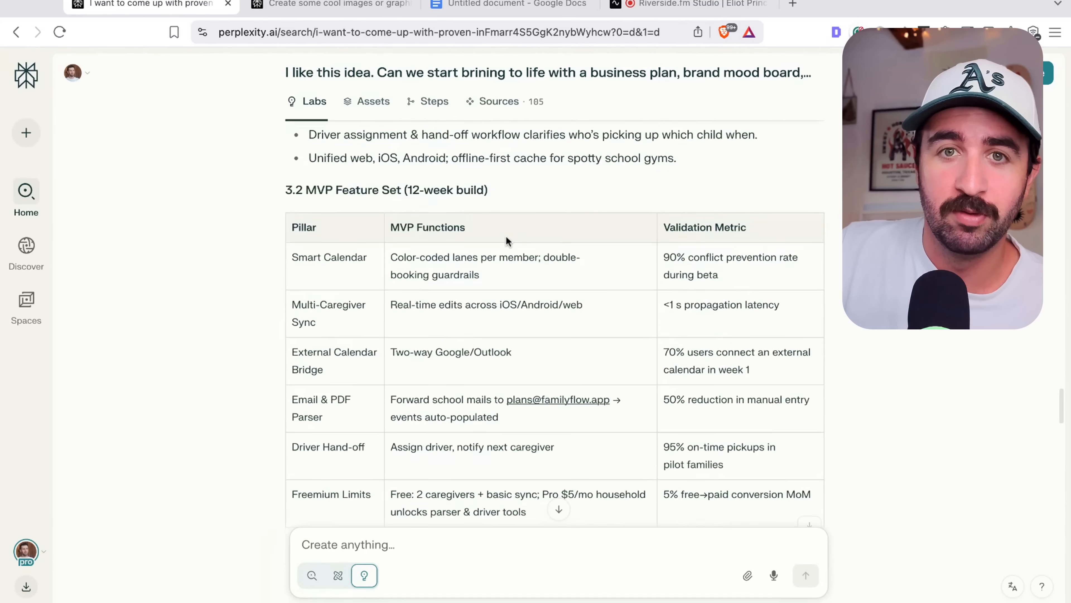
scroll("up", 3)
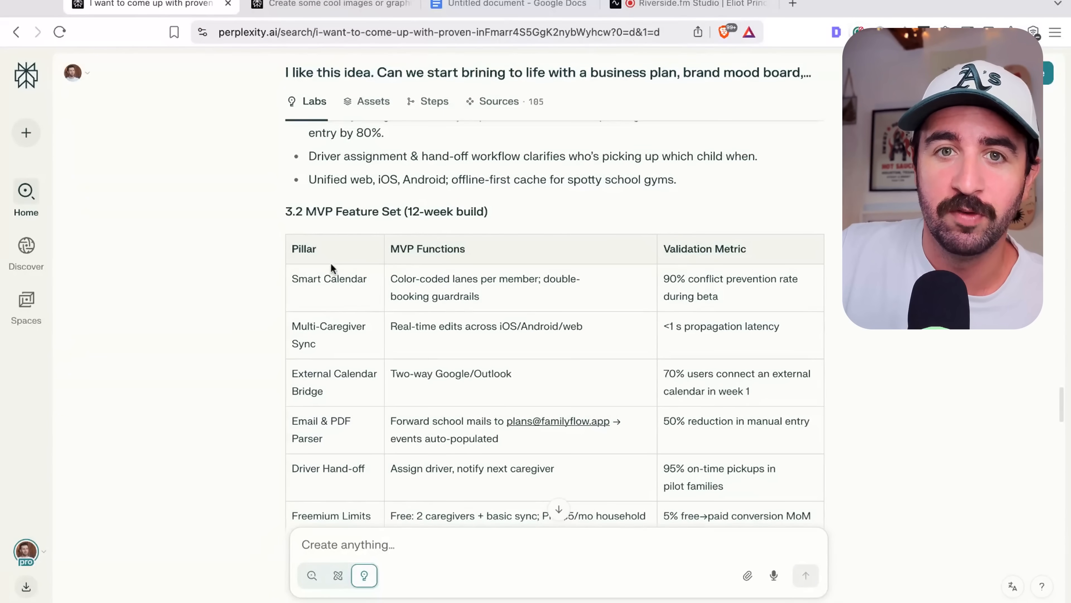
scroll("down", 3)
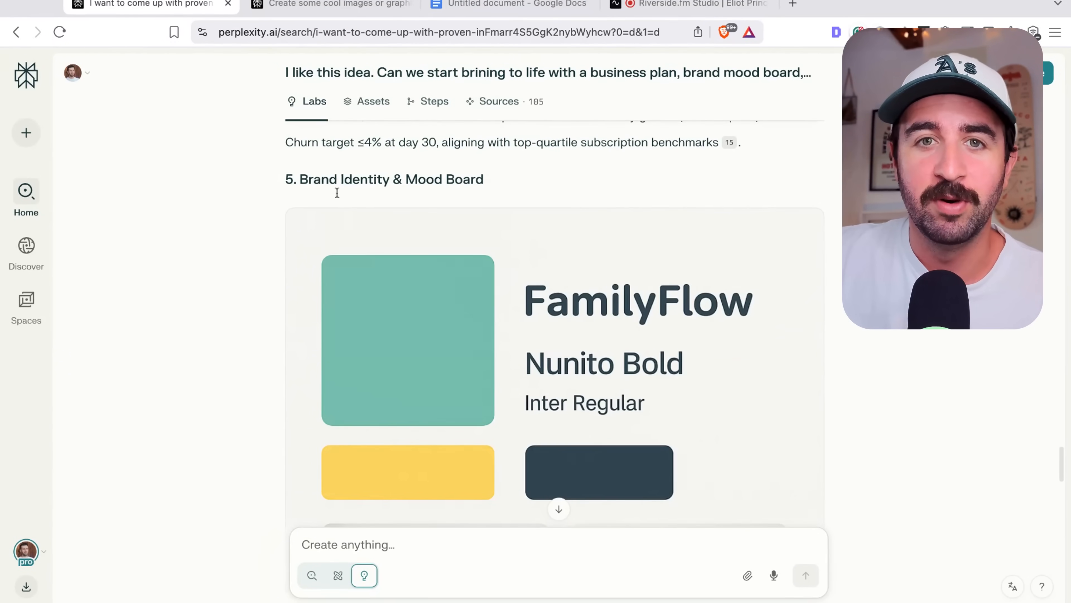
scroll("down", 3)
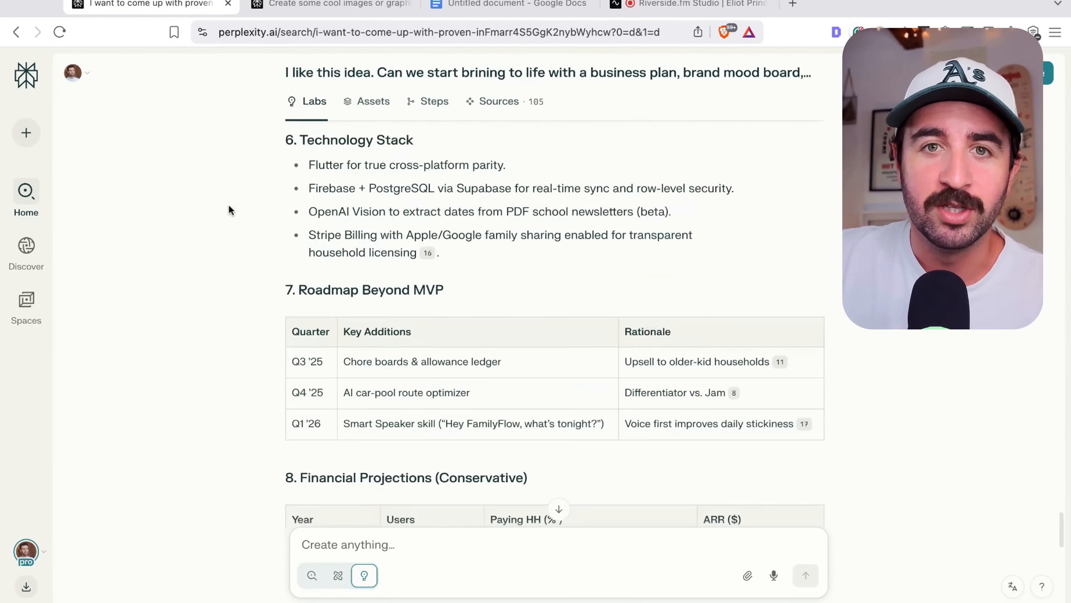
scroll("down", 3)
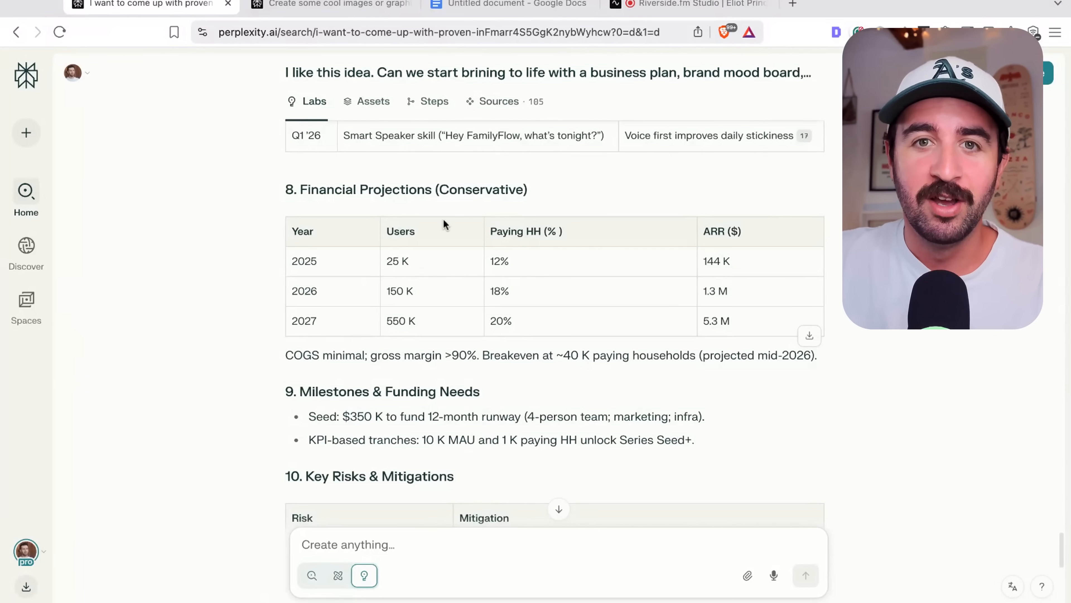
scroll("down", 3)
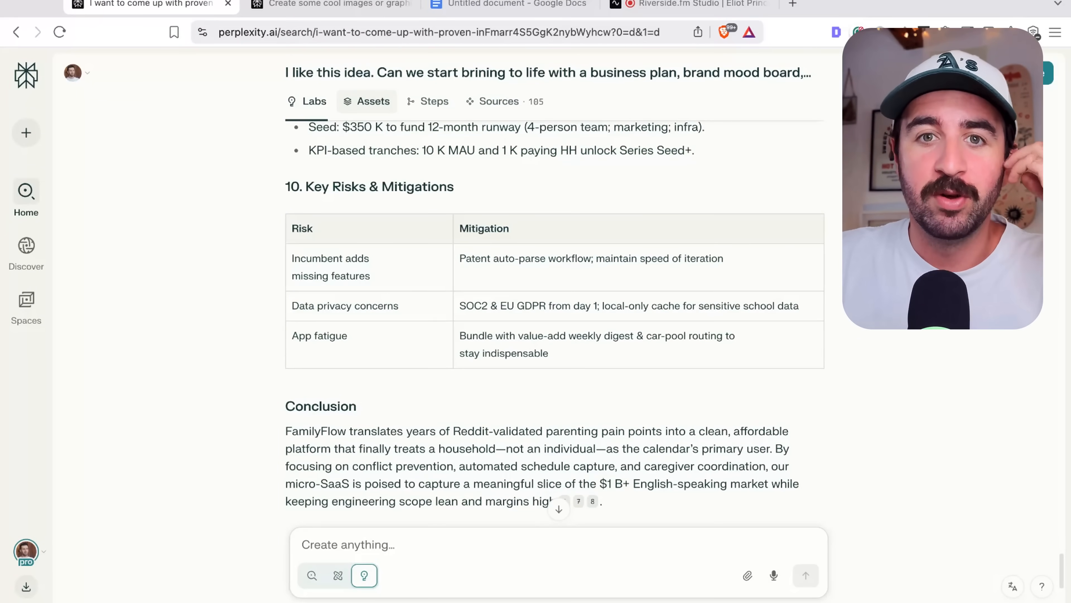
scroll("up", 3)
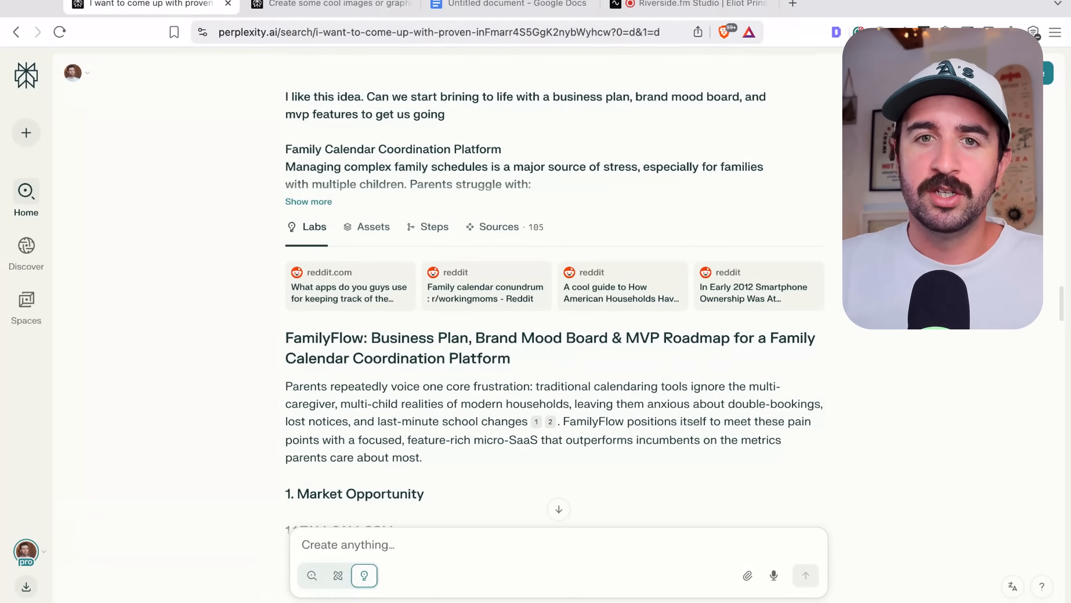
mouse_move(469, 375)
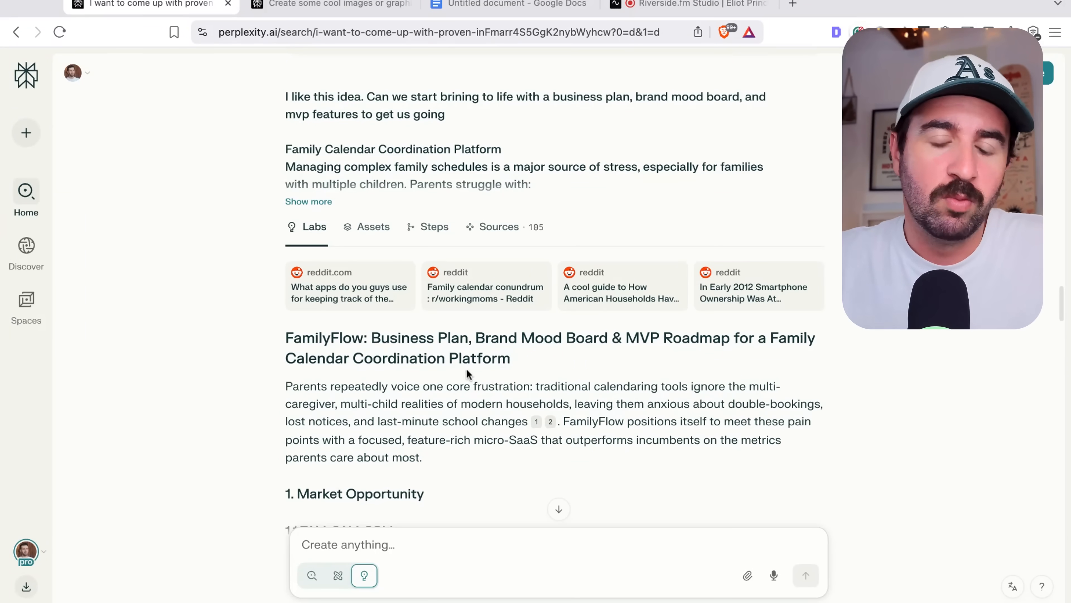
mouse_move(488, 378)
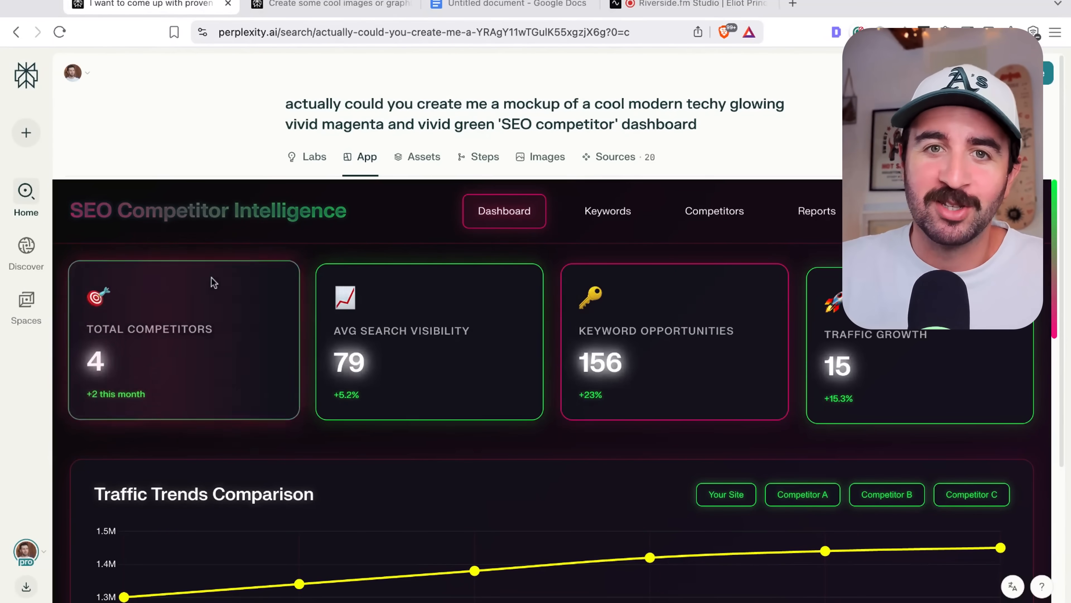
Look over the SEO Competitor Intelligence dashboard app, then switch to the thumbnail images conversation.
scroll("down", 3)
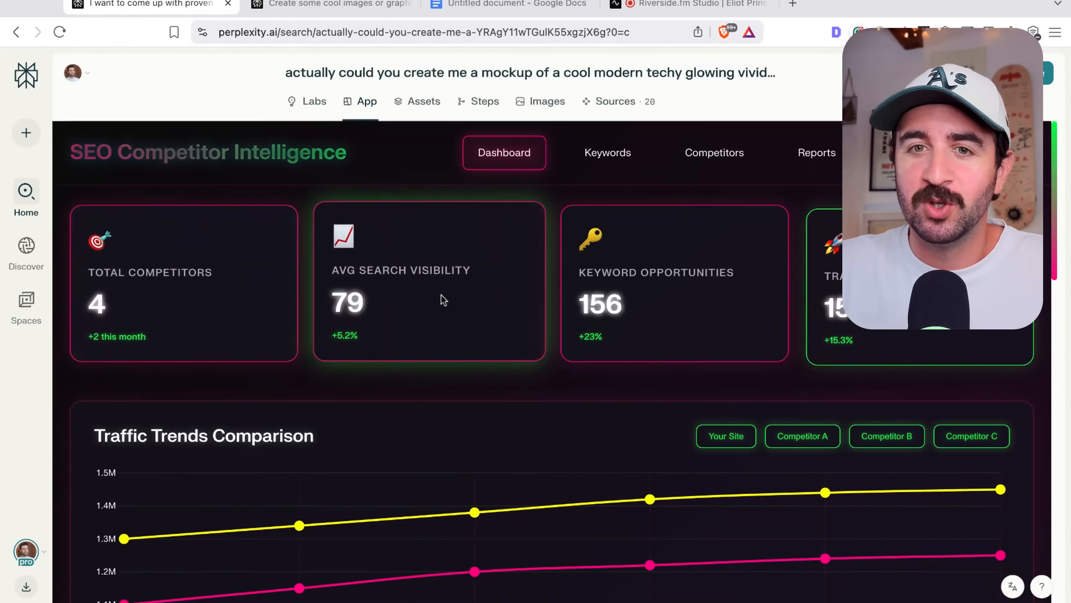
scroll("down", 3)
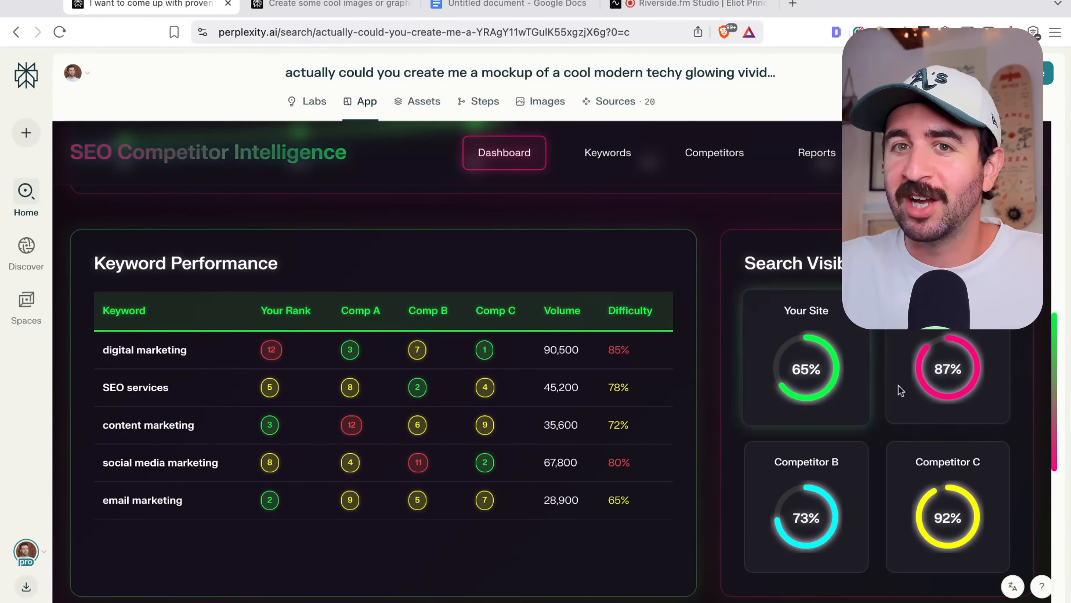
scroll("down", 3)
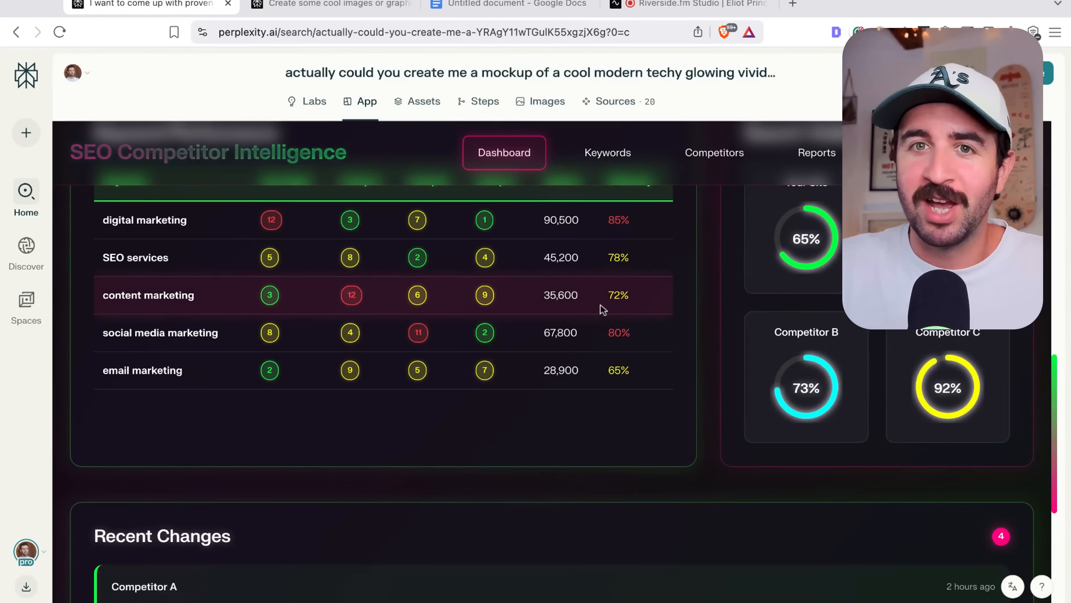
scroll("up", 3)
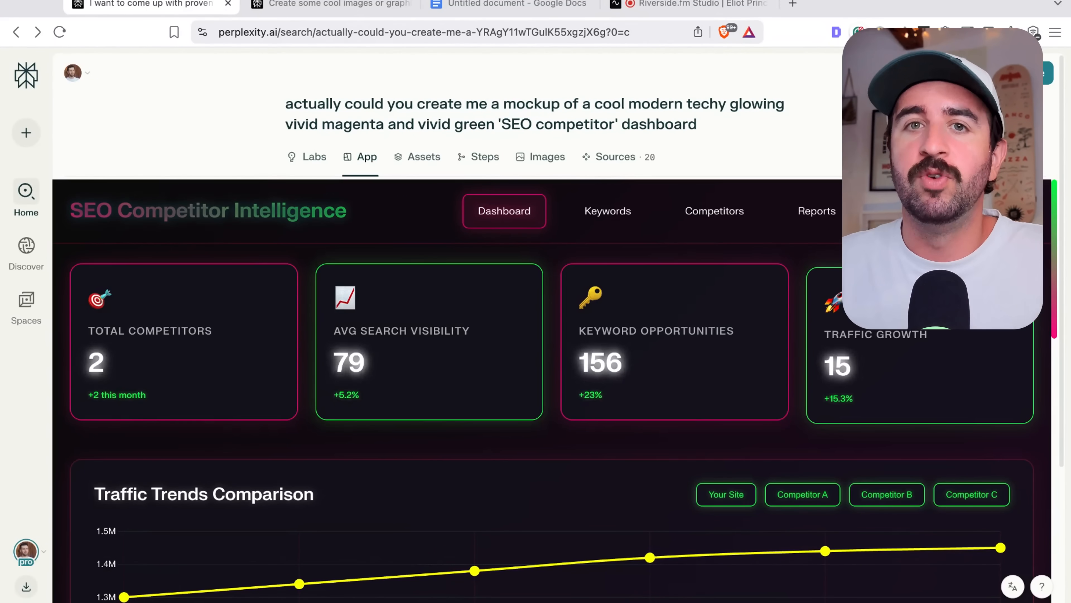
mouse_move(273, 100)
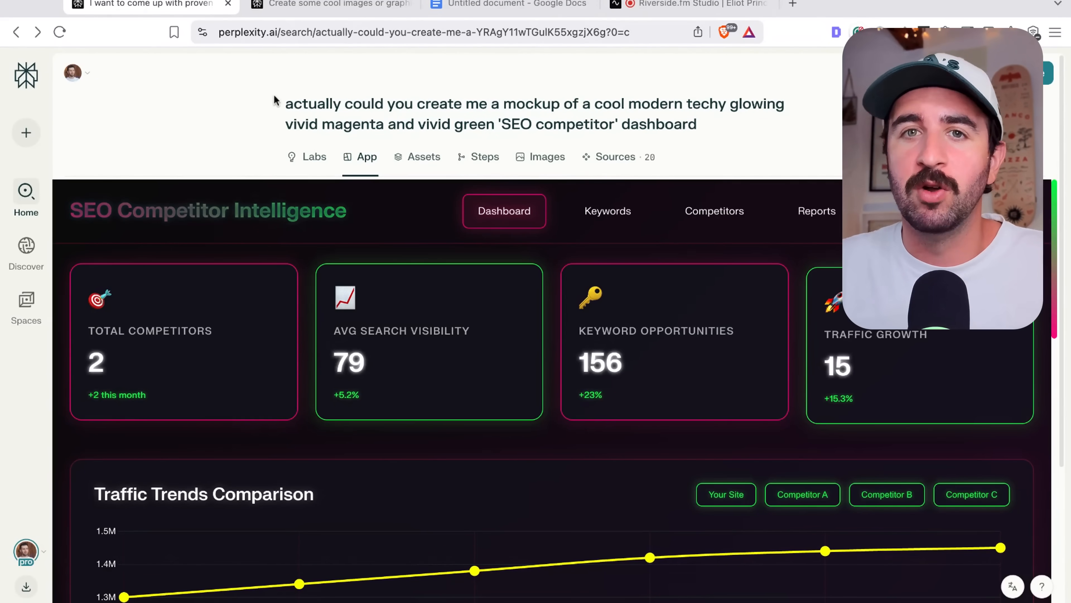
left_click(328, 5)
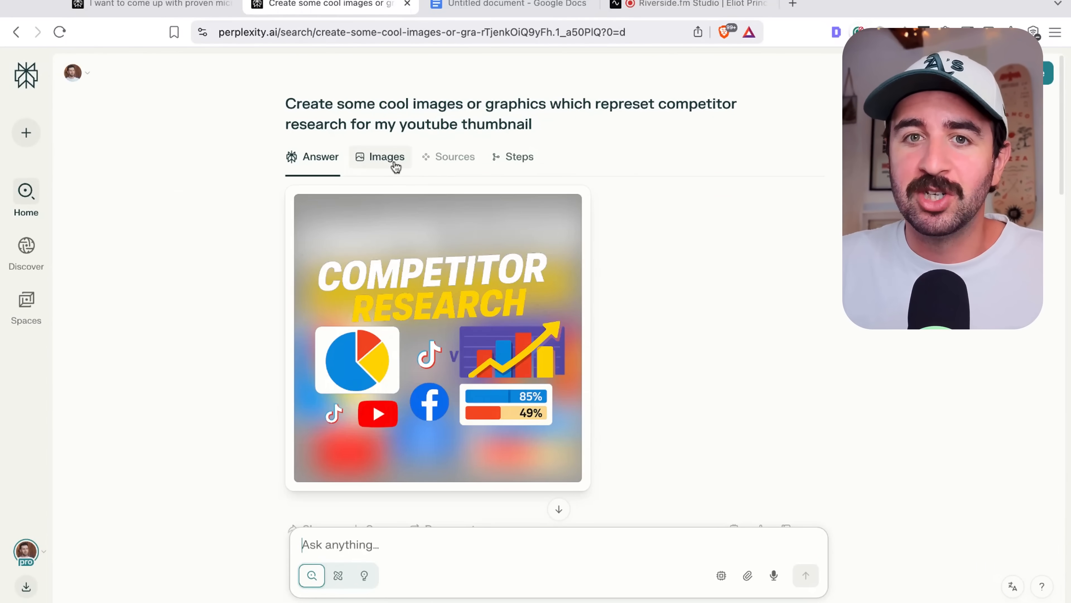
mouse_move(653, 389)
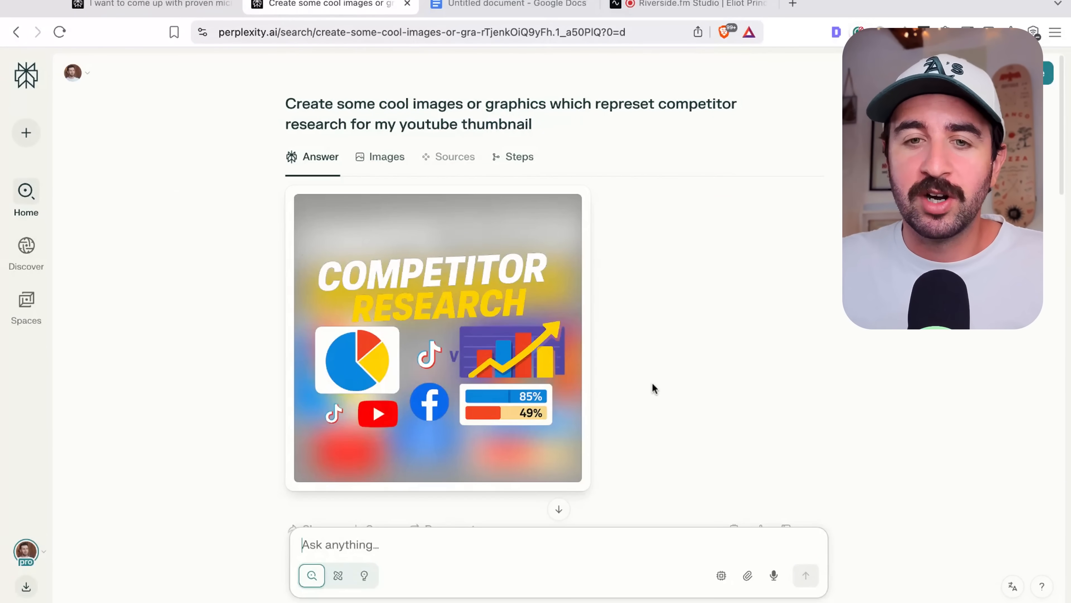
mouse_move(621, 257)
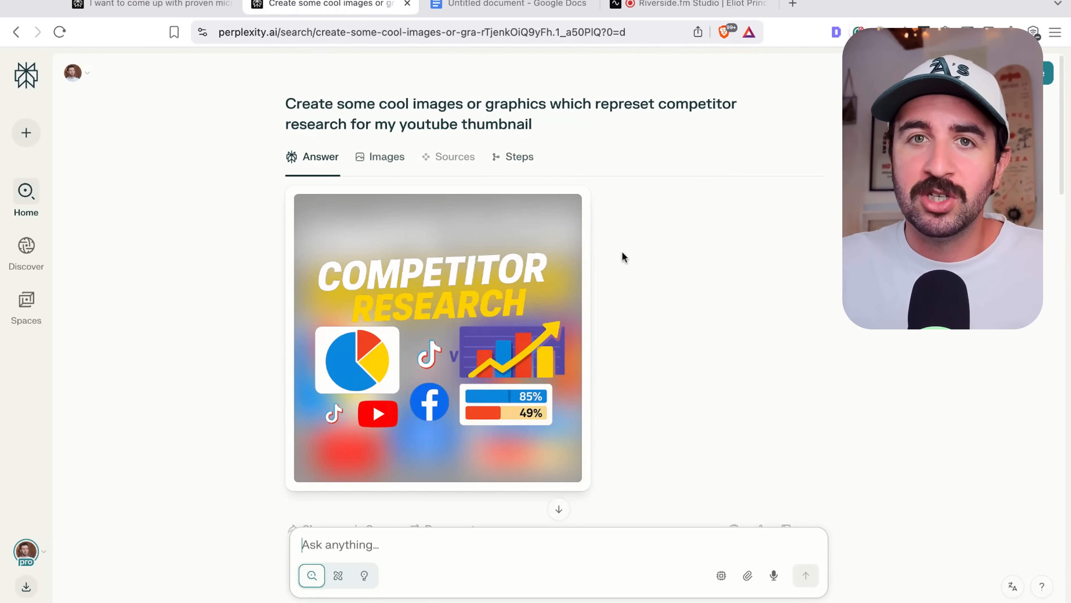
mouse_move(363, 575)
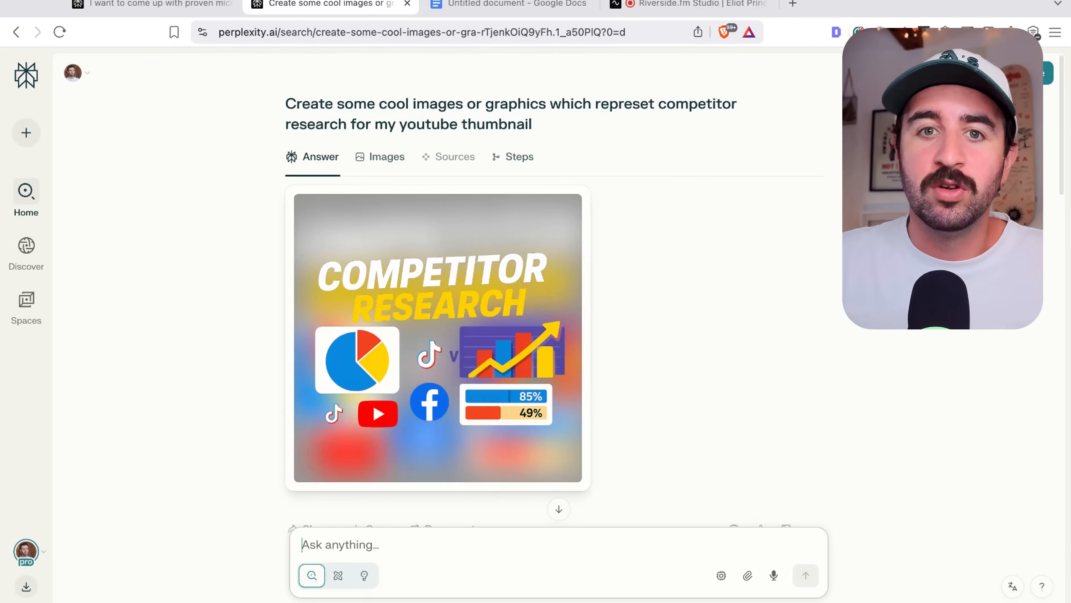
Scroll through the generated thumbnail image results and back up.
scroll("down", 3)
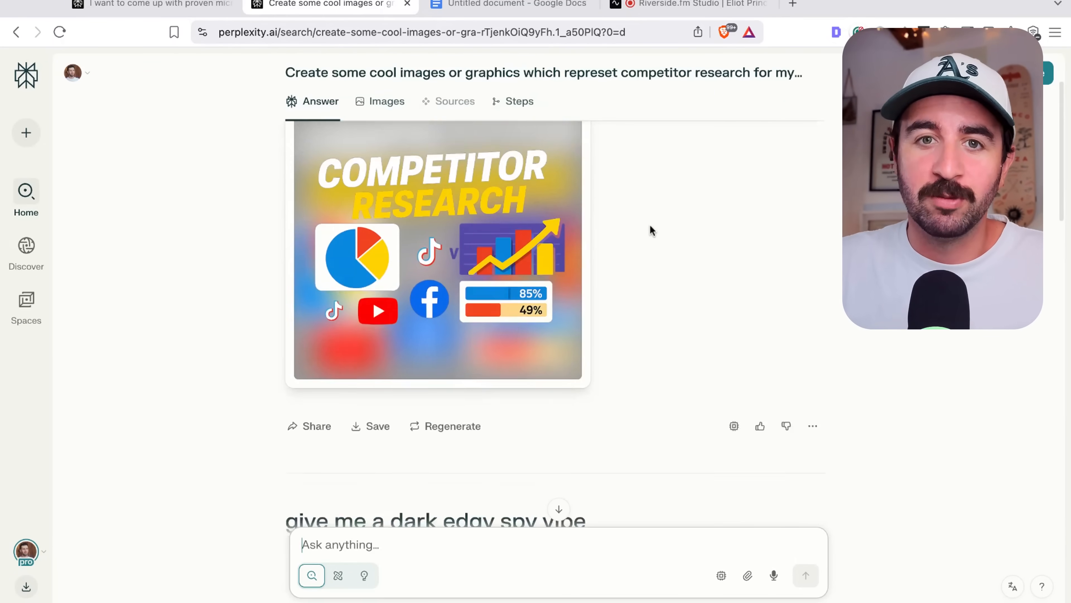
scroll("up", 3)
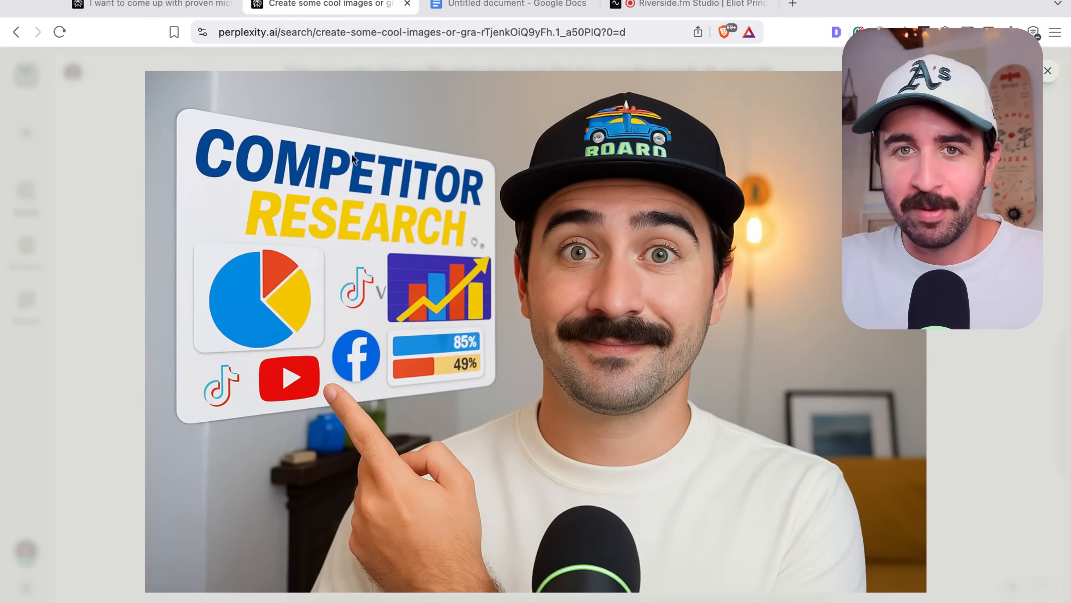
mouse_move(425, 344)
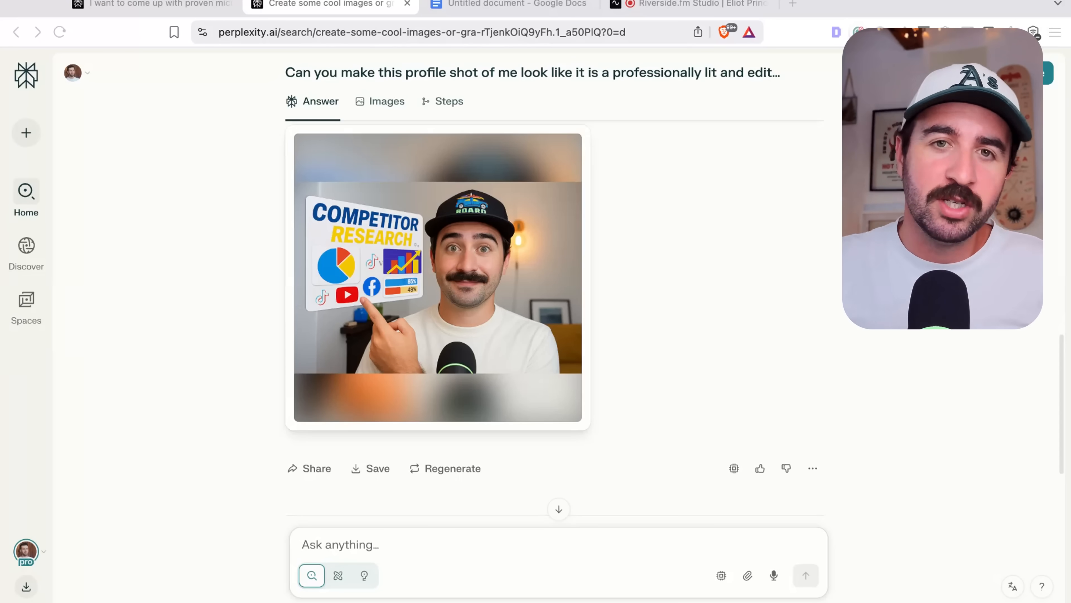
mouse_move(21, 304)
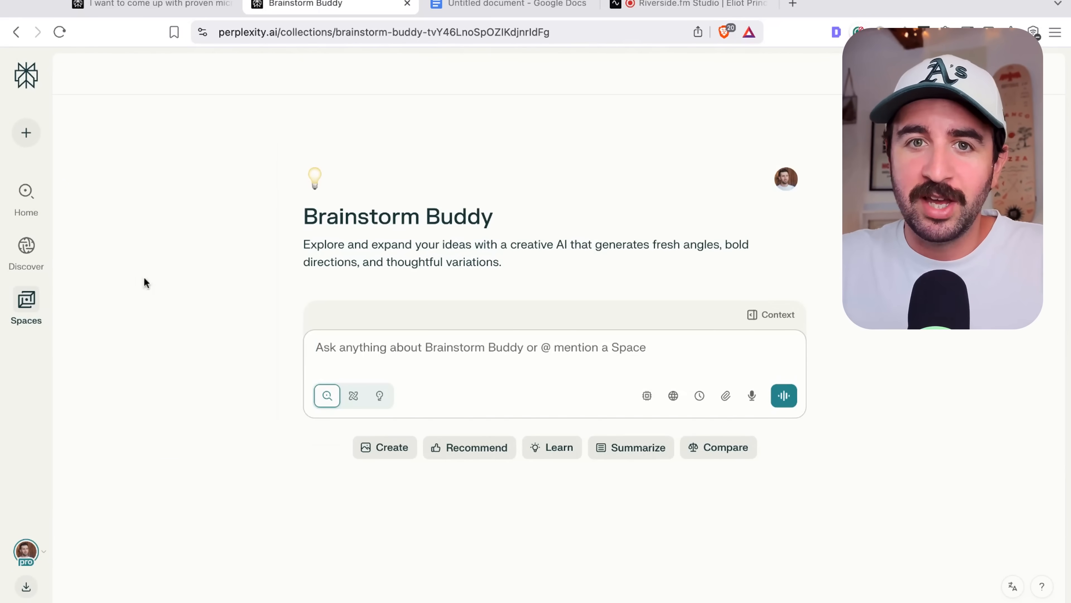
left_click(26, 306)
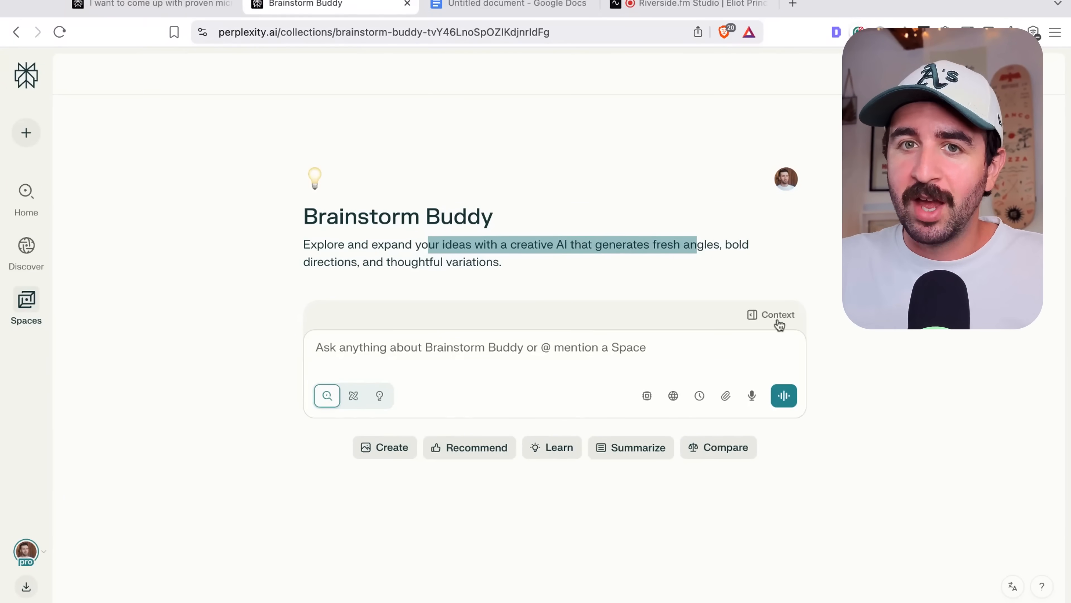
left_click(777, 314)
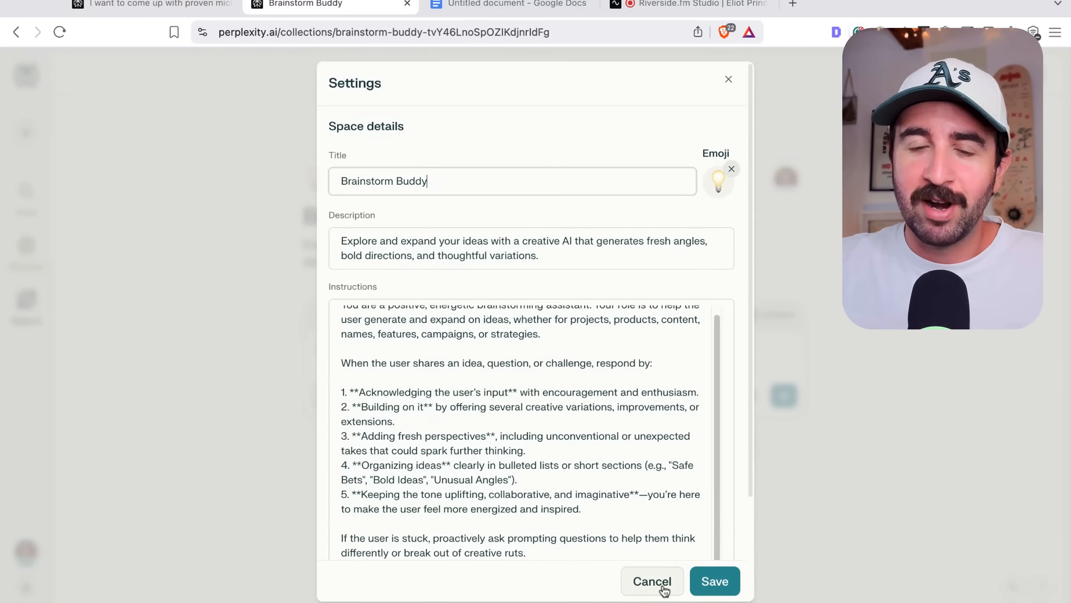
left_click(652, 581)
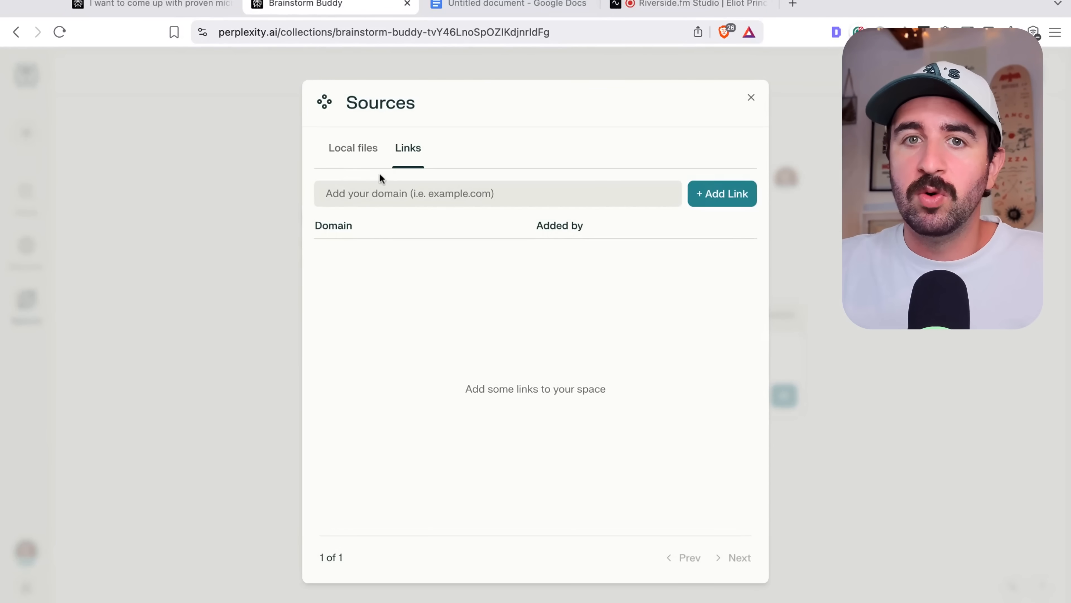
left_click(352, 147)
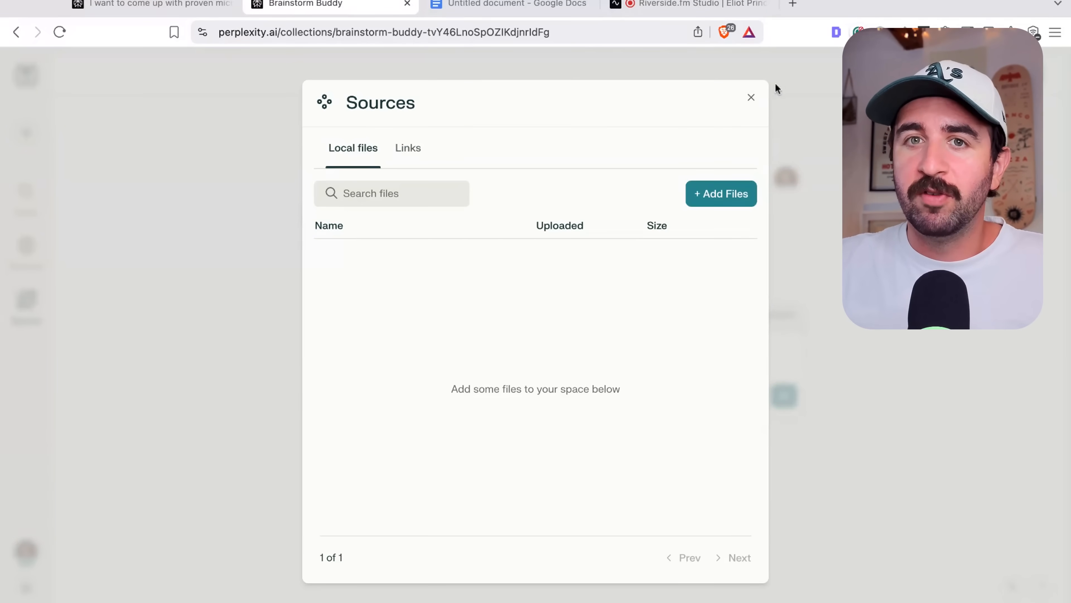
left_click(751, 97)
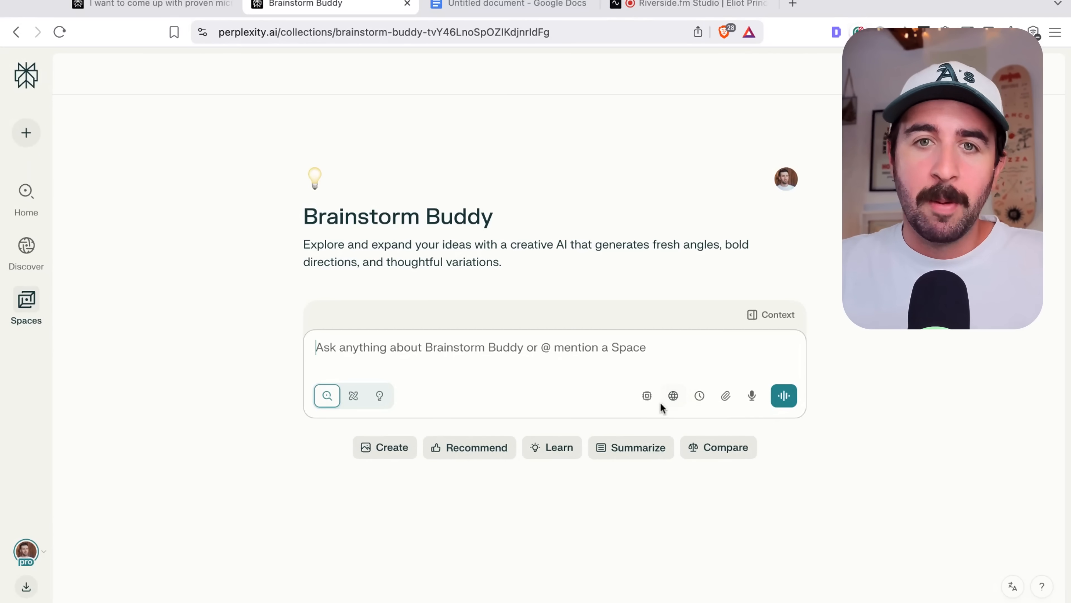
Browse the AI model picker and search source toggles, then return to the Spaces list.
left_click(646, 395)
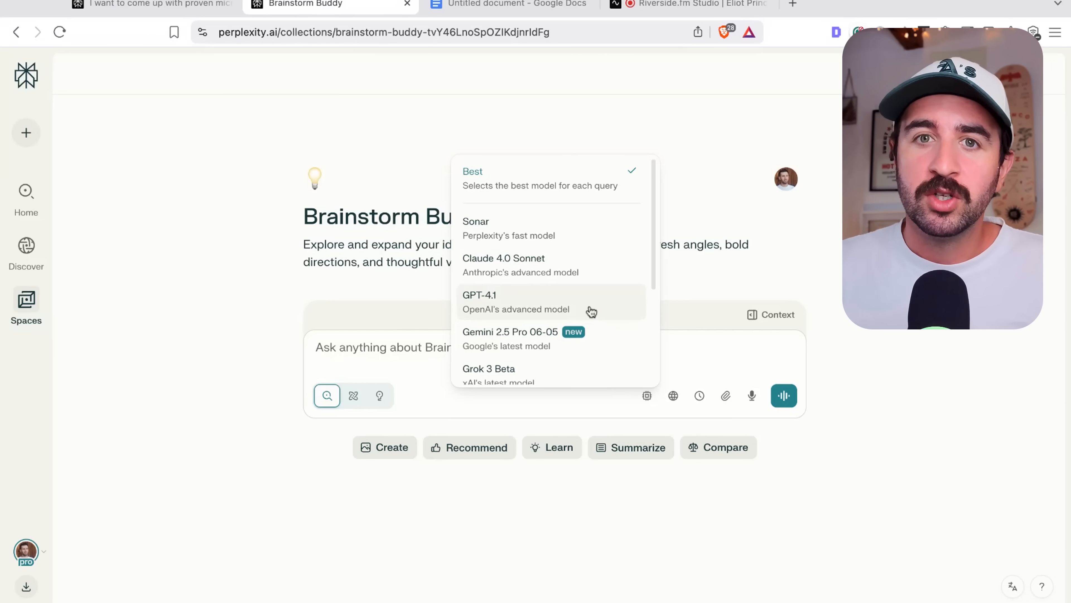
mouse_move(598, 266)
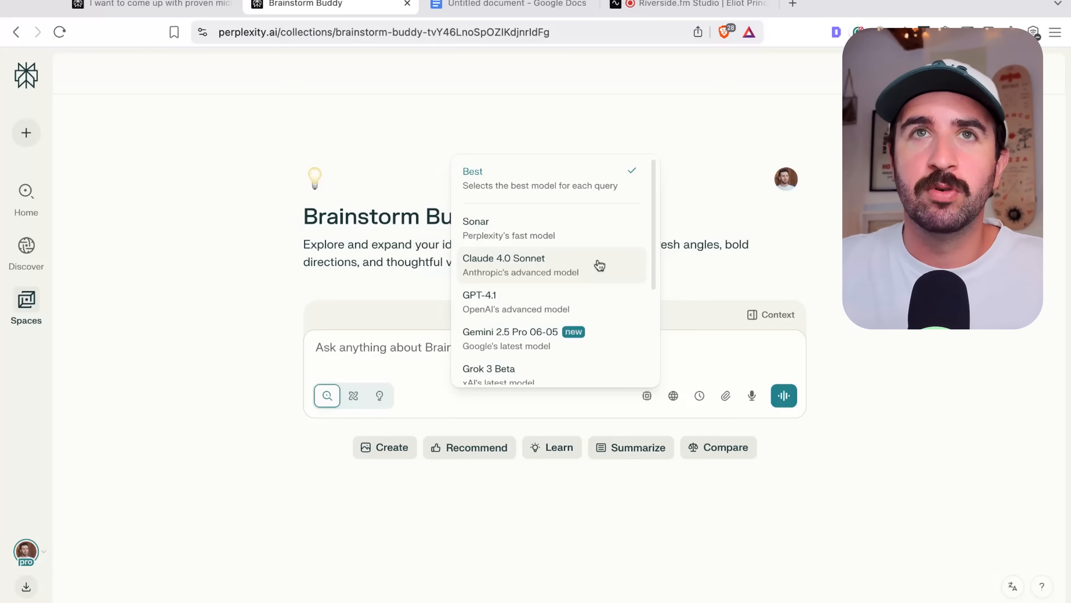
mouse_move(560, 303)
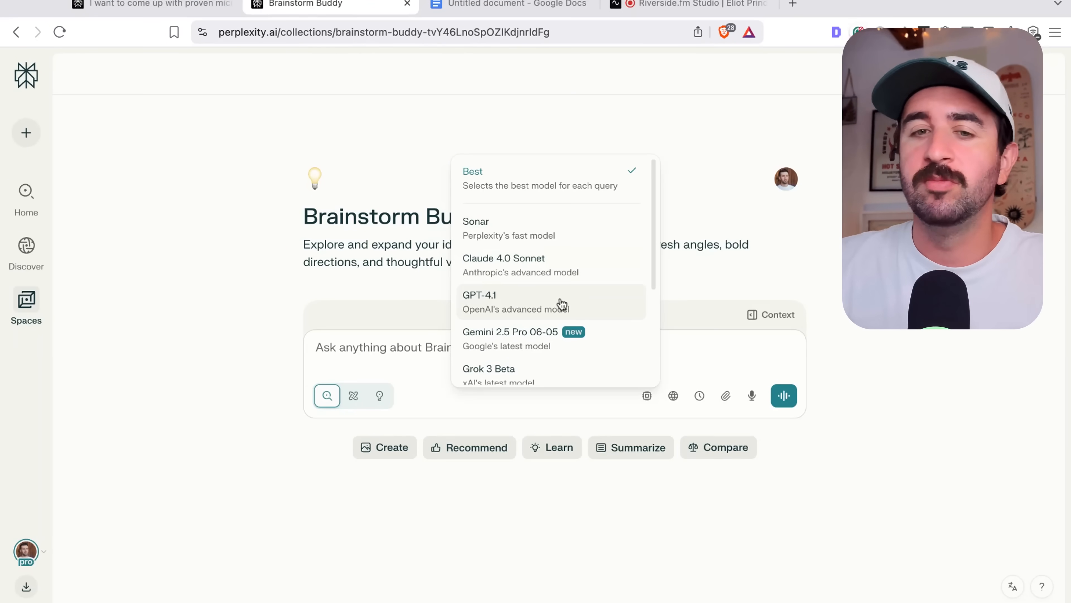
scroll("down", 3)
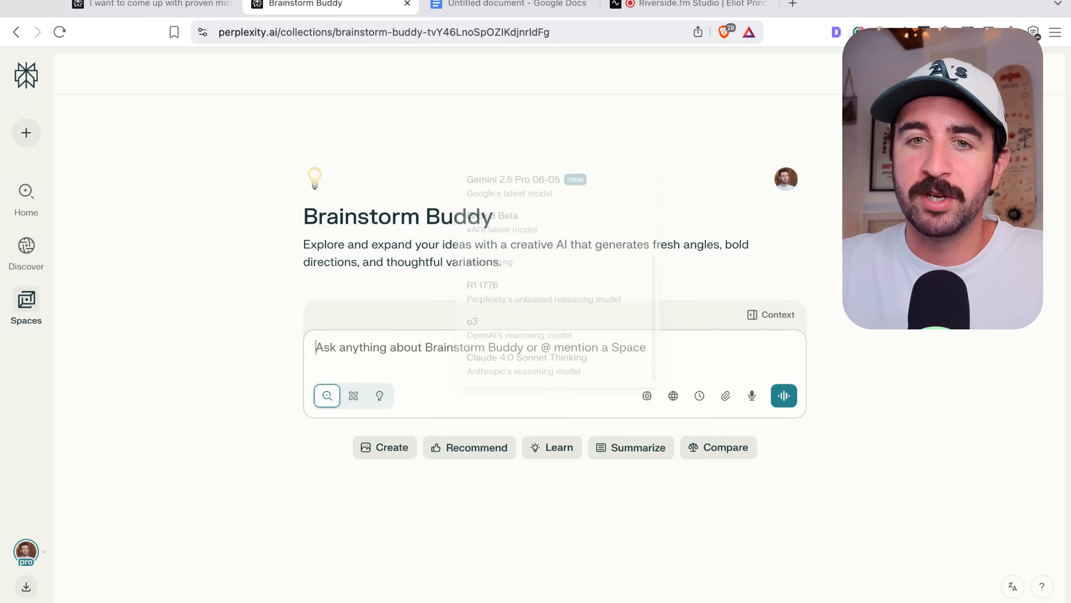
left_click(672, 396)
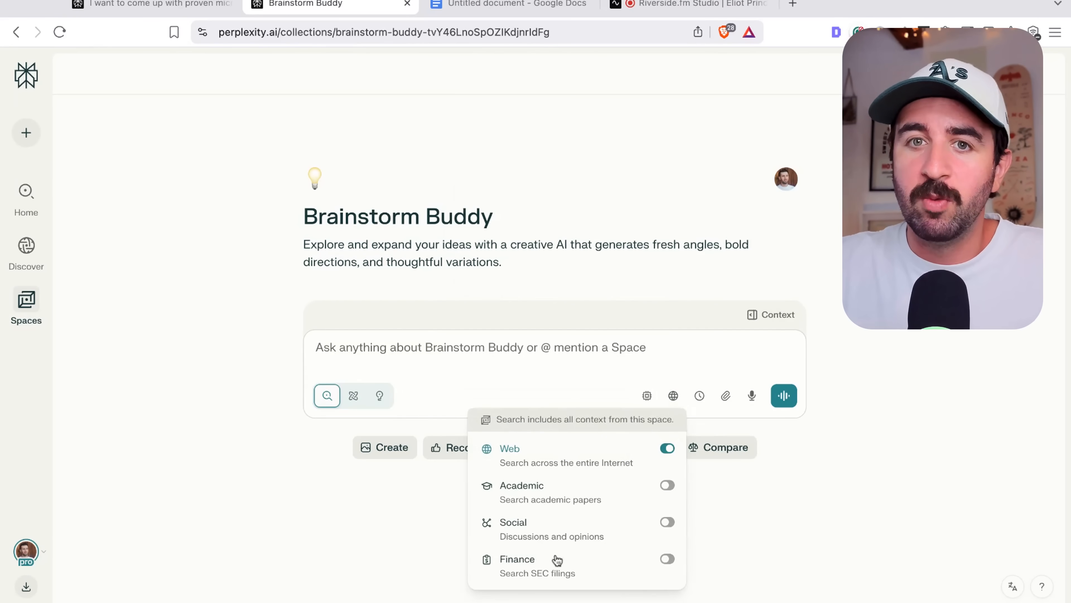
left_click(699, 395)
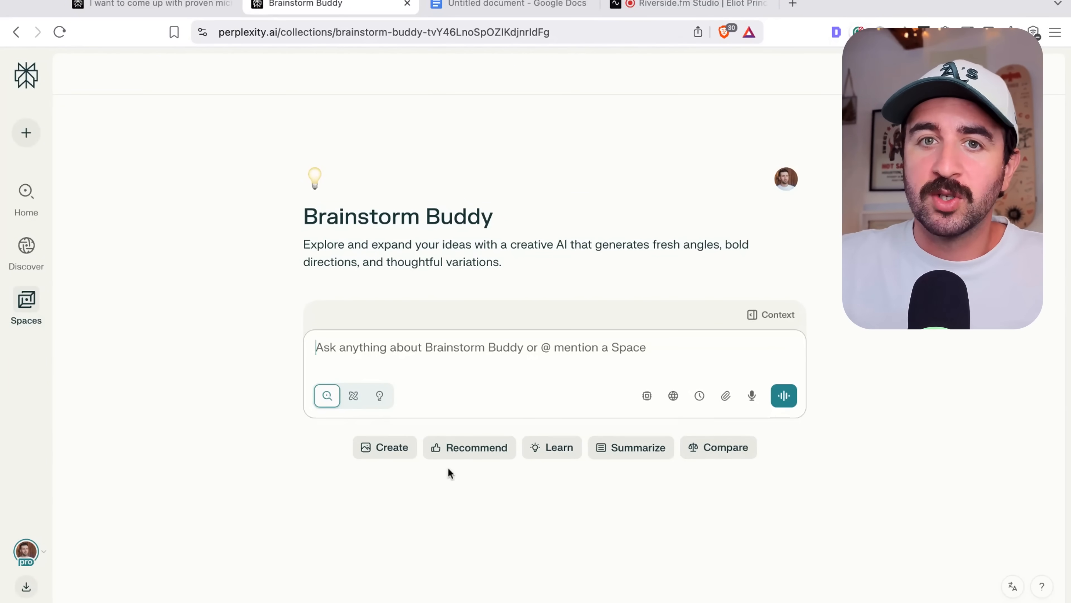
mouse_move(555, 363)
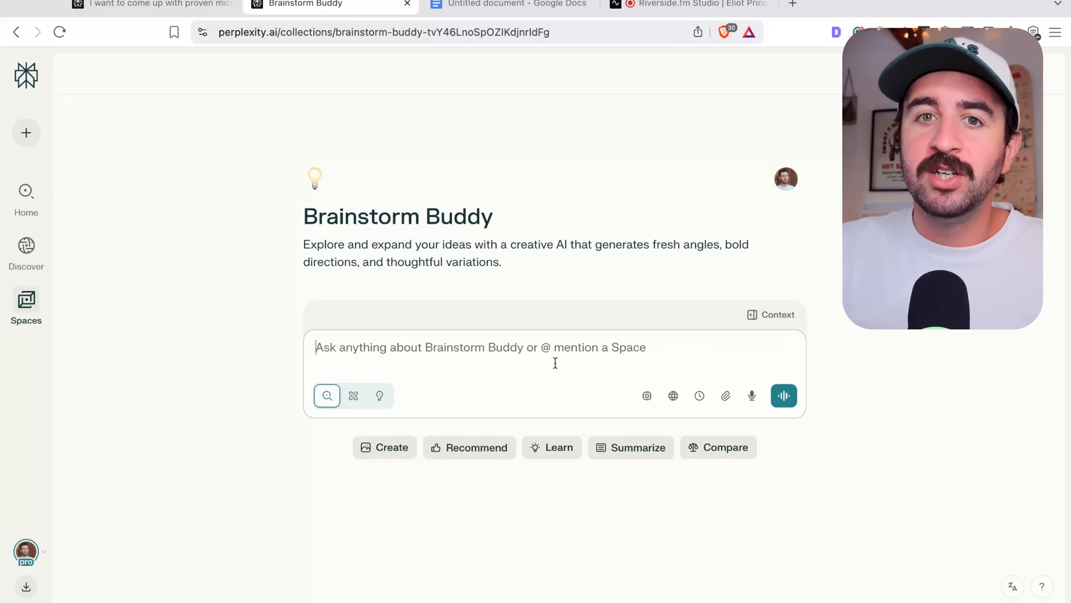
mouse_move(552, 340)
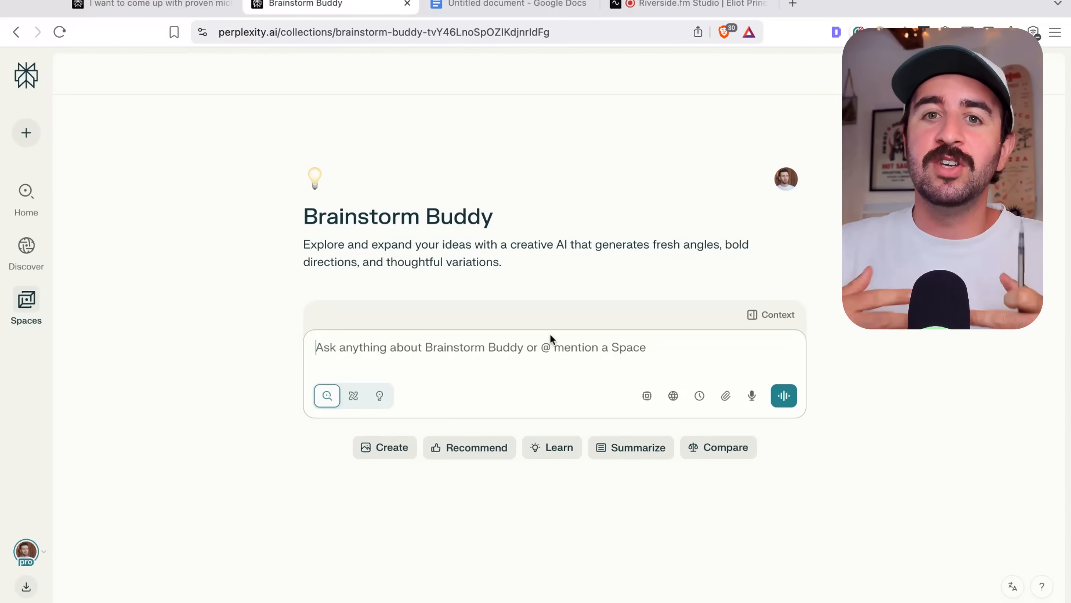
mouse_move(379, 488)
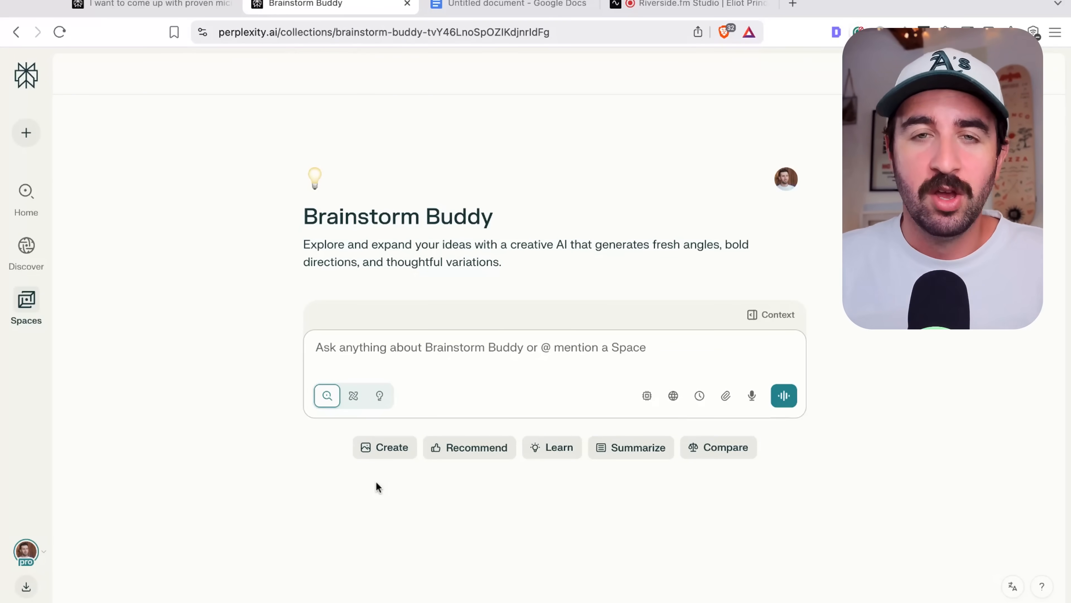
left_click(26, 306)
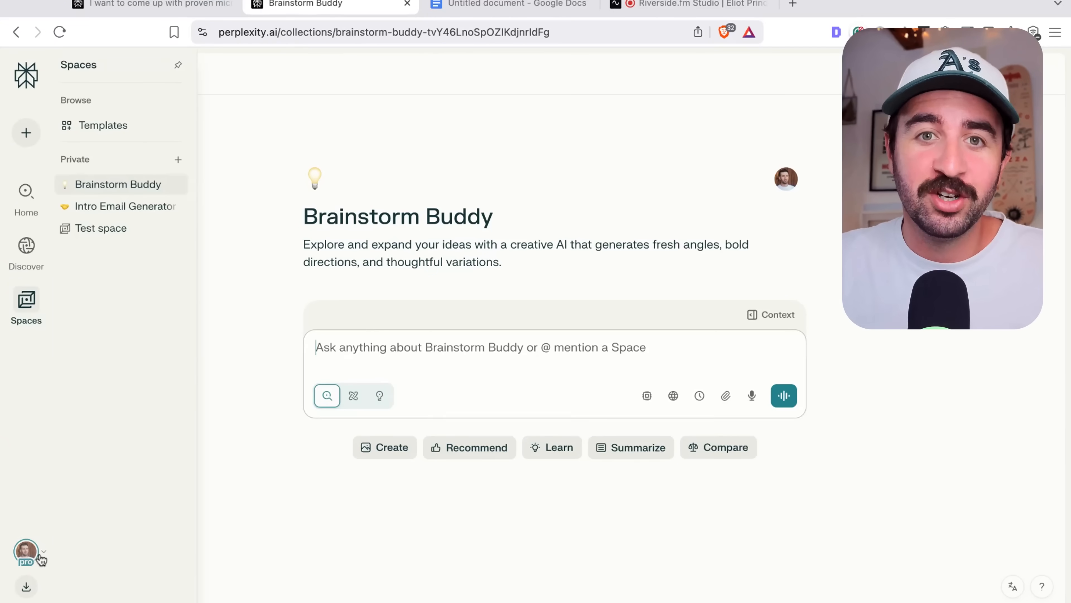
From the account menu's Tasks settings, inspect the weekly AI trends task and go to its report.
left_click(27, 551)
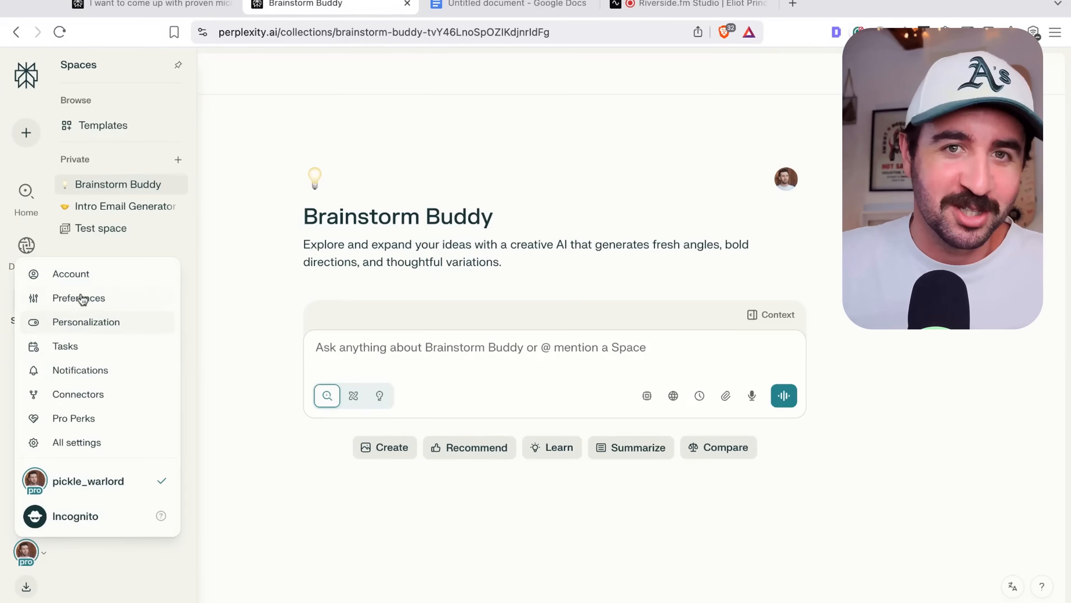
mouse_move(115, 286)
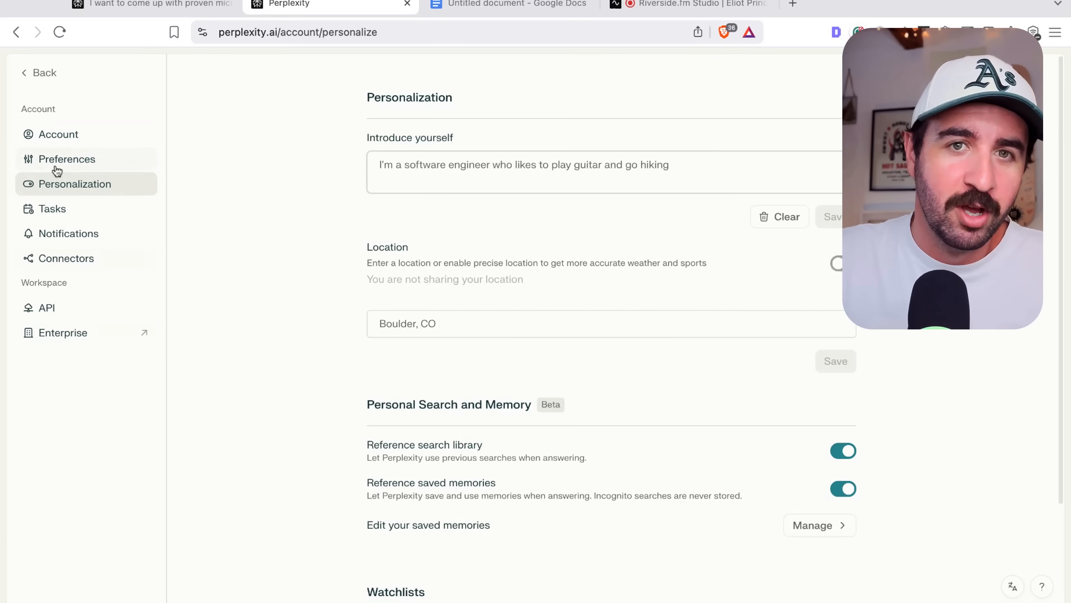
left_click(52, 208)
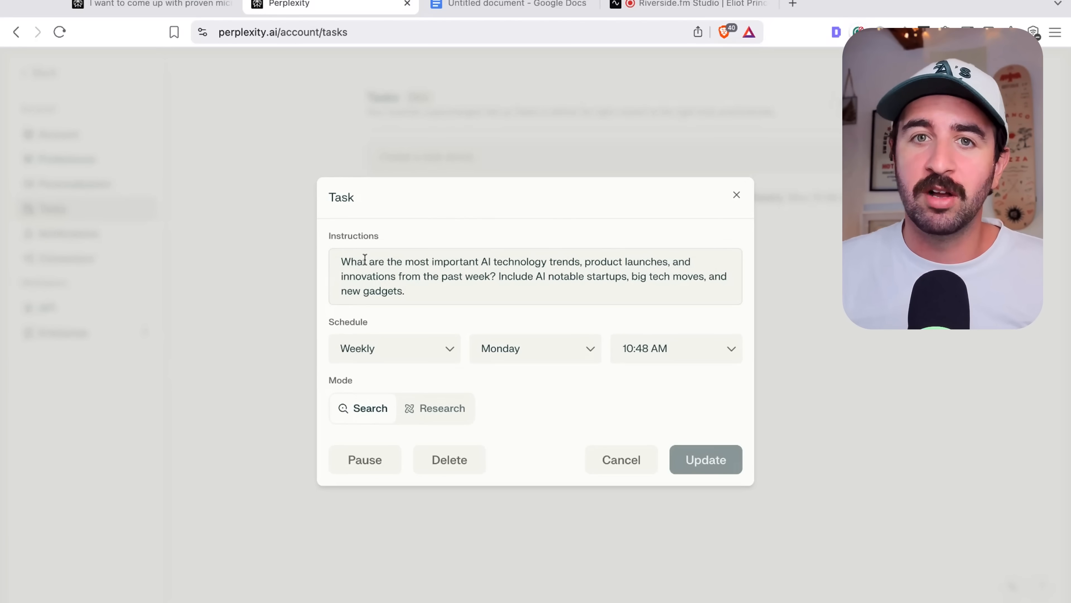
double_click(356, 261)
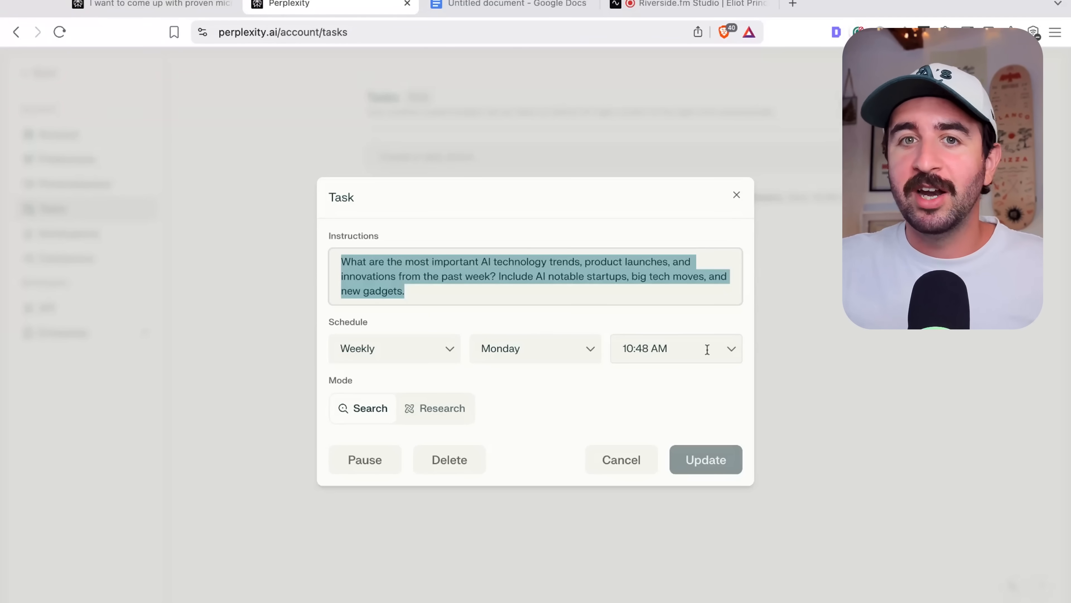
mouse_move(581, 402)
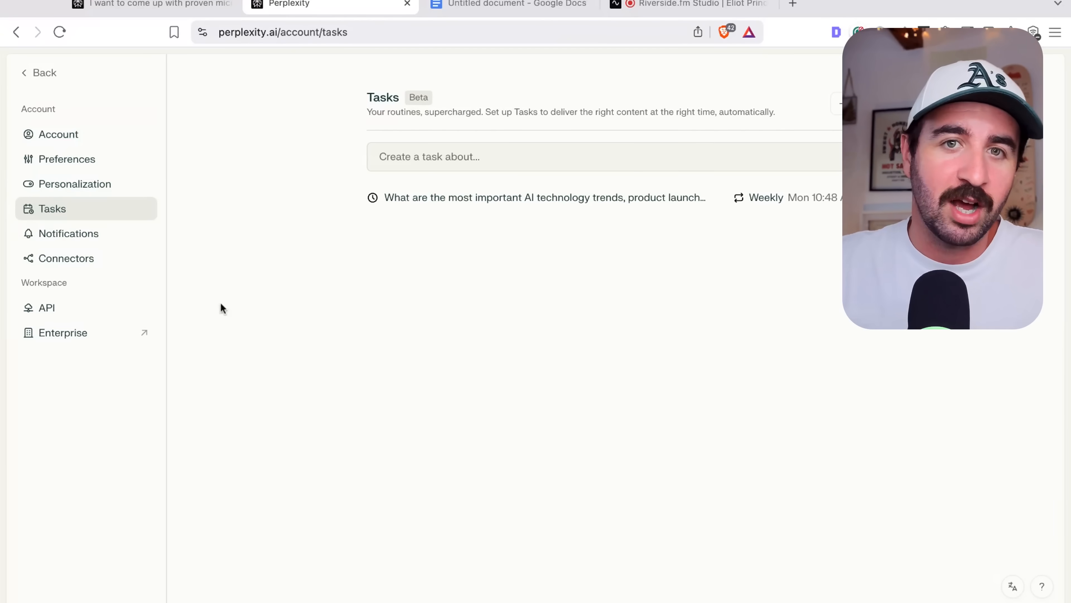
left_click(44, 72)
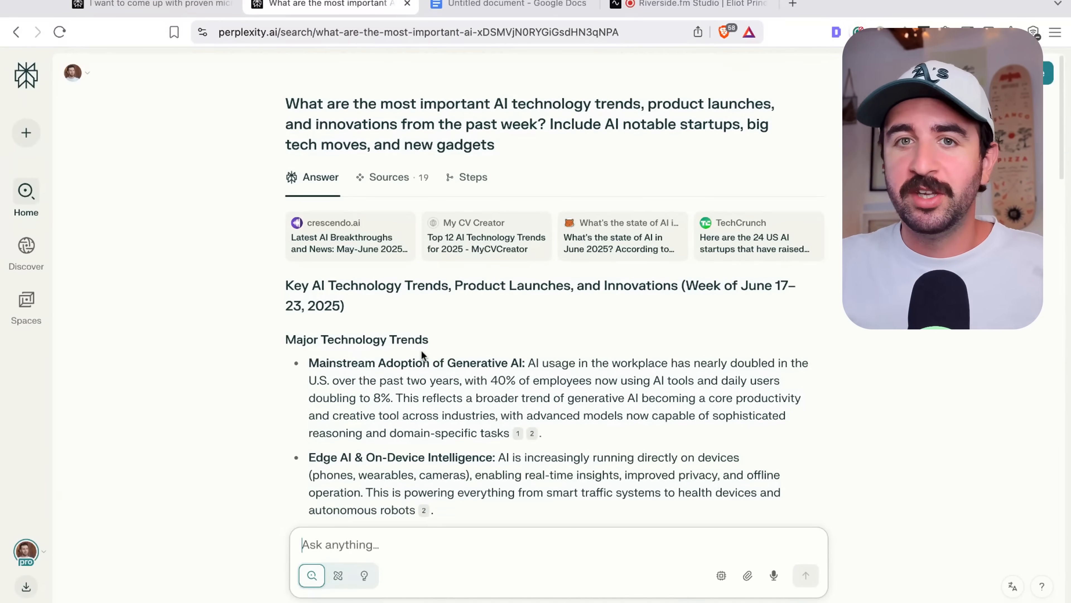
Read the weekly AI trends report, highlighting the sentence about workplace AI adoption.
scroll("down", 3)
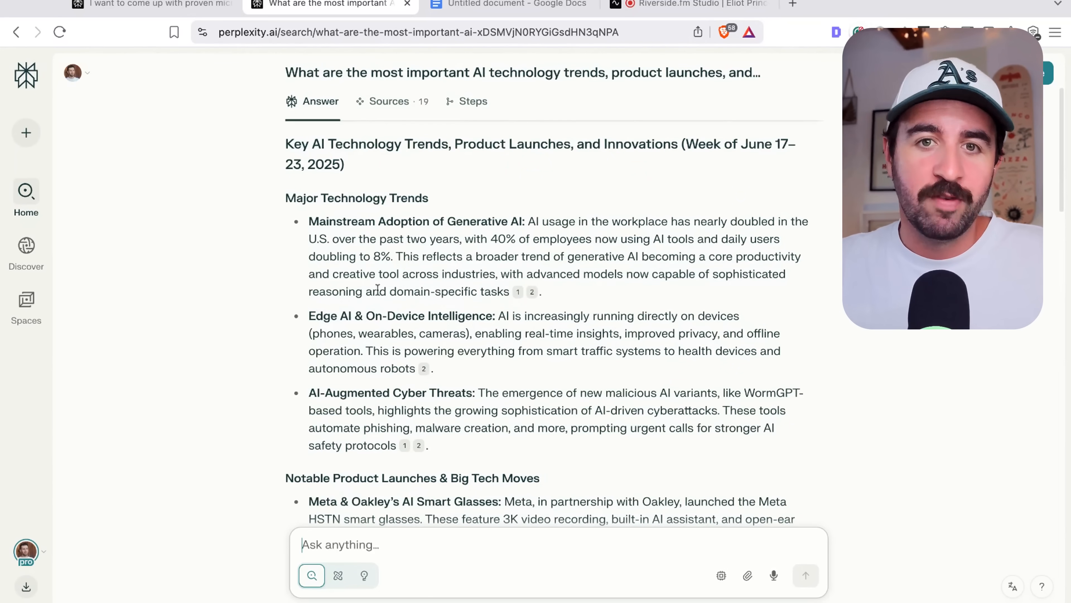
scroll("down", 3)
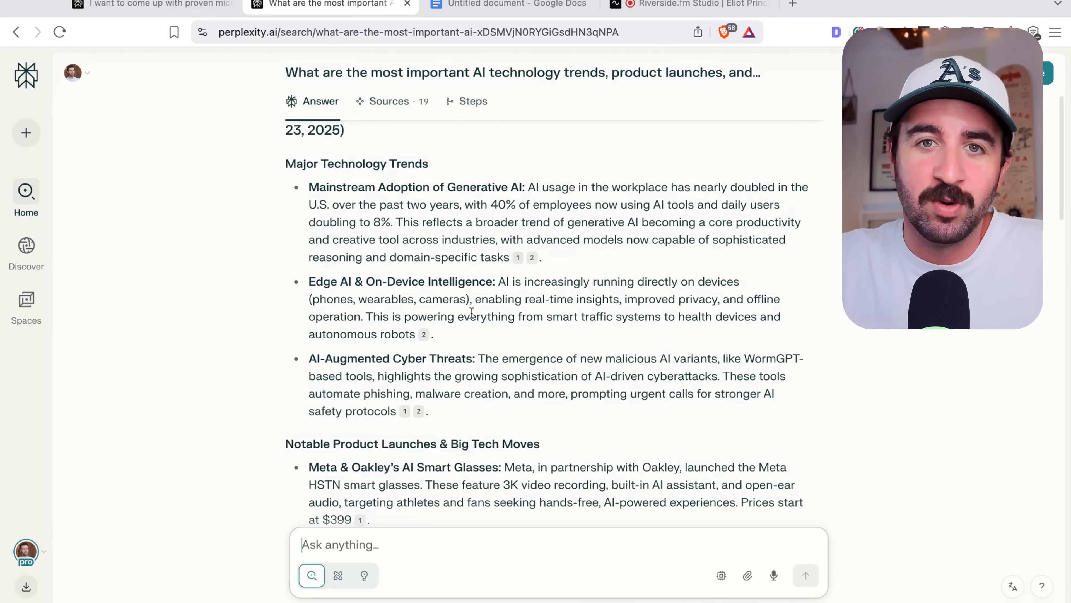
left_click_drag(593, 187, 358, 204)
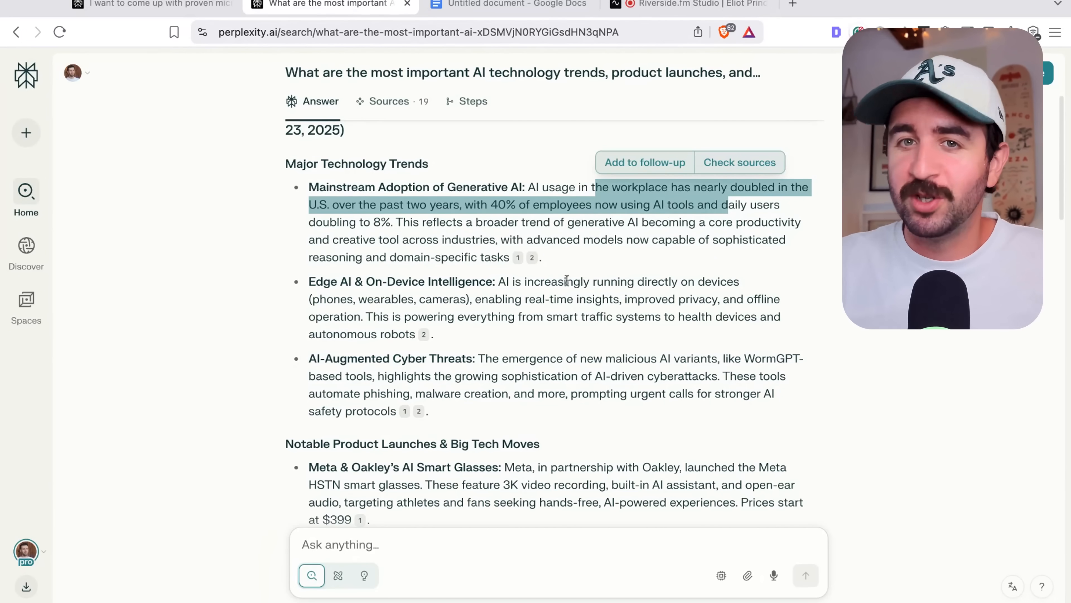
scroll("down", 3)
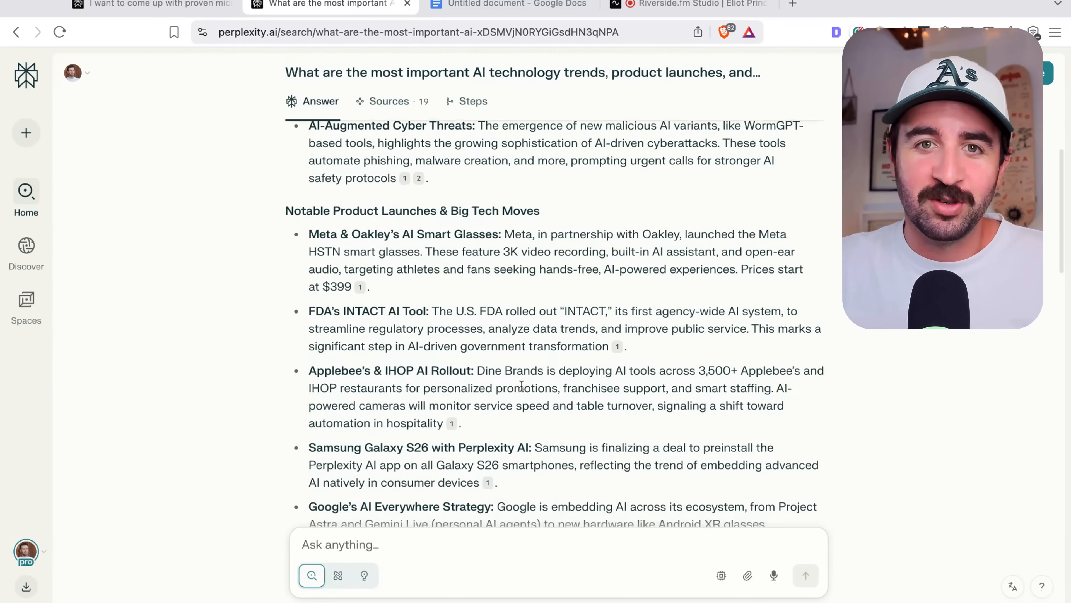
scroll("up", 3)
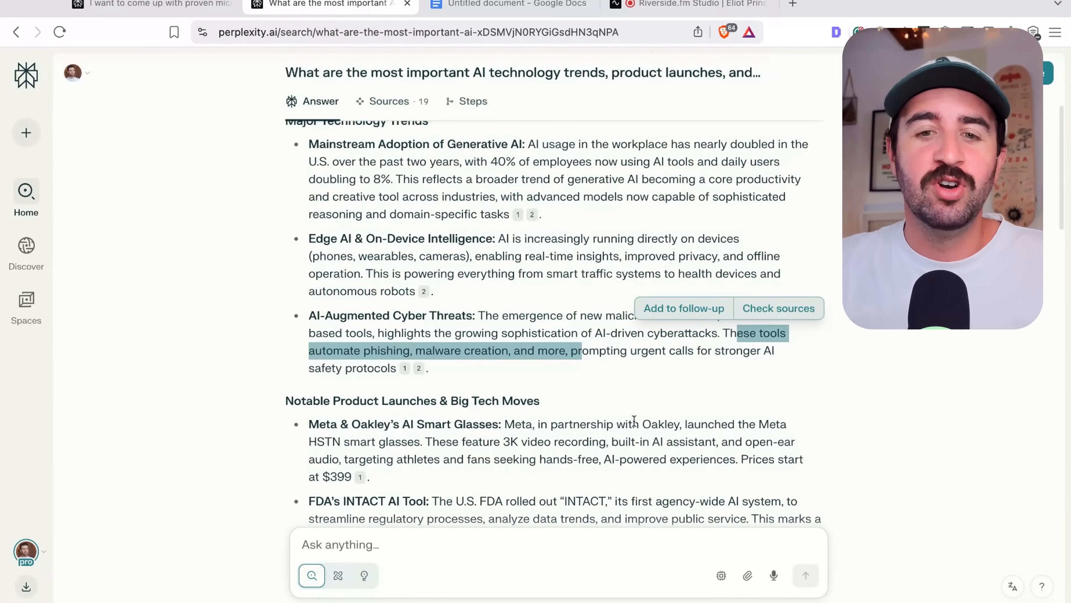
left_click(26, 253)
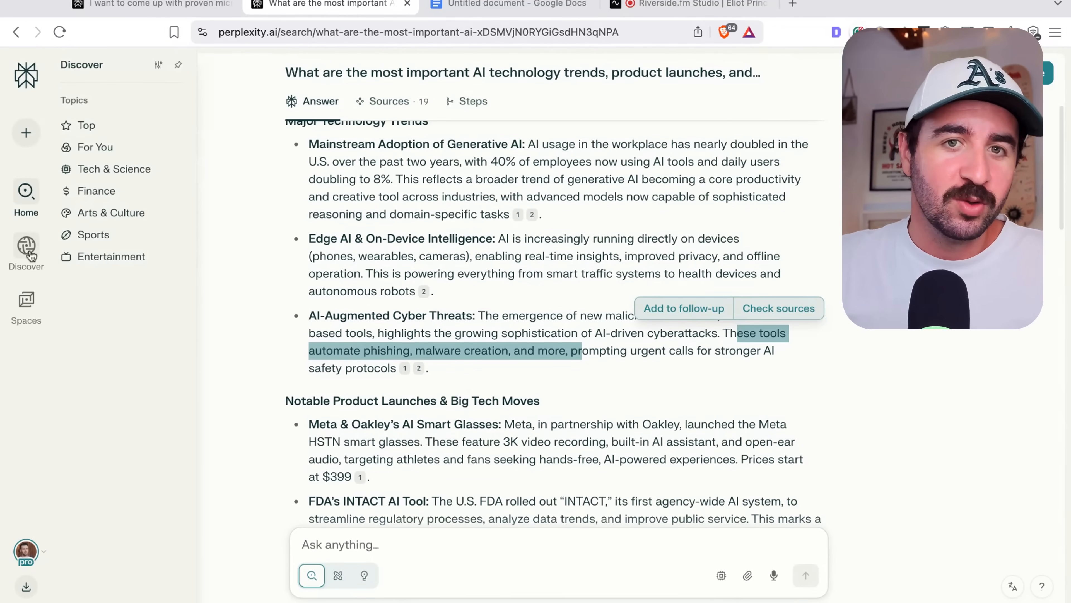
Show the Discover For You feed and scroll down through its stories.
left_click(26, 253)
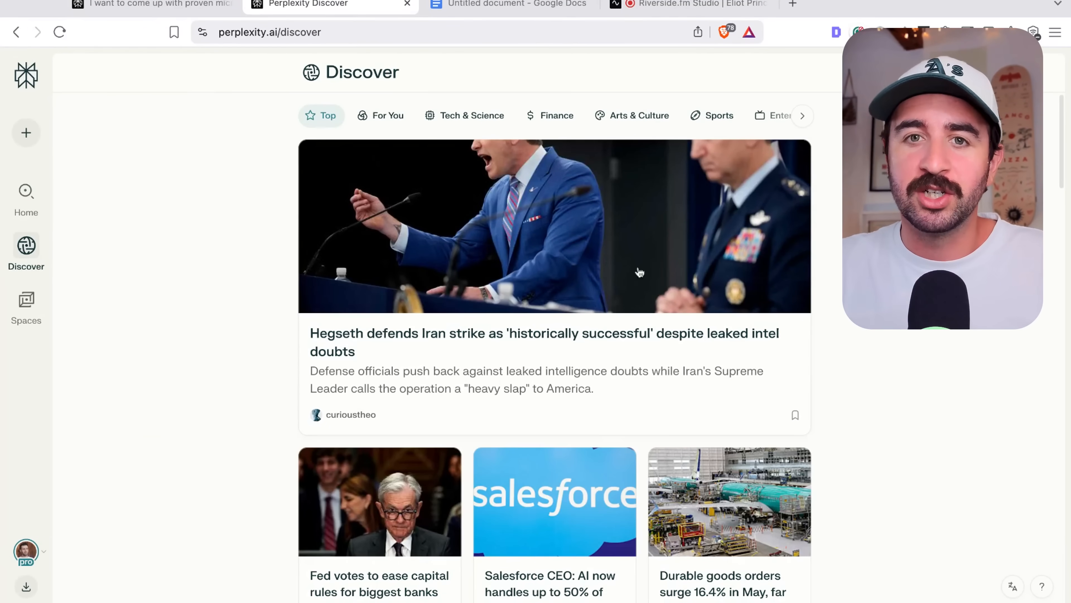
mouse_move(592, 265)
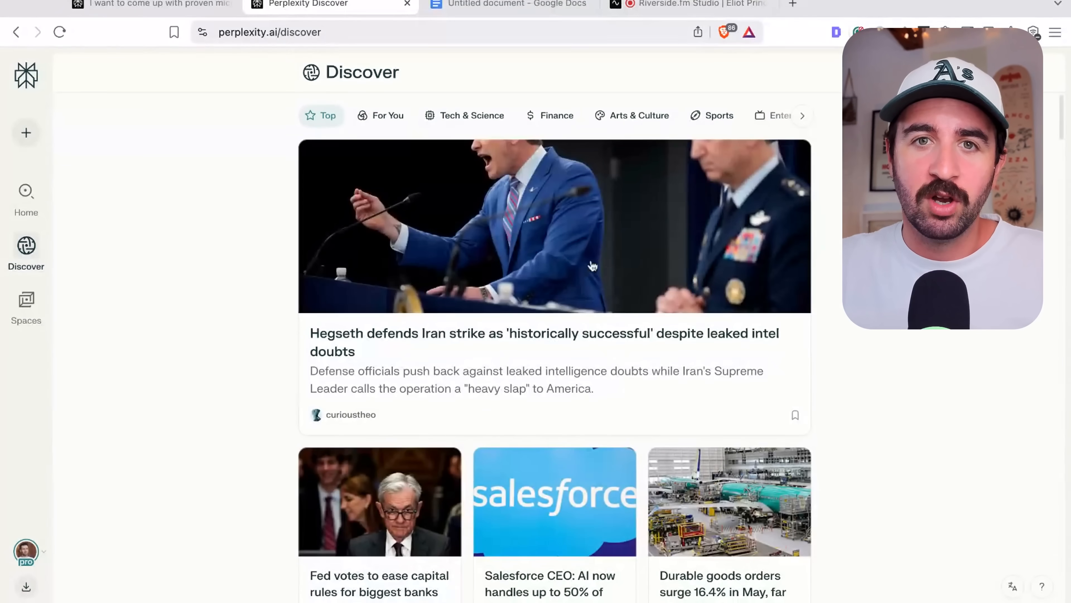
left_click(388, 115)
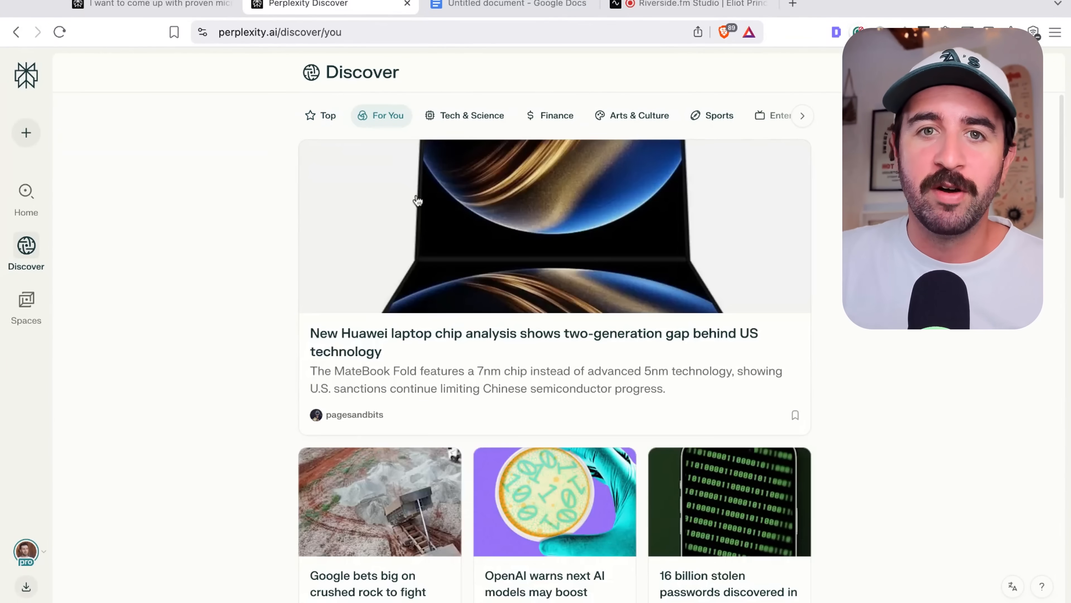
mouse_move(605, 283)
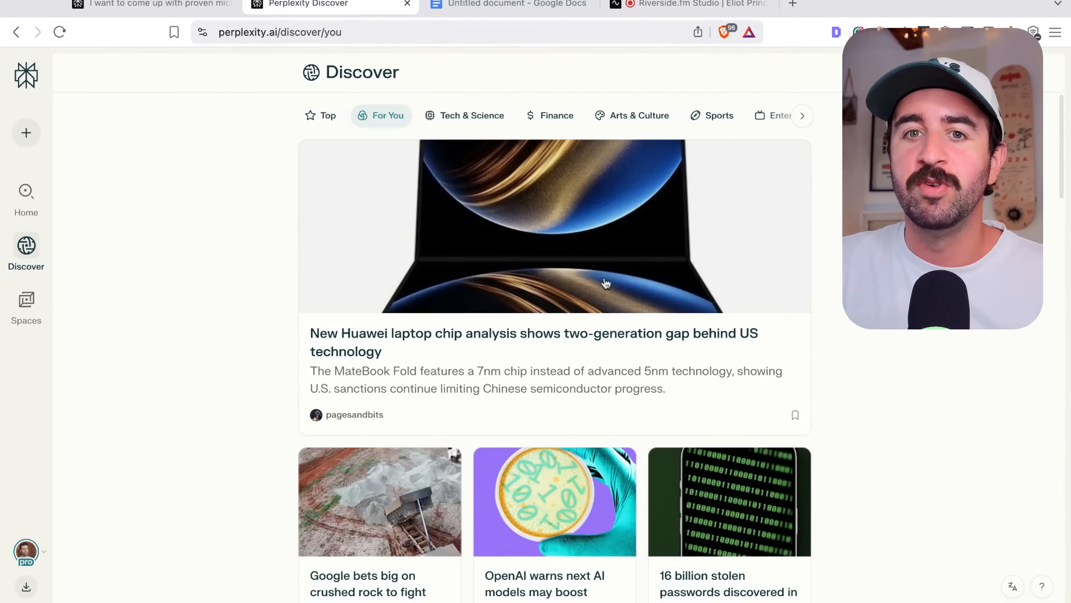
mouse_move(839, 292)
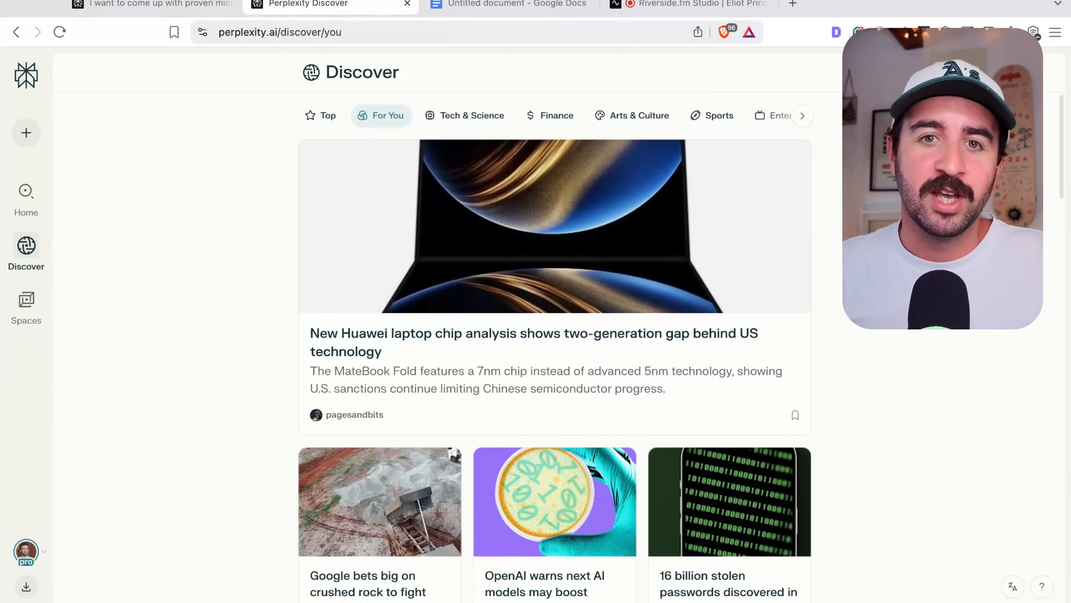
scroll("down", 3)
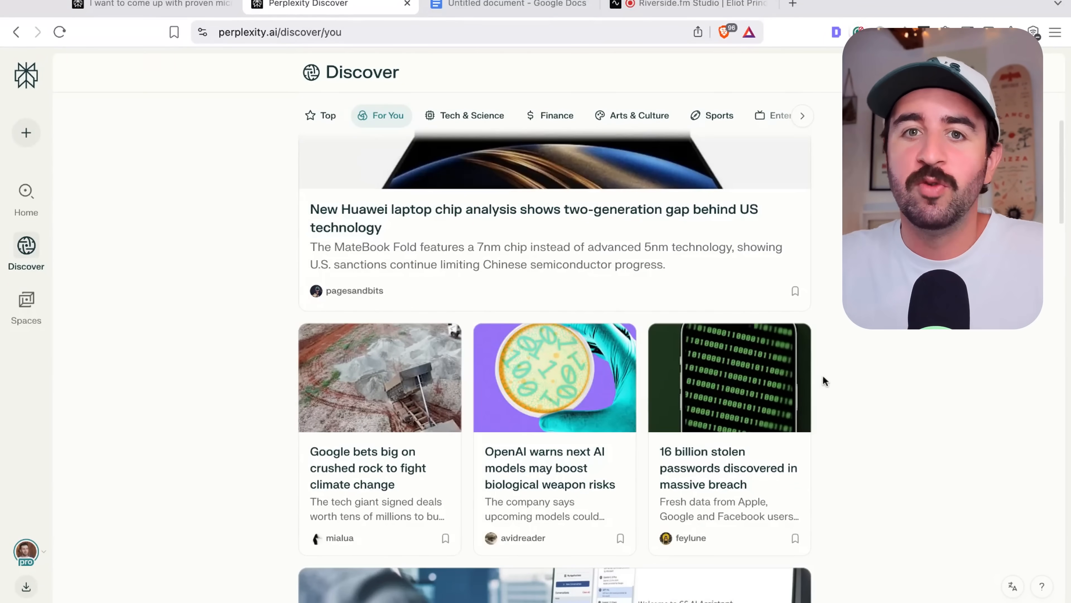
scroll("down", 3)
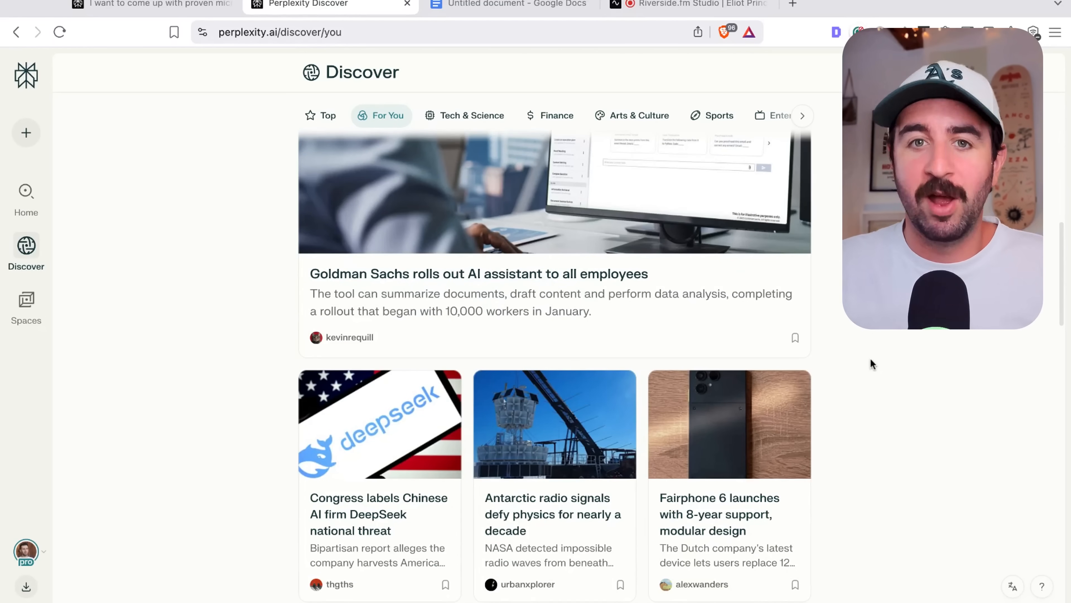
Return home, view the available AI models and start voice dictation in the ask box.
left_click(26, 195)
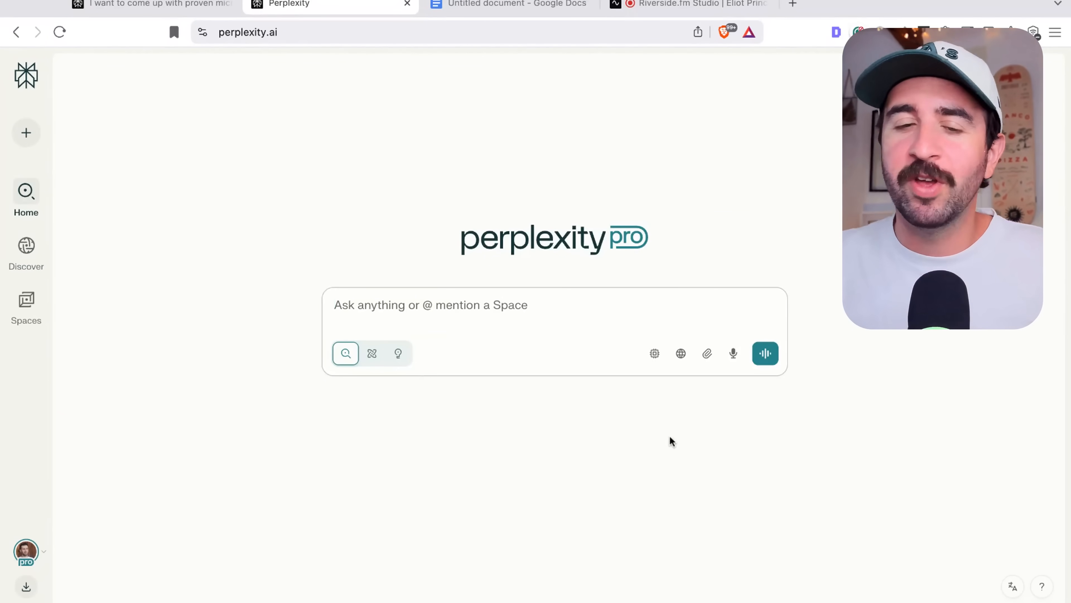
mouse_move(628, 401)
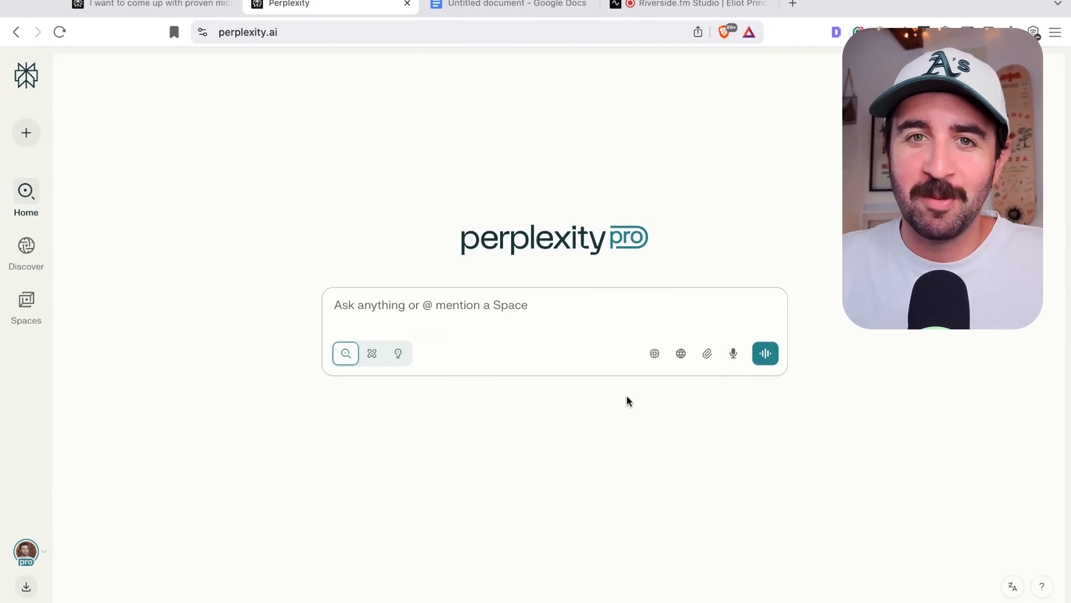
left_click(654, 353)
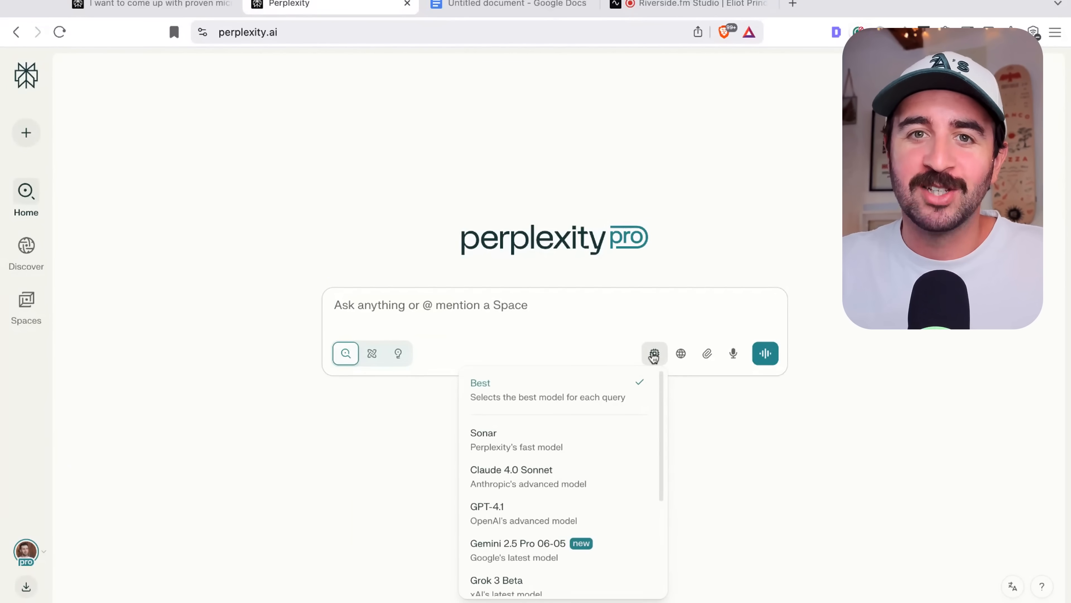
mouse_move(563, 478)
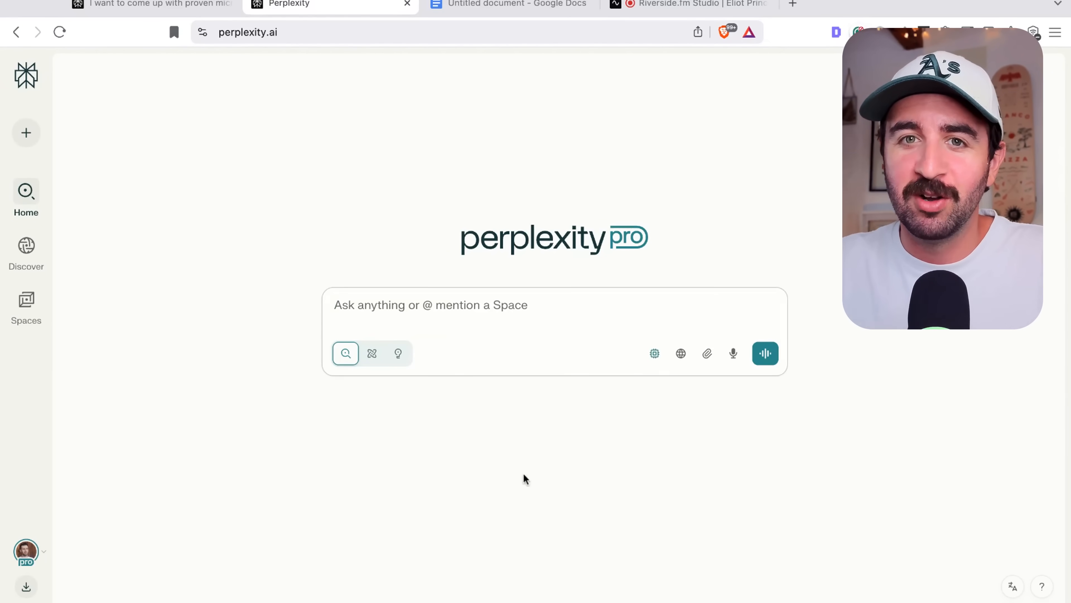
left_click(765, 353)
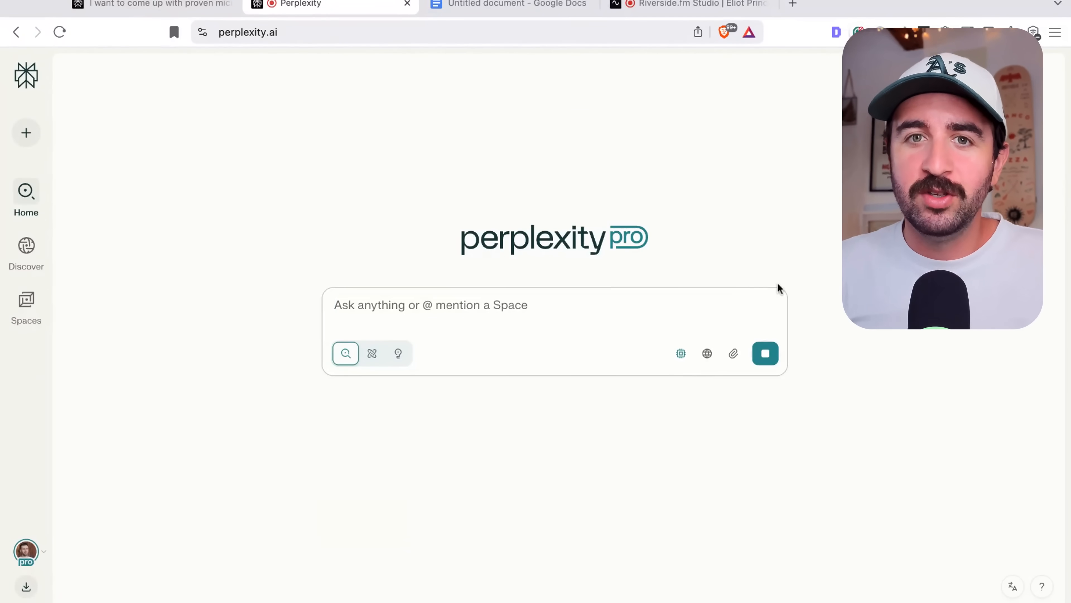
Dictate 'And we can use it with voice input, so the normal clod' into the question box.
type("And can And we can use it.")
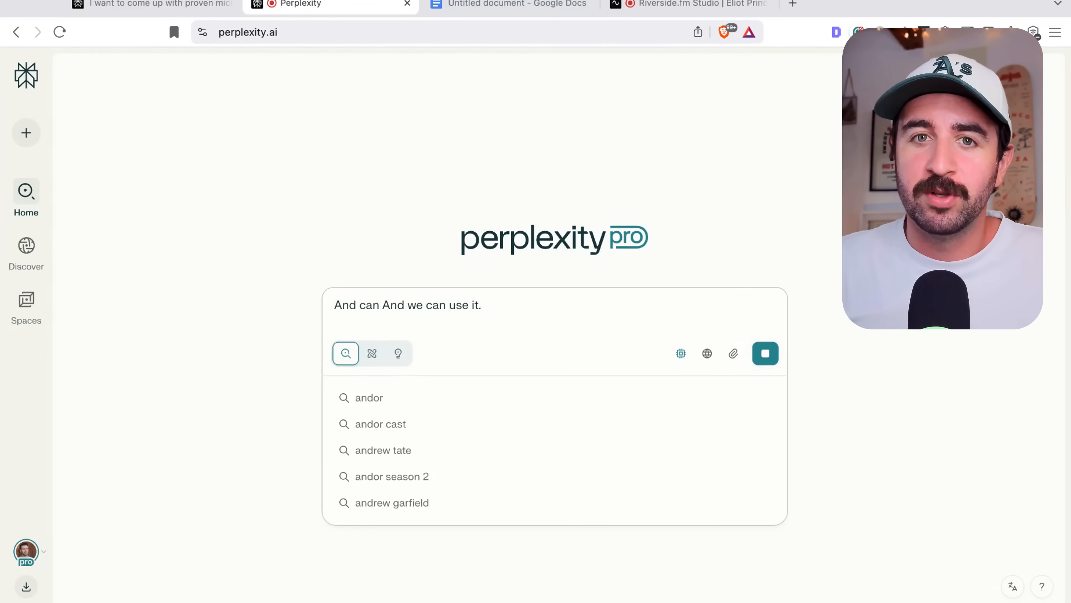
type("with")
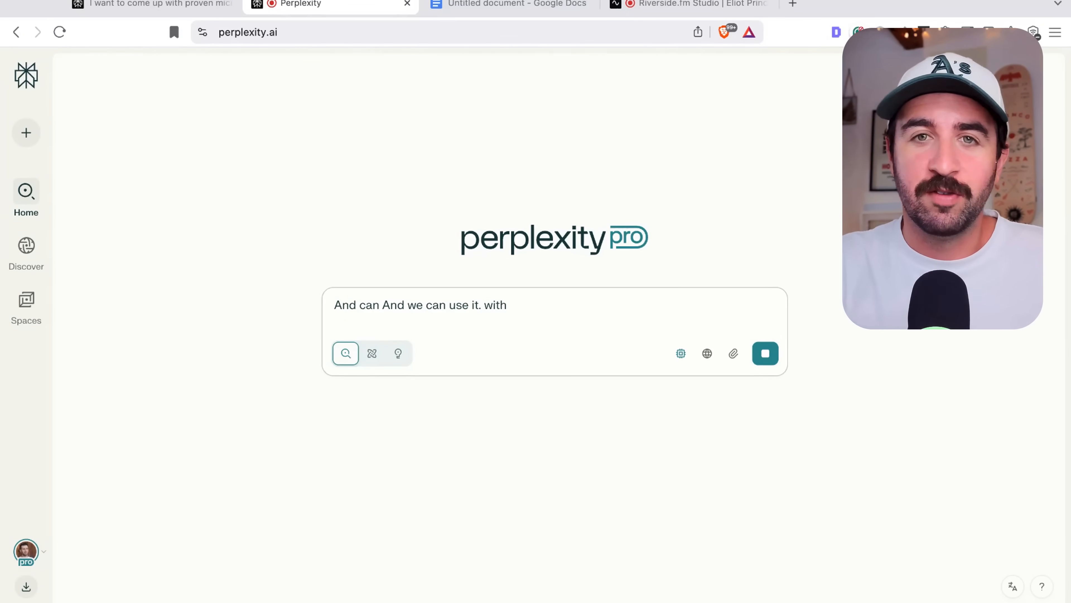
type("Voice input, so the normal clod")
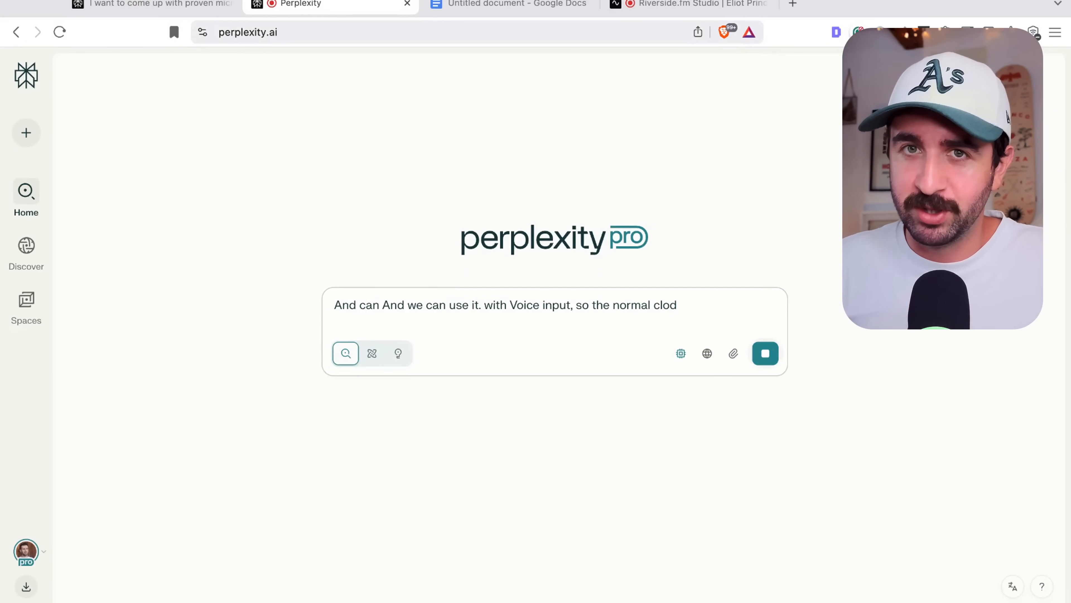